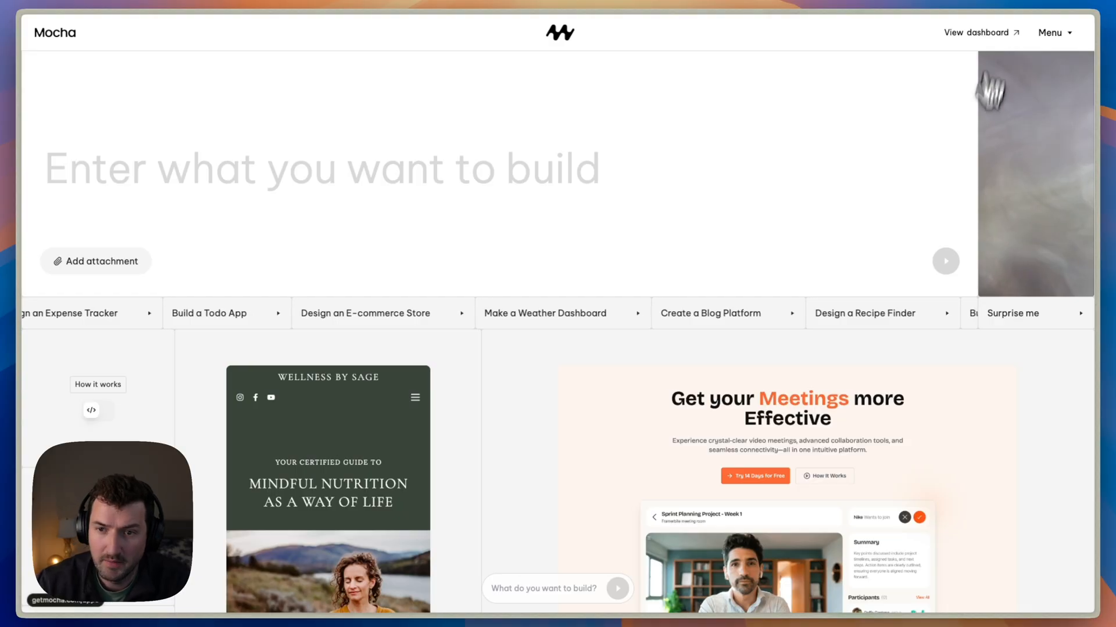
From the apps dashboard, start a new app to reach the 'What do you want to build?' prompt.
{"action": "left_click", "coordinate": [976, 32]}
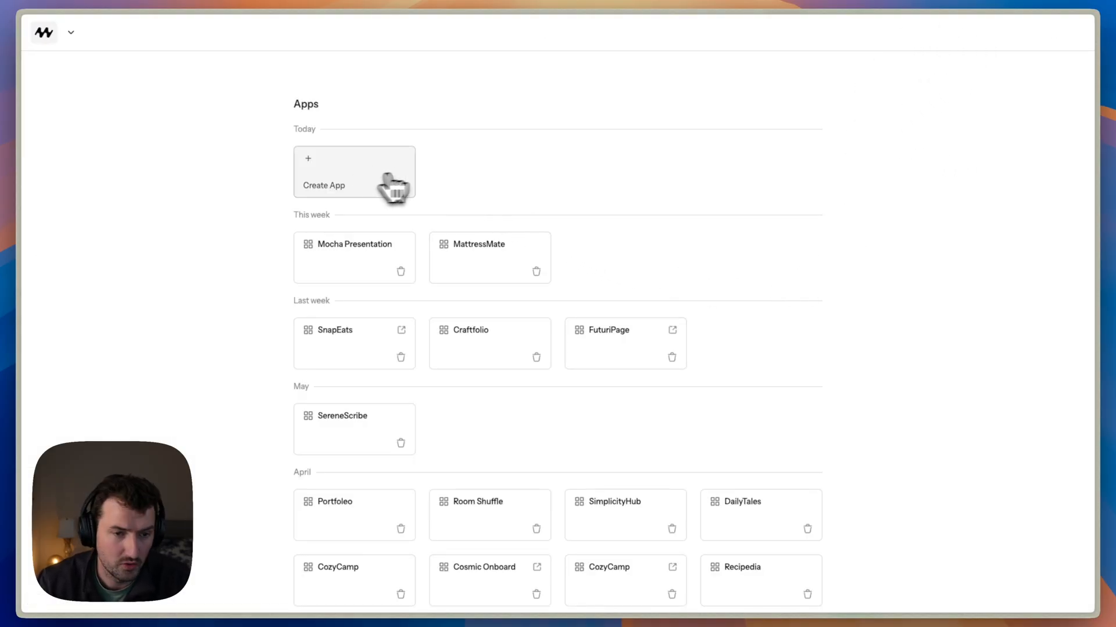
{"action": "left_click", "coordinate": [354, 172]}
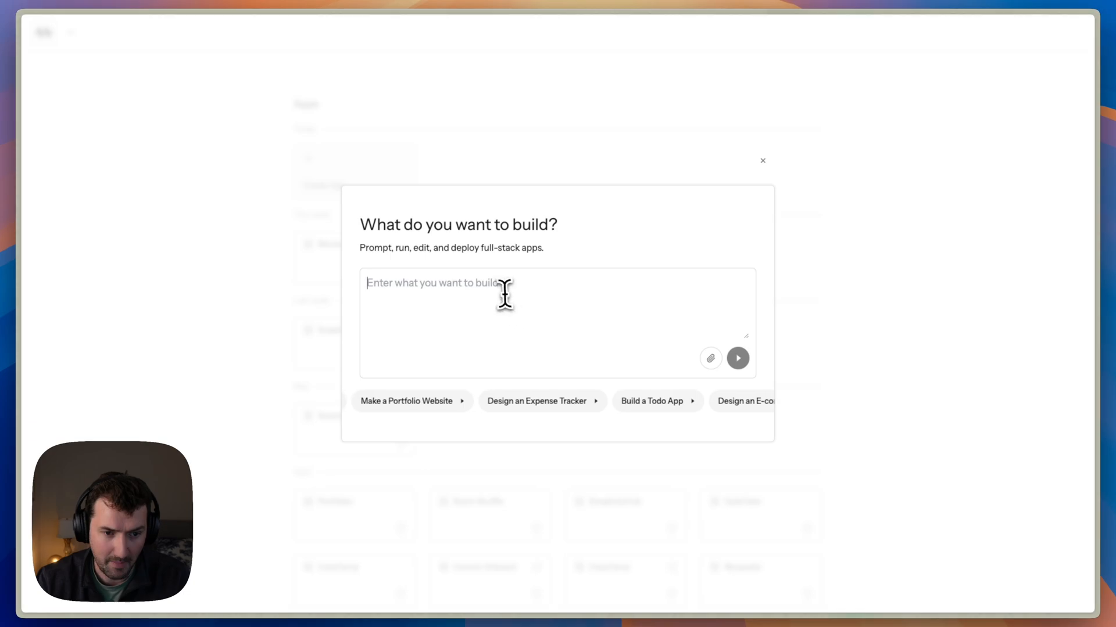
Submit a recipe finder app prompt with food photography, ingredient lists and step-by-step instructions.
{"action": "type", "text": "Create a recipe finder app with beautiful food photography, ingredient lists, and step-by-step instructions. Include search and filtering by cuisine type and dietary restrictions."}
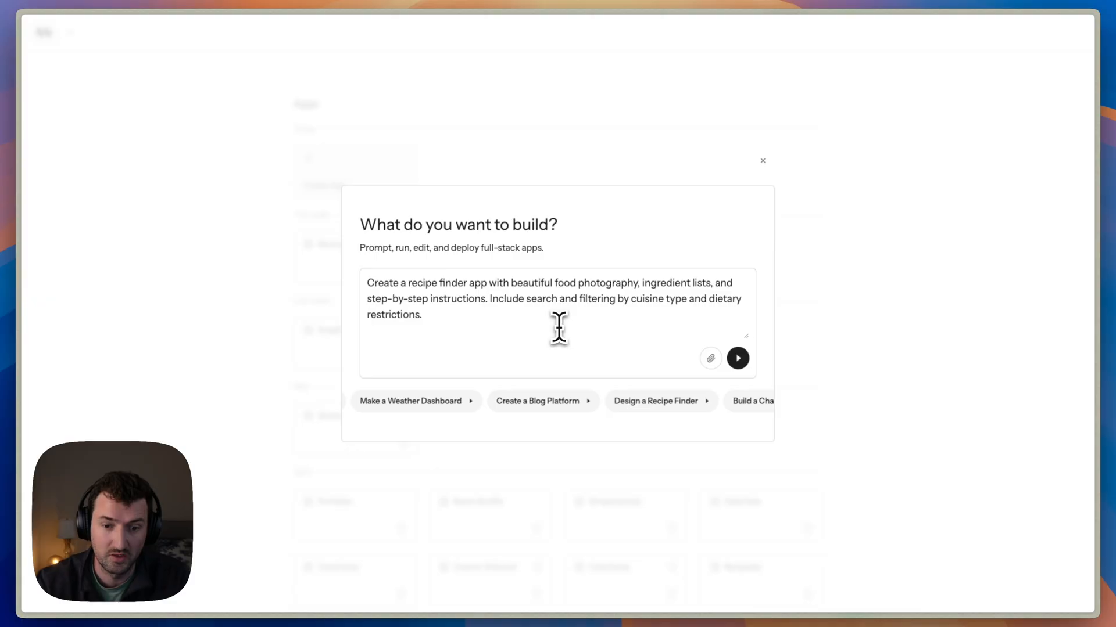
{"action": "mouse_move", "coordinate": [710, 357]}
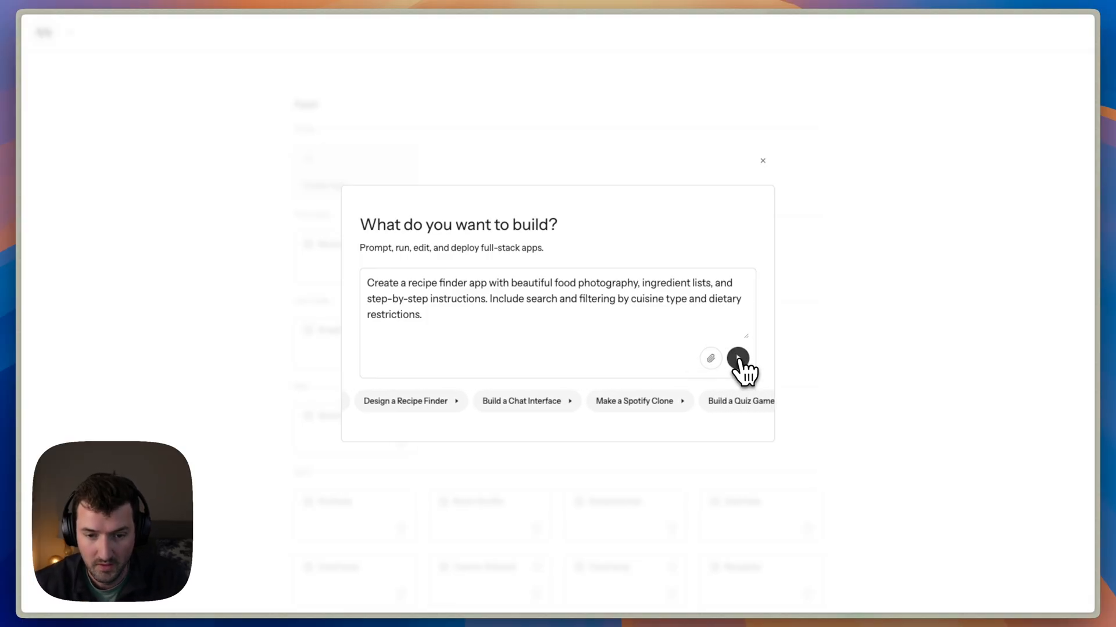
{"action": "left_click", "coordinate": [736, 358]}
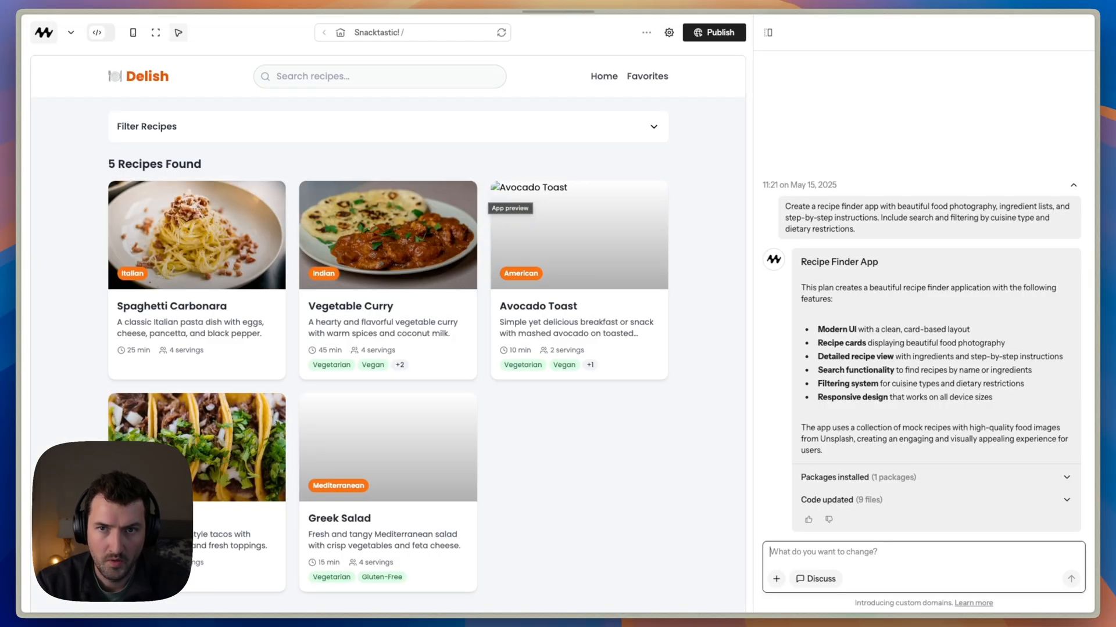
{"action": "mouse_move", "coordinate": [714, 292]}
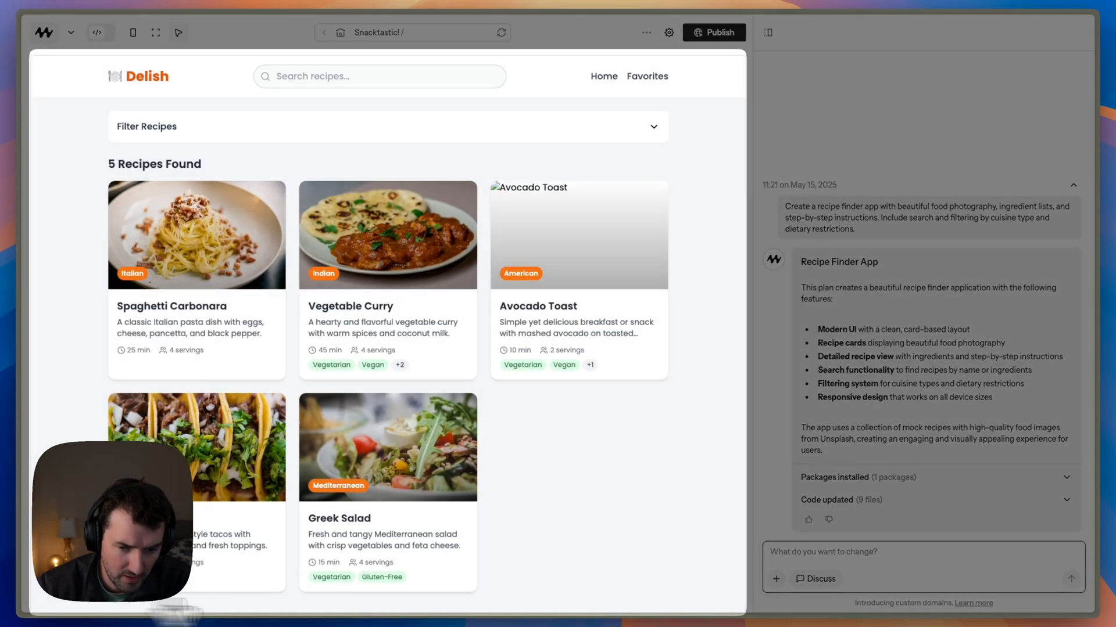
{"action": "mouse_move", "coordinate": [647, 76]}
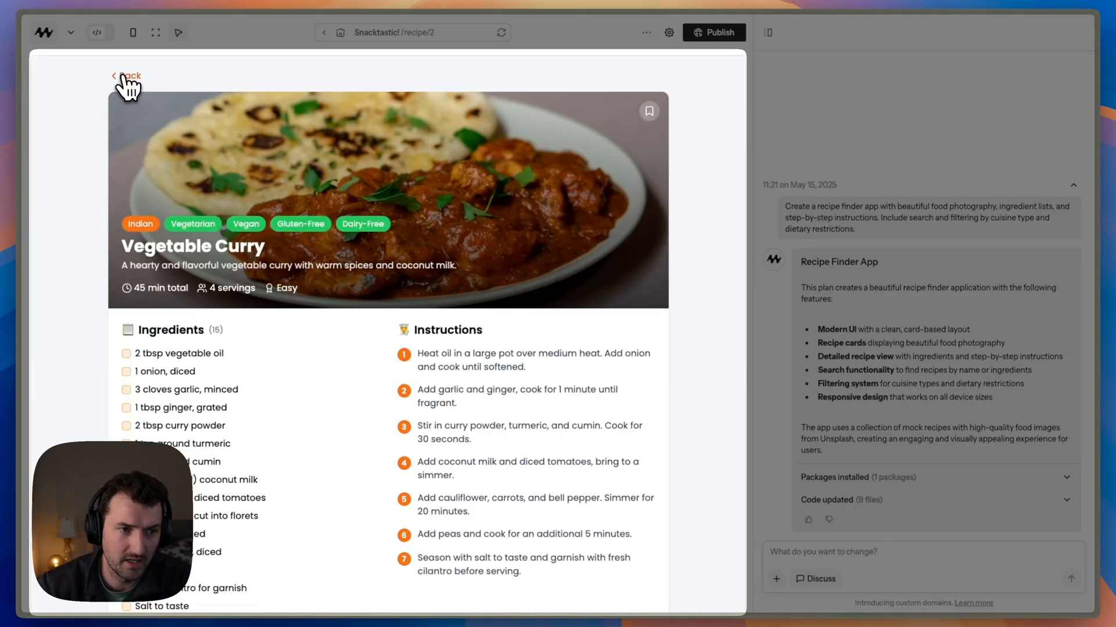
{"action": "left_click", "coordinate": [128, 77]}
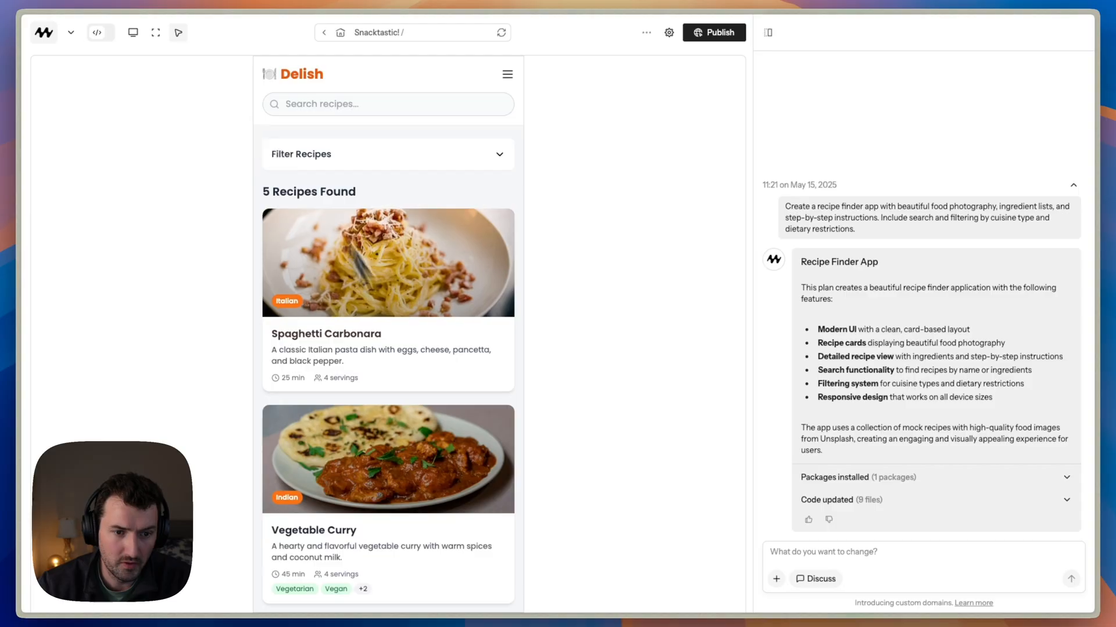
{"action": "mouse_move", "coordinate": [197, 112]}
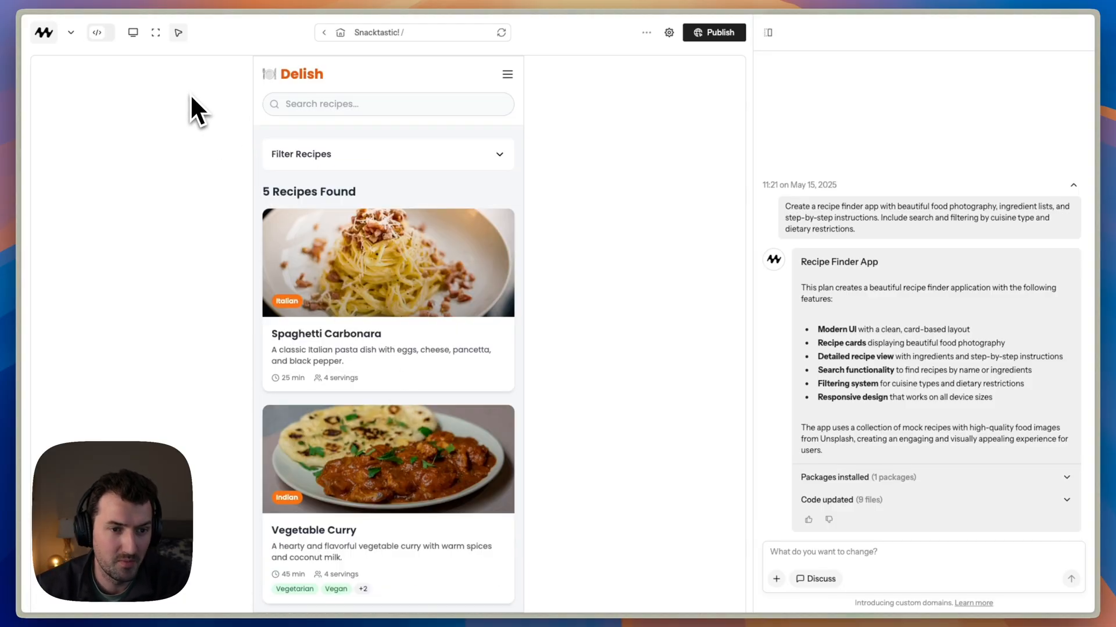
{"action": "left_click", "coordinate": [133, 32]}
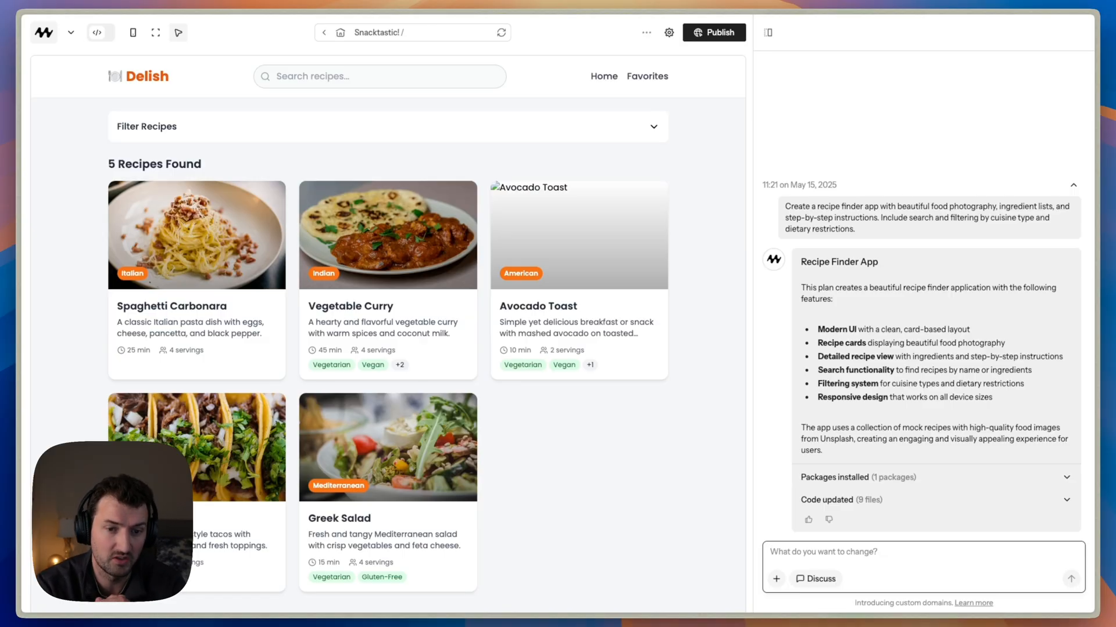
Tell the assistant the avocado toast image is broken and ask for a fix.
{"action": "type", "text": "Hey the a"}
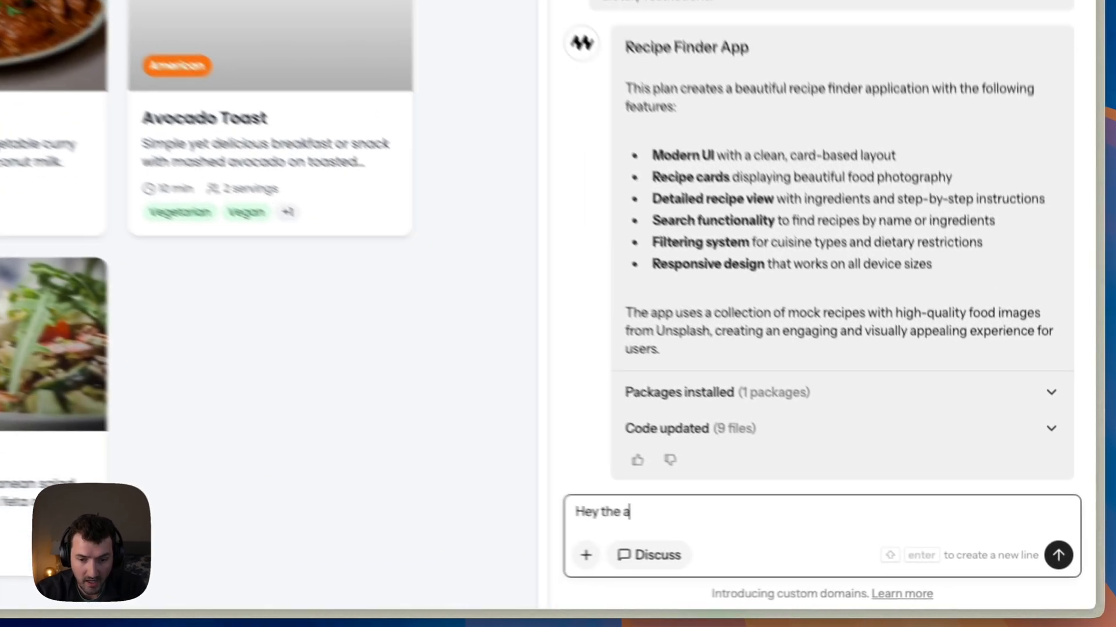
{"action": "type", "text": "vocado toast"}
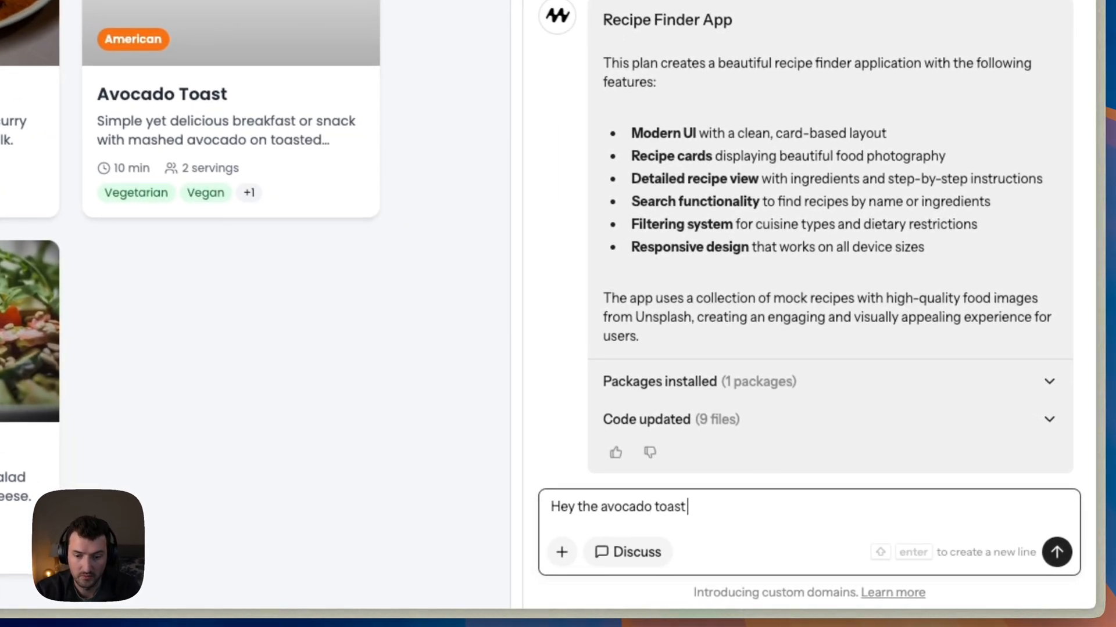
{"action": "type", "text": "image is broken, pl"}
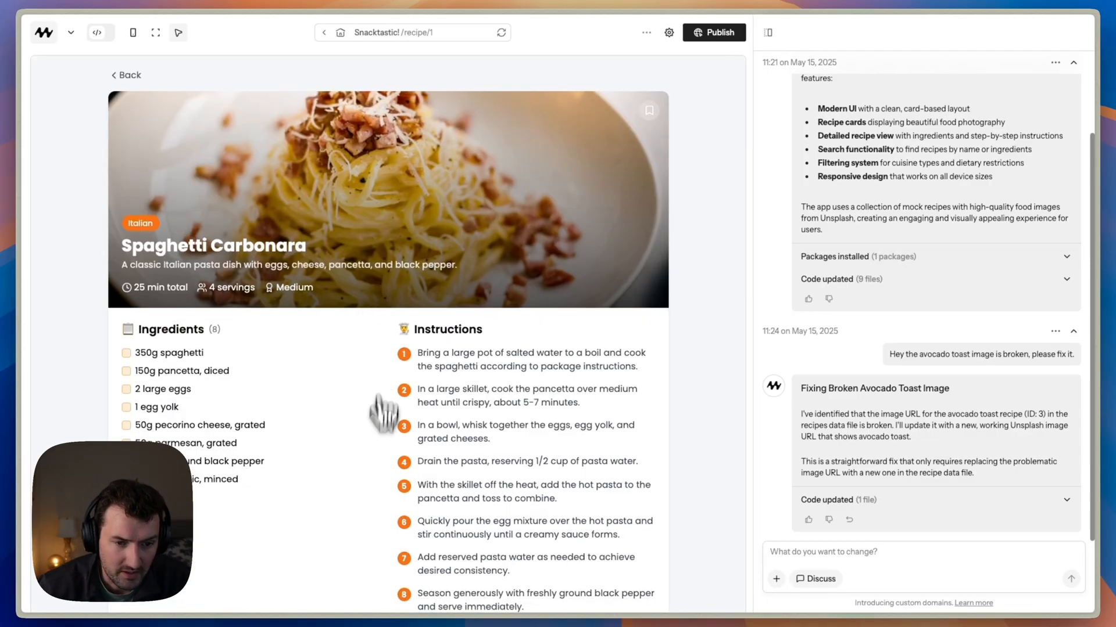
{"action": "mouse_move", "coordinate": [311, 523]}
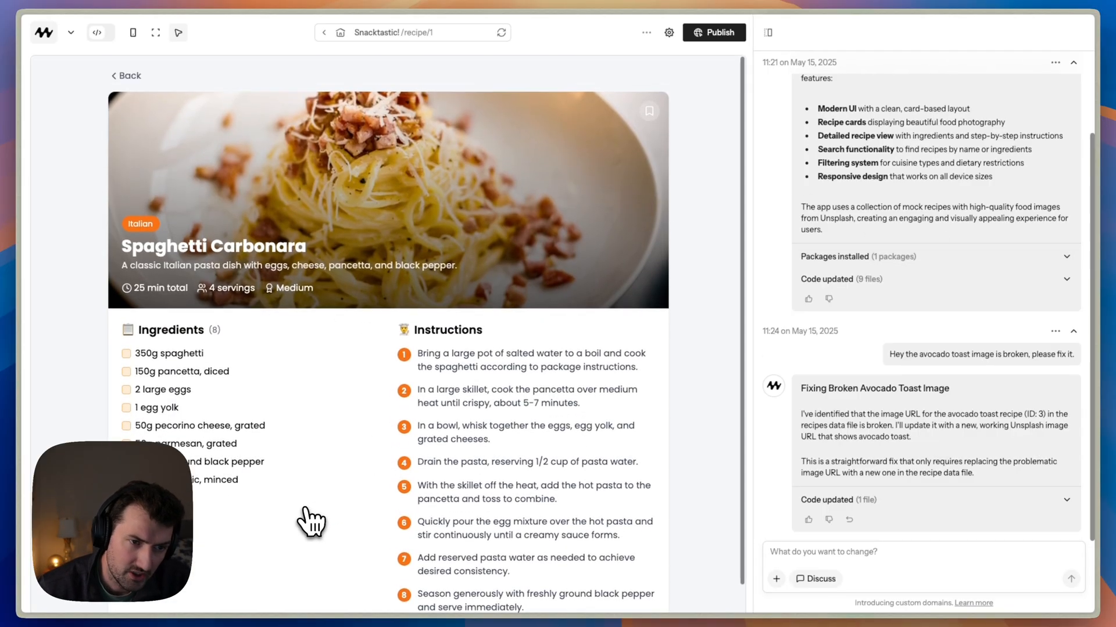
{"action": "mouse_move", "coordinate": [539, 319]}
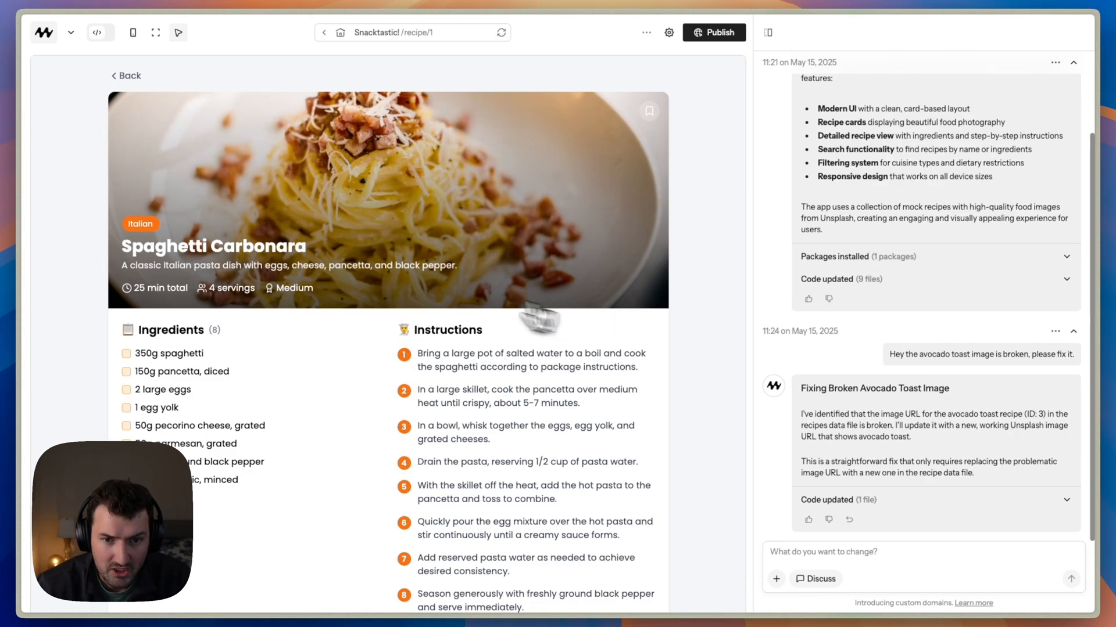
{"action": "mouse_move", "coordinate": [356, 399]}
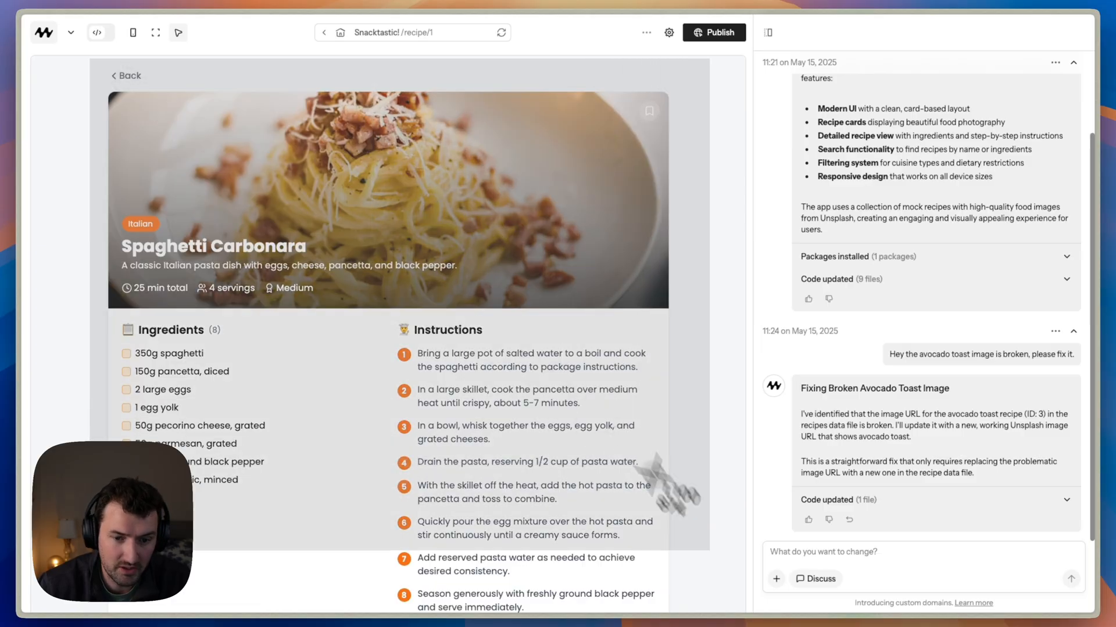
Attach a recipe page screenshot and ask to update the layout for readability.
{"action": "left_click", "coordinate": [836, 556]}
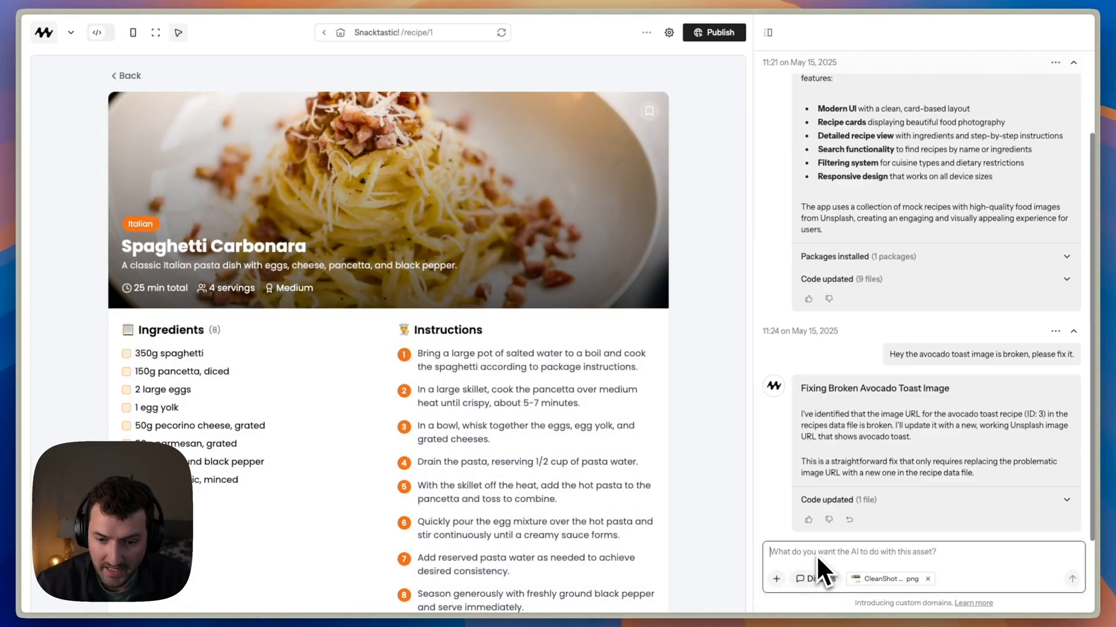
{"action": "type", "text": "Hey ple"}
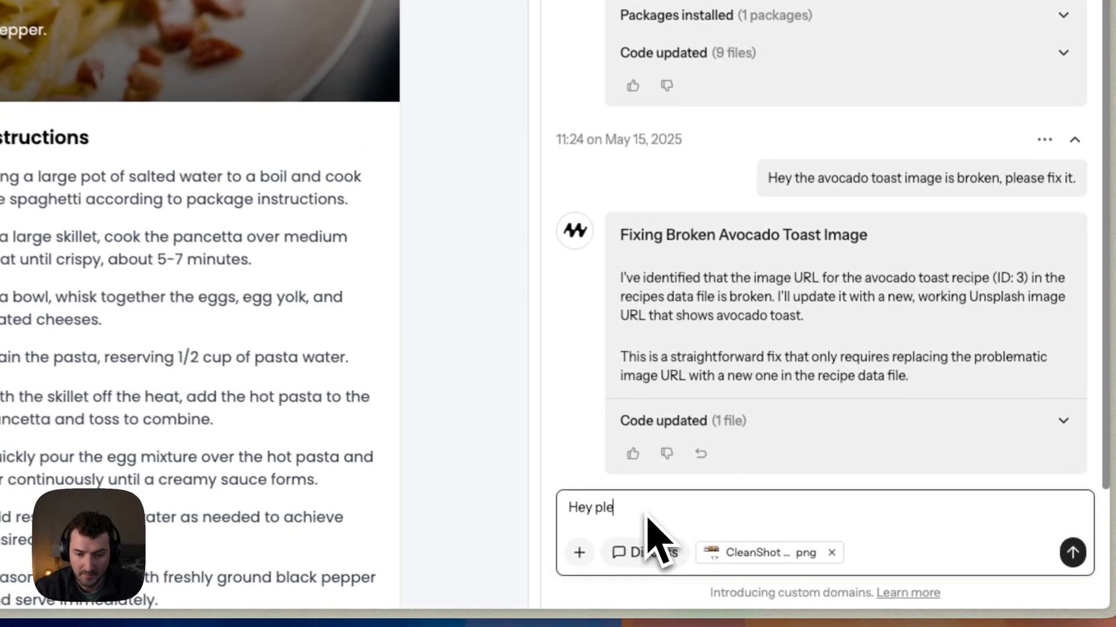
{"action": "type", "text": "ase update this layout"}
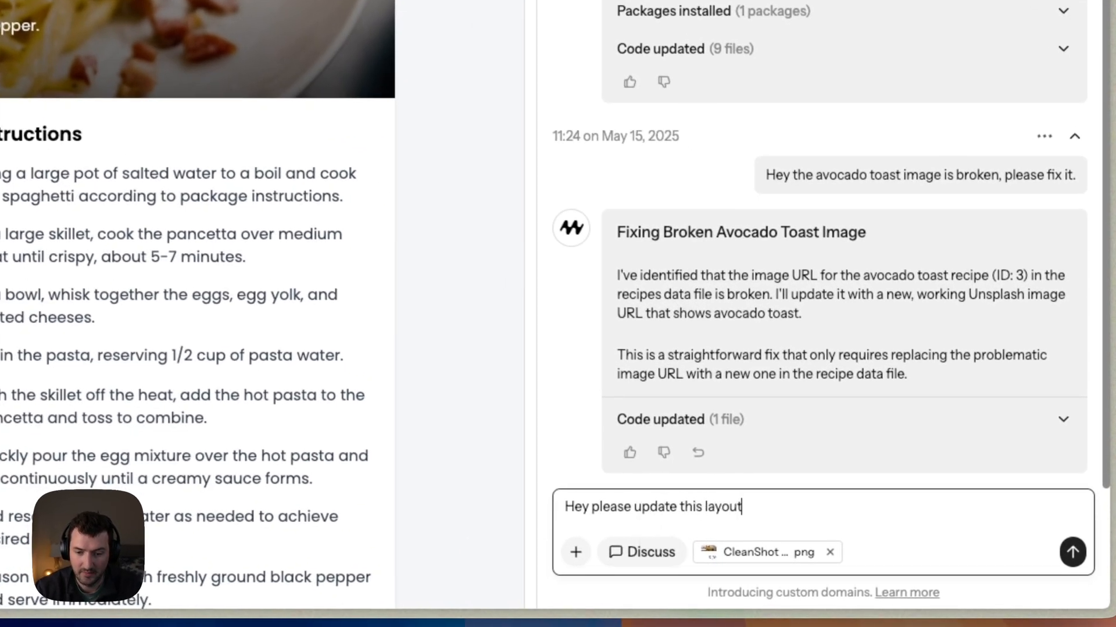
{"action": "type", "text": "to increase read"}
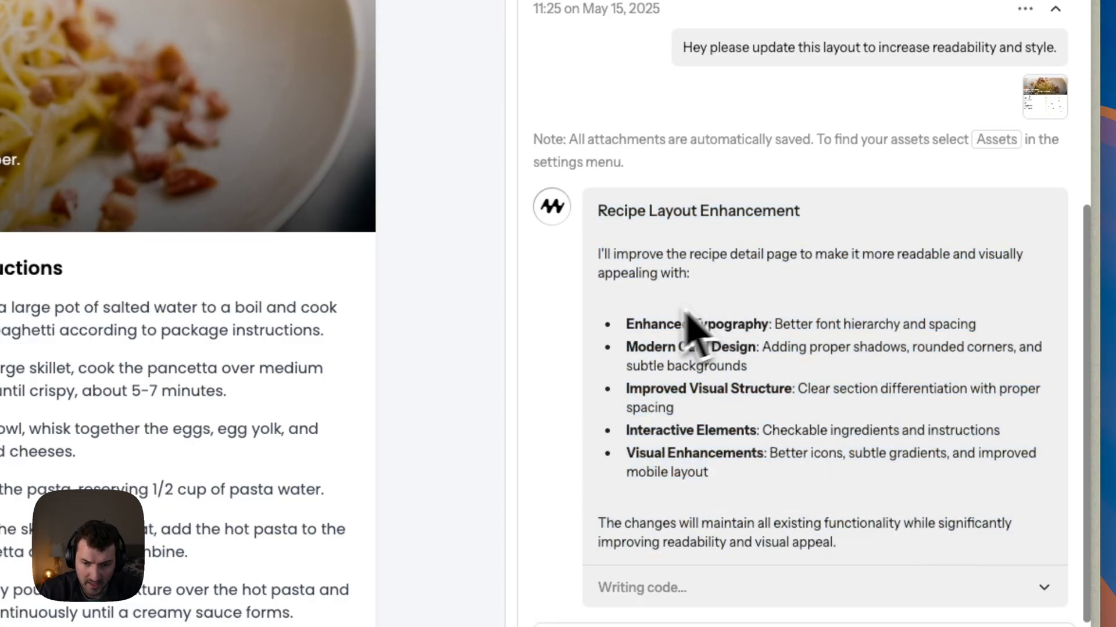
{"action": "mouse_move", "coordinate": [636, 384]}
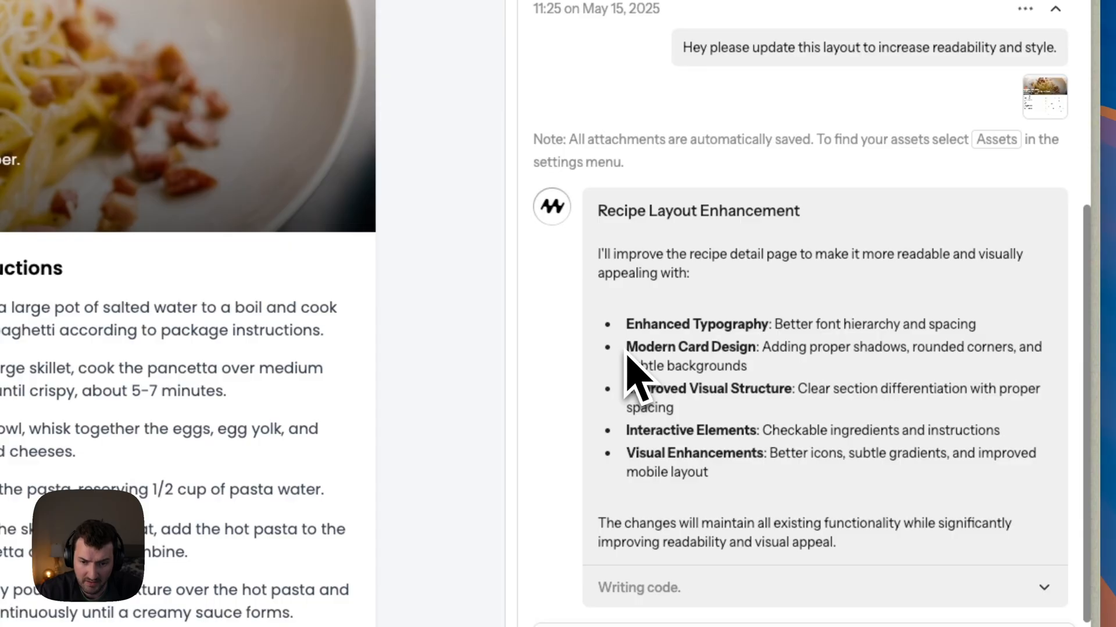
{"action": "mouse_move", "coordinate": [818, 441]}
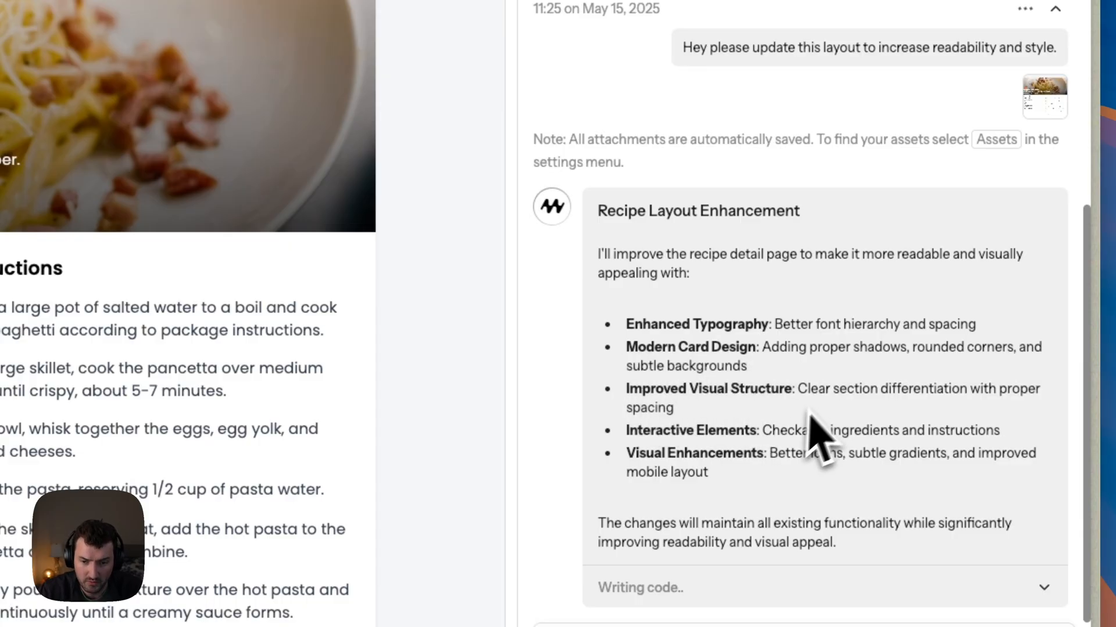
Scroll the chat to review the Recipe Layout Enhancement plan while code is written.
{"action": "scroll", "scroll_direction": "down", "scroll_amount": 3}
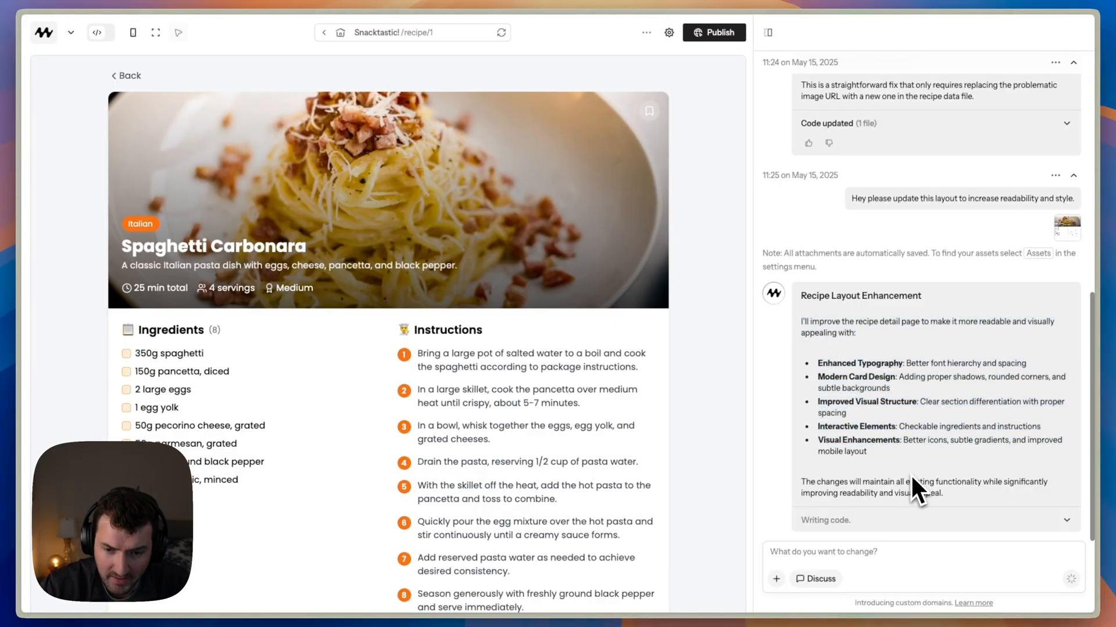
{"action": "mouse_move", "coordinate": [885, 434]}
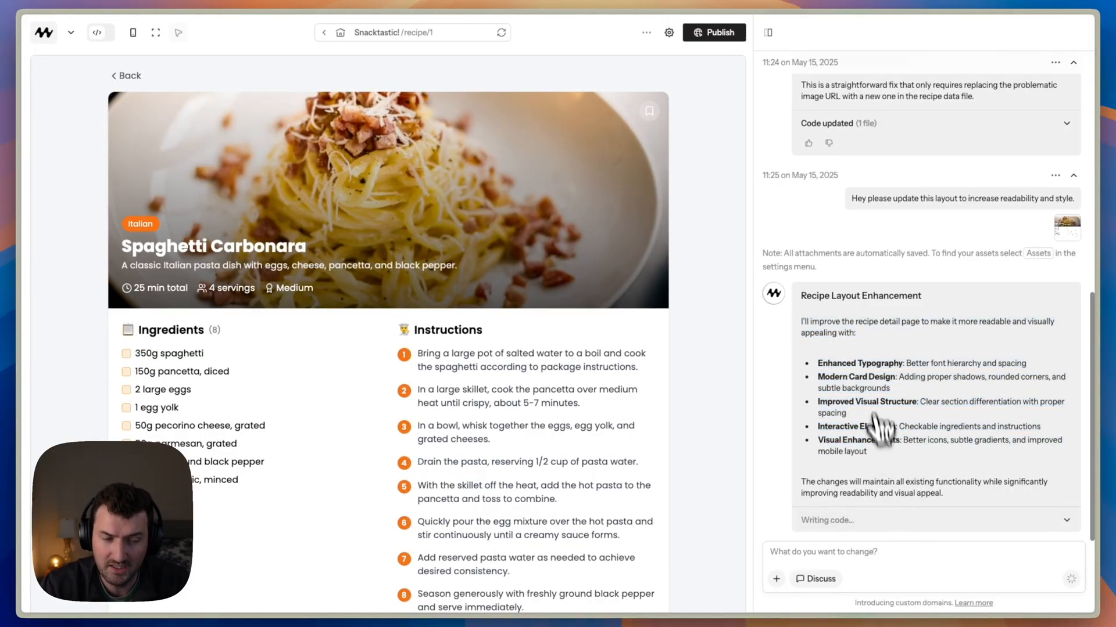
{"action": "mouse_move", "coordinate": [868, 381]}
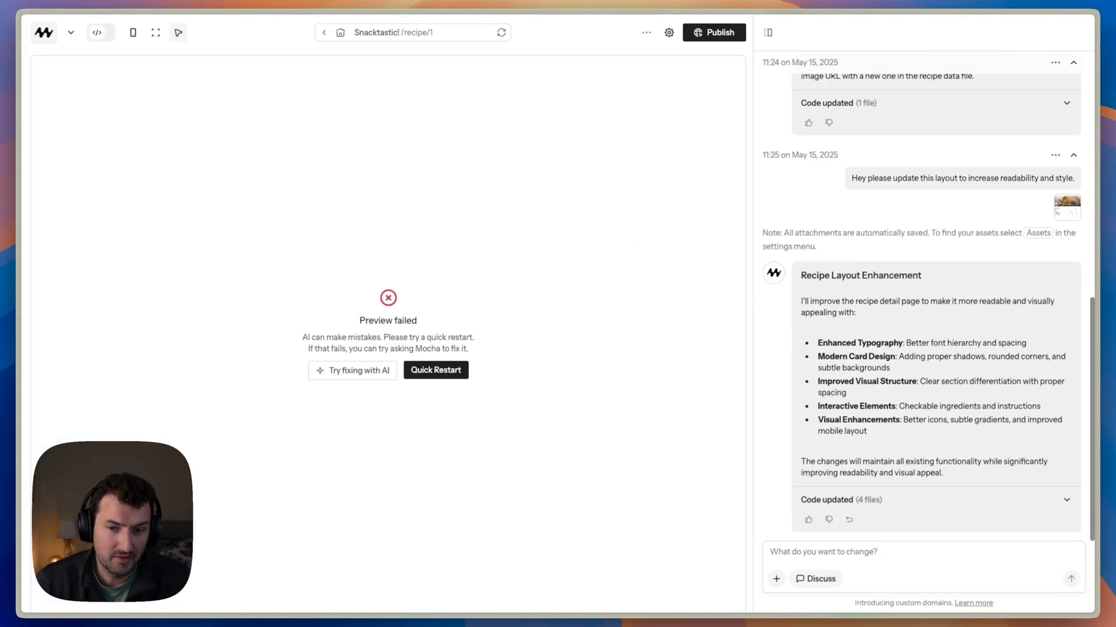
Read the useState error in Logs and apply the AI fix adding the missing import.
{"action": "left_click", "coordinate": [646, 31]}
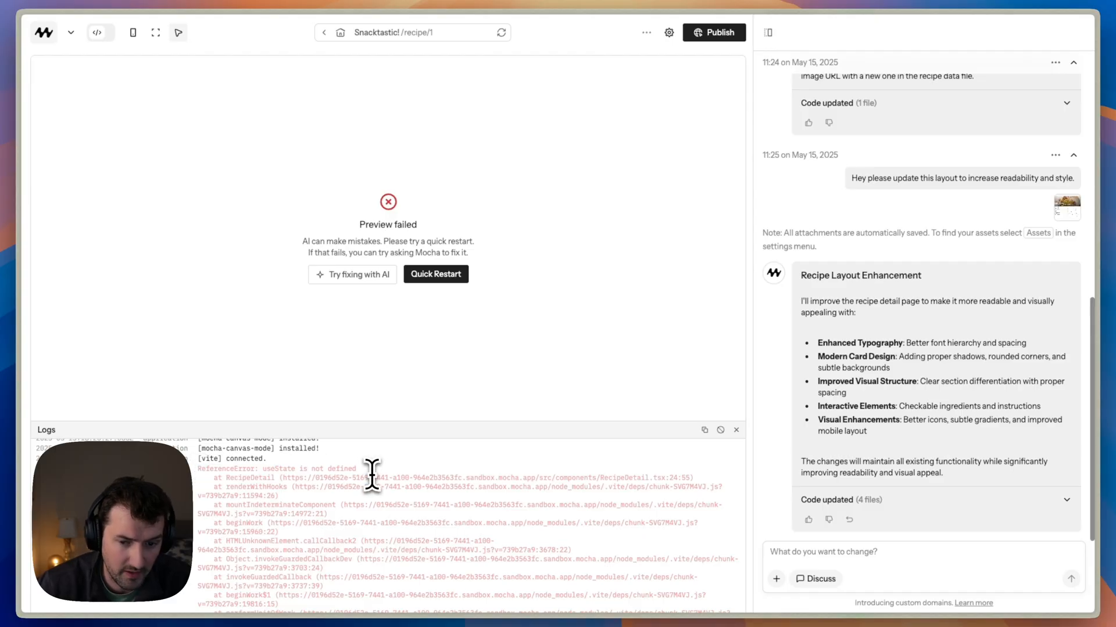
{"action": "left_click", "coordinate": [736, 430]}
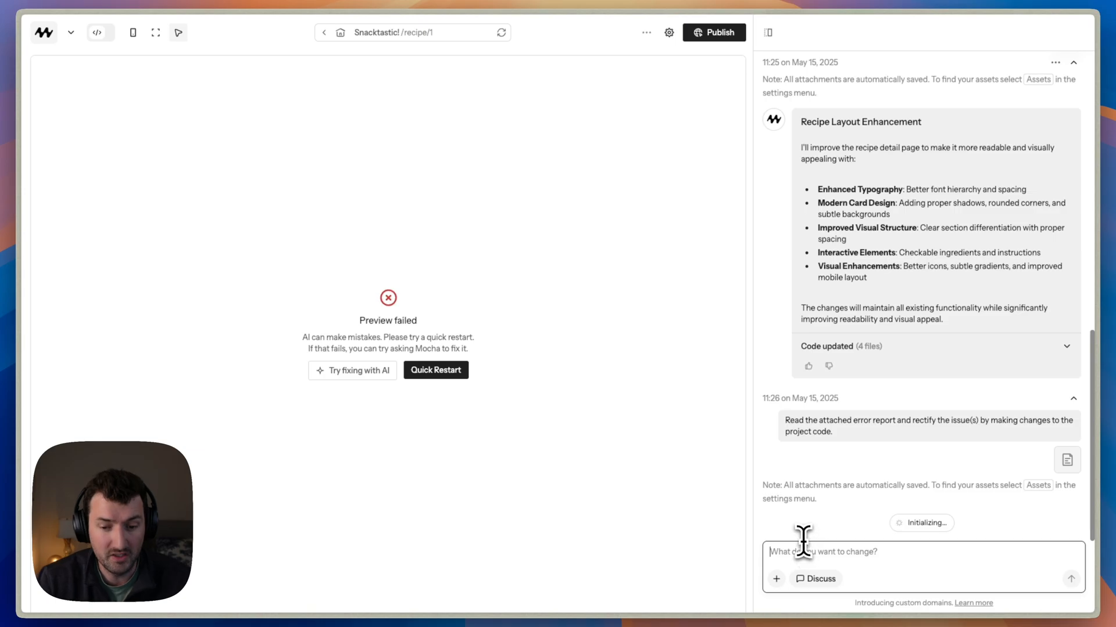
{"action": "left_click", "coordinate": [352, 370]}
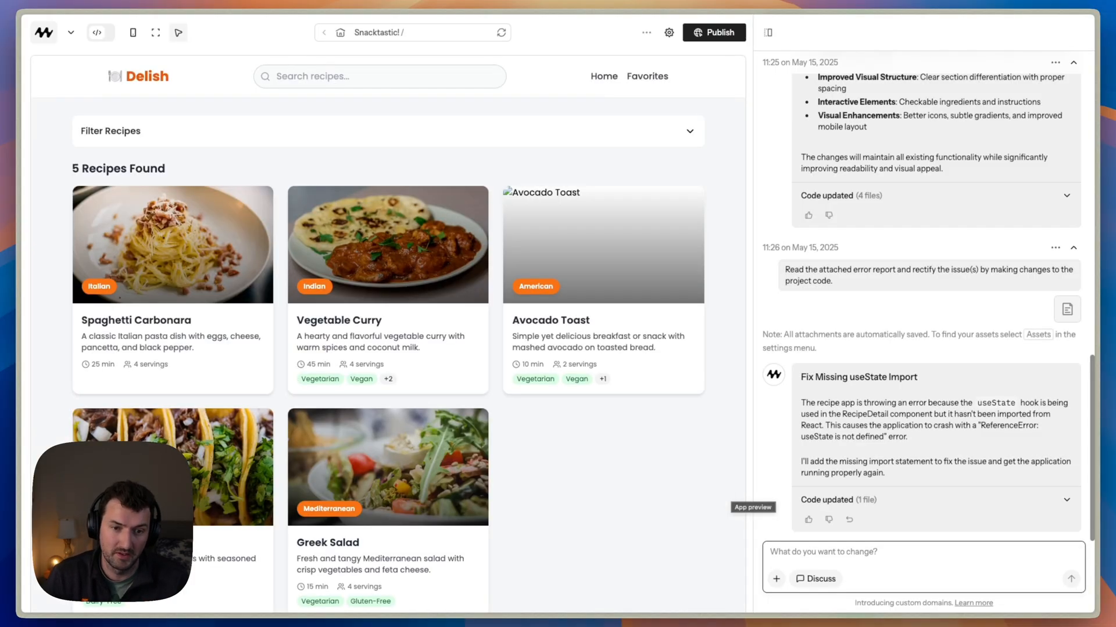
{"action": "mouse_move", "coordinate": [231, 299]}
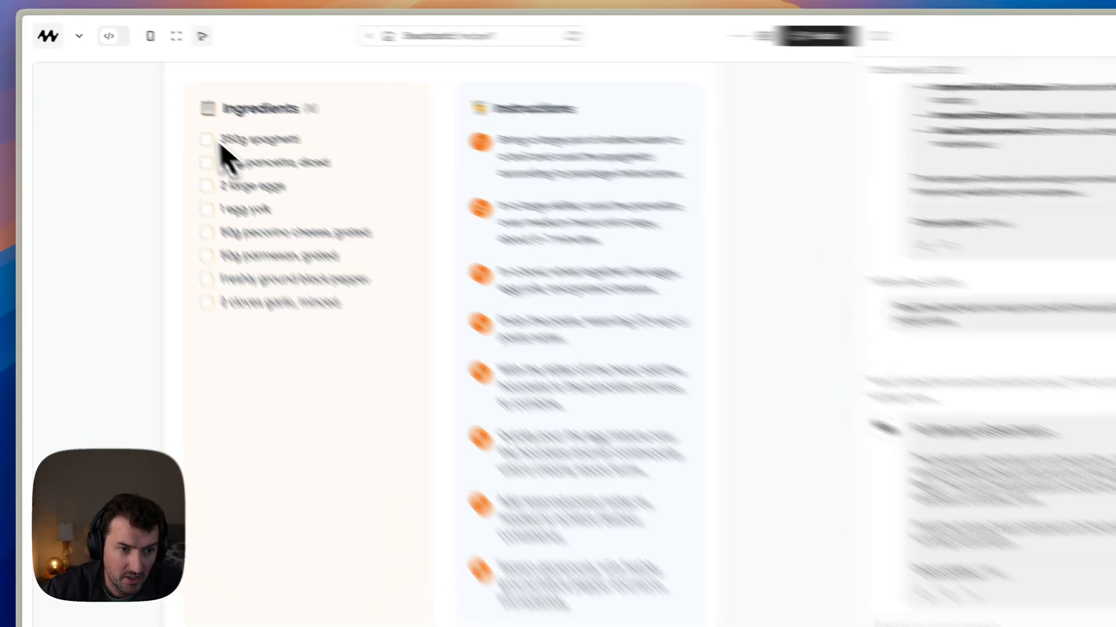
{"action": "left_click", "coordinate": [206, 139]}
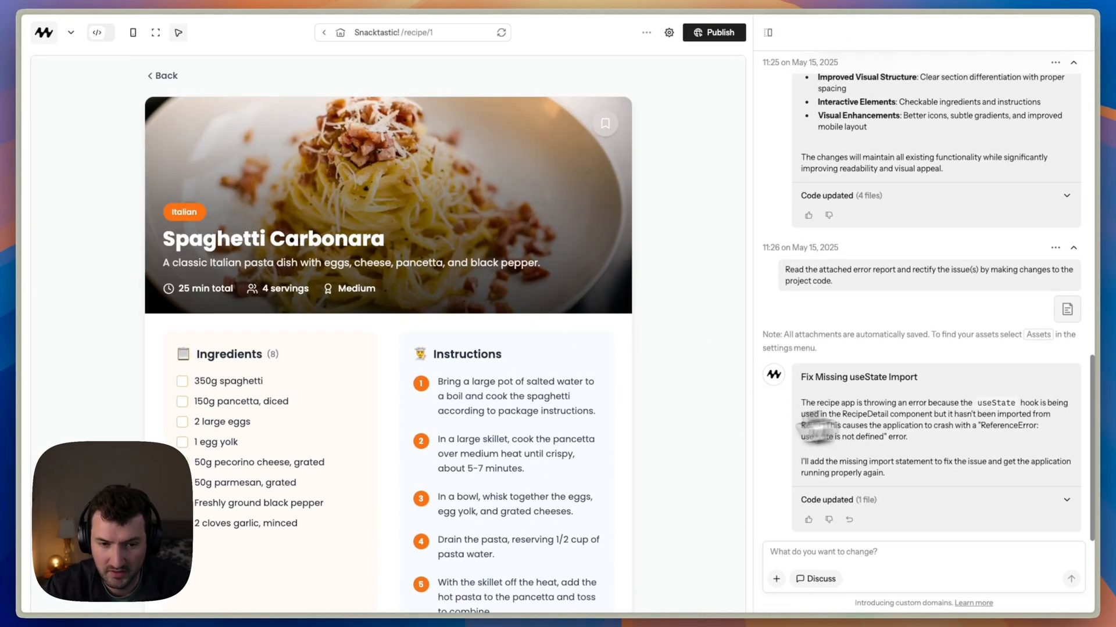
{"action": "scroll", "scroll_direction": "down", "scroll_amount": 3}
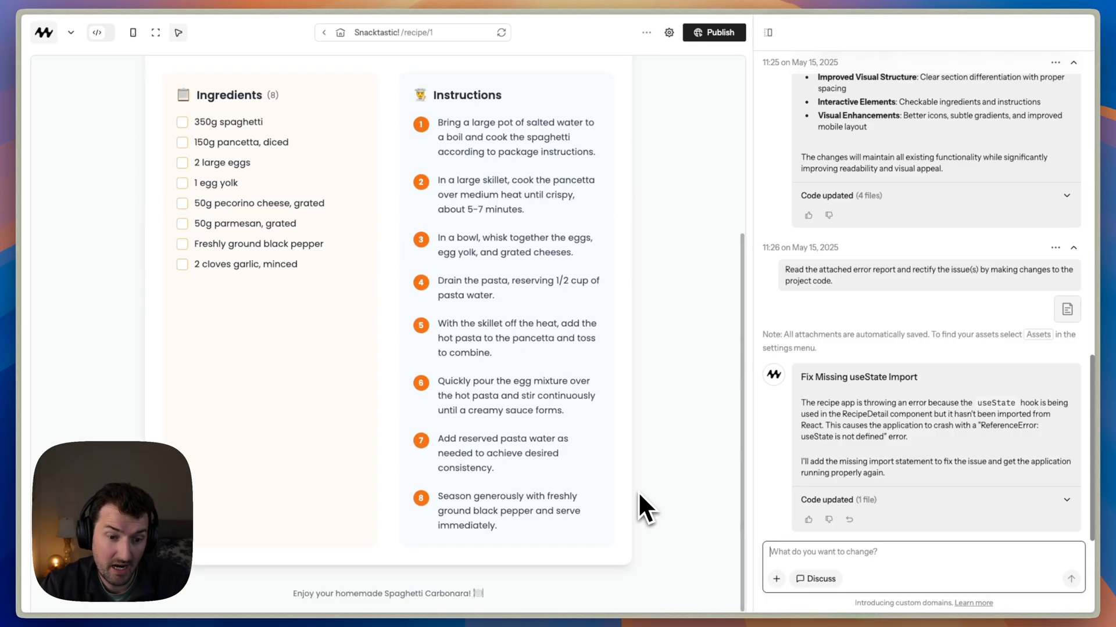
{"action": "scroll", "scroll_direction": "up", "scroll_amount": 3}
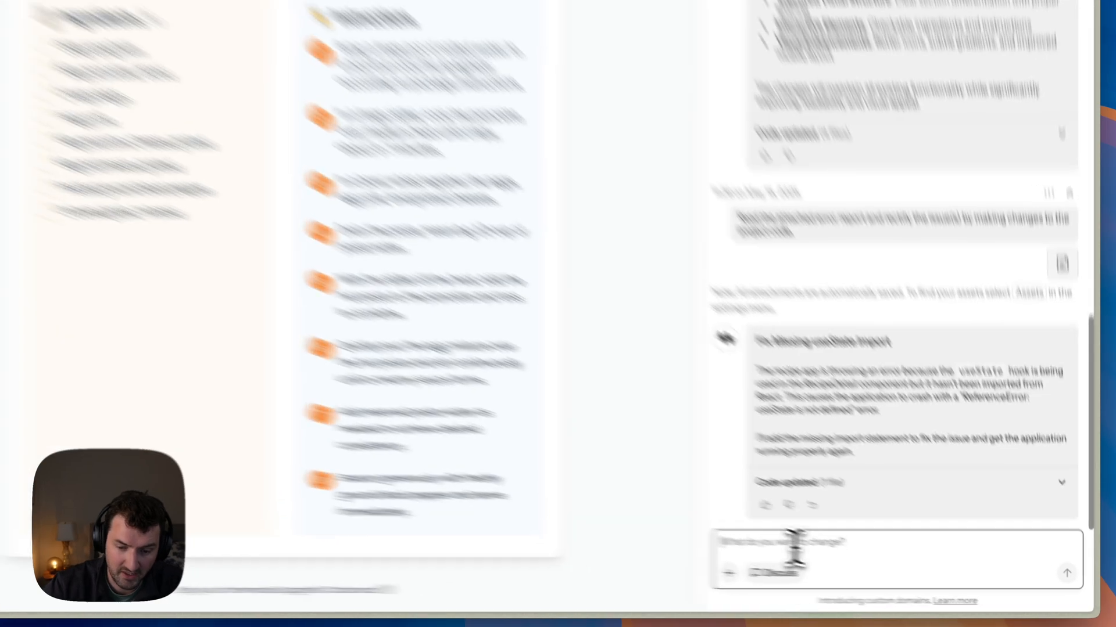
Request a carousel at the bottom of the recipe page suggesting similar recipes.
{"action": "type", "text": "Add a carousel"}
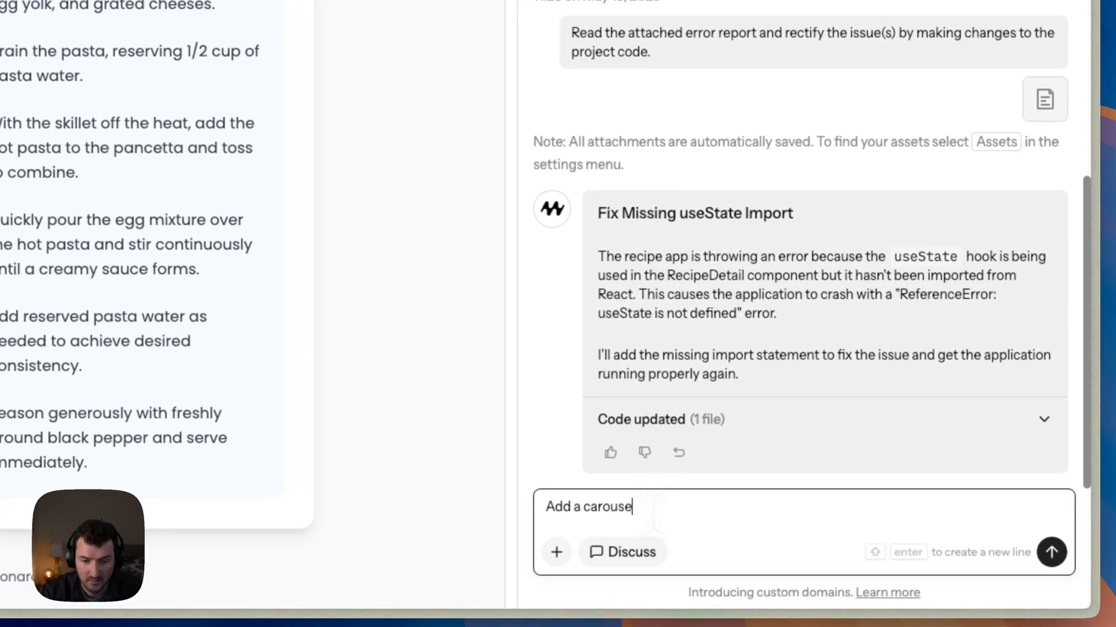
{"action": "type", "text": "at the bot"}
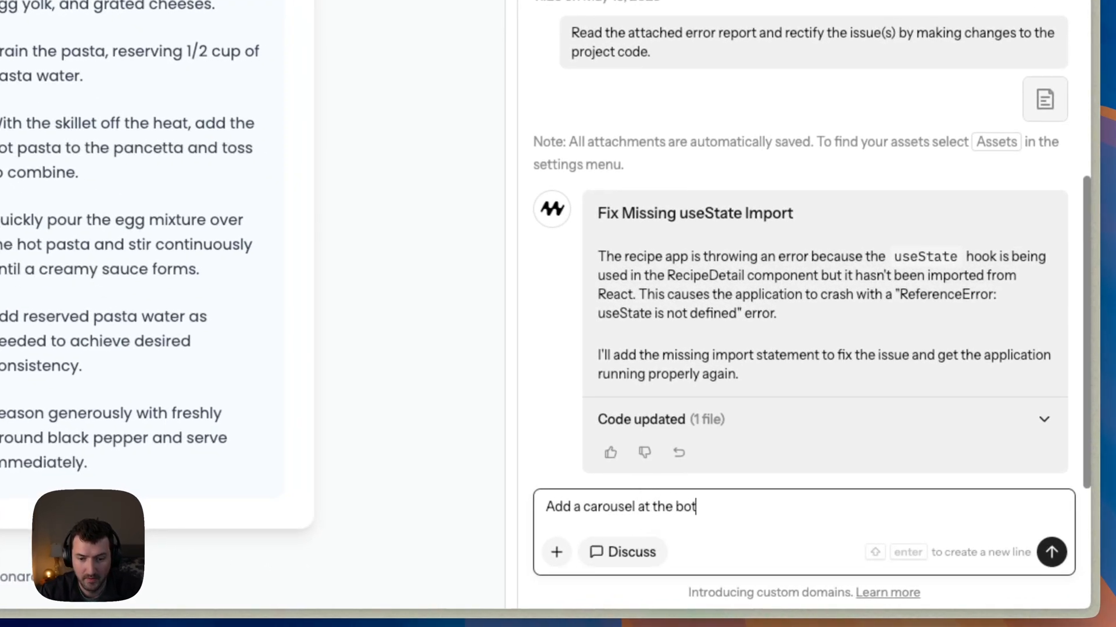
{"action": "type", "text": "tom of the recipe"}
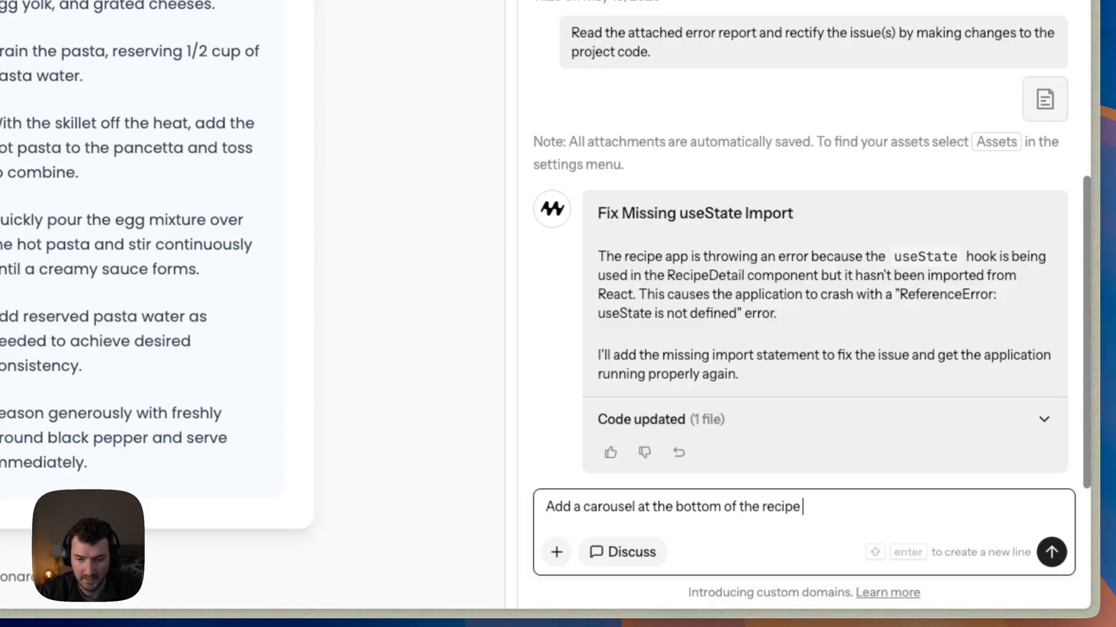
{"action": "type", "text": "page which s"}
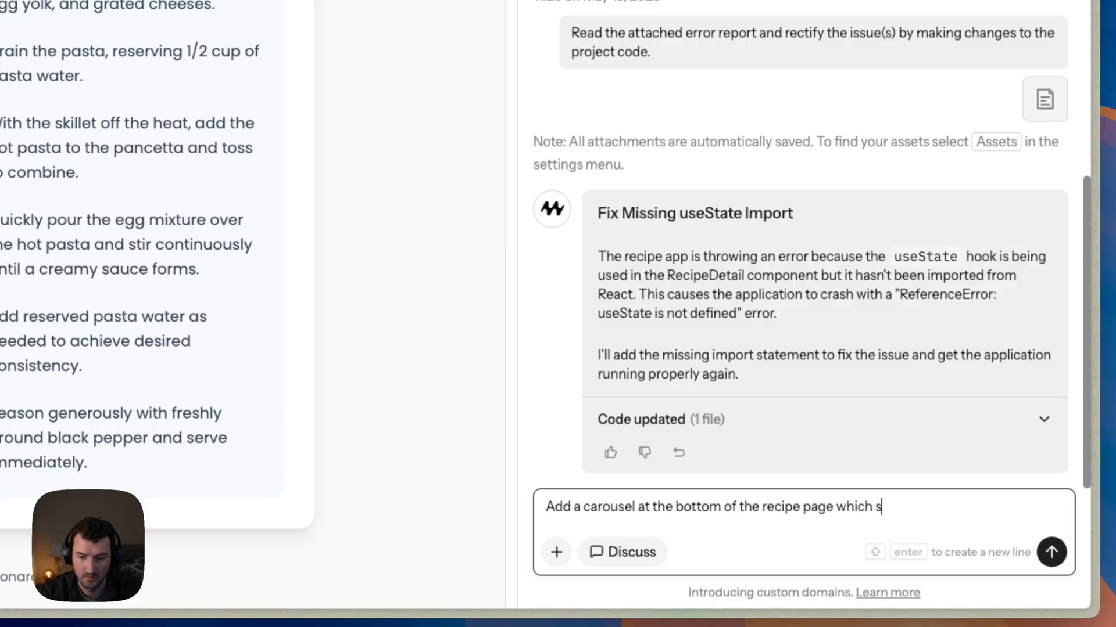
{"action": "type", "text": "uggests similar r"}
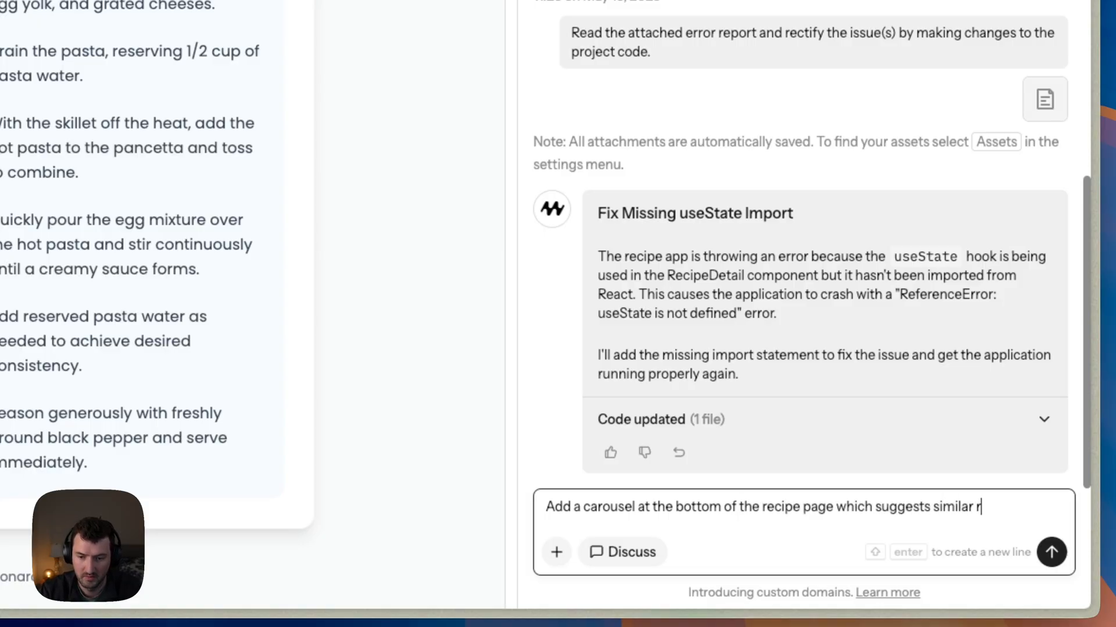
{"action": "left_click", "coordinate": [1051, 552]}
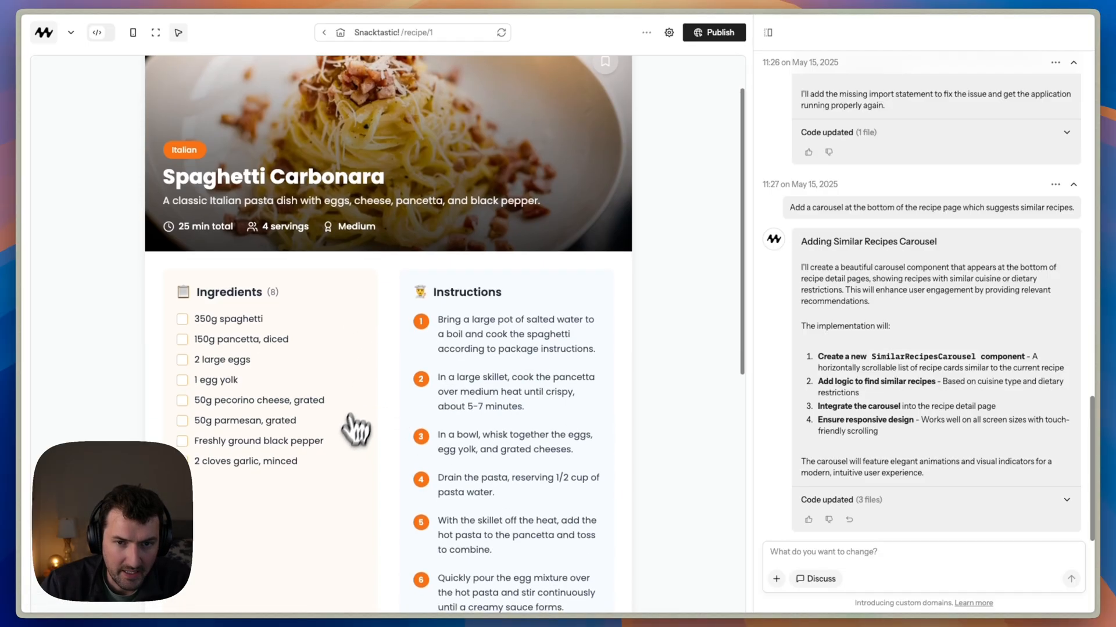
View the 'You might also like' carousel, then go back to the recipe list.
{"action": "scroll", "scroll_direction": "down", "scroll_amount": 3}
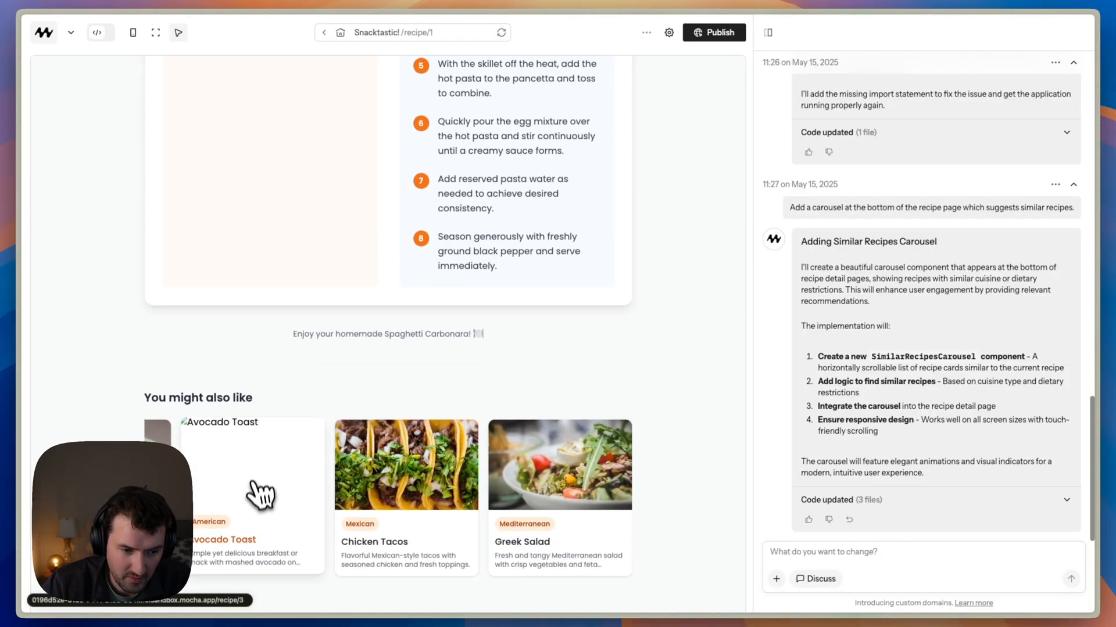
{"action": "scroll", "scroll_direction": "up", "scroll_amount": 3}
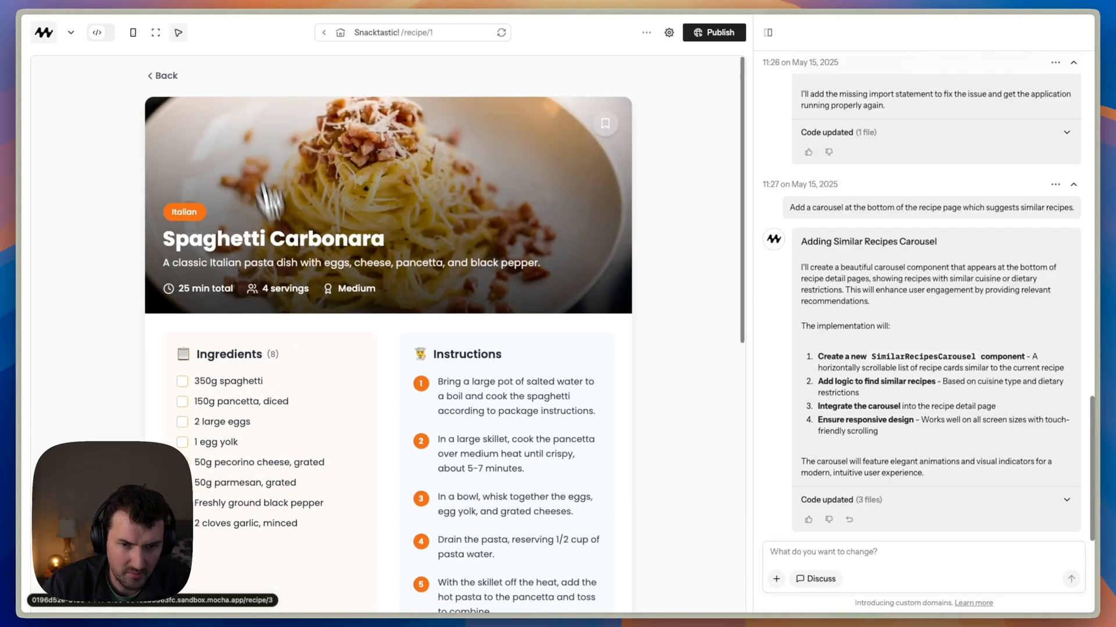
{"action": "left_click", "coordinate": [163, 75]}
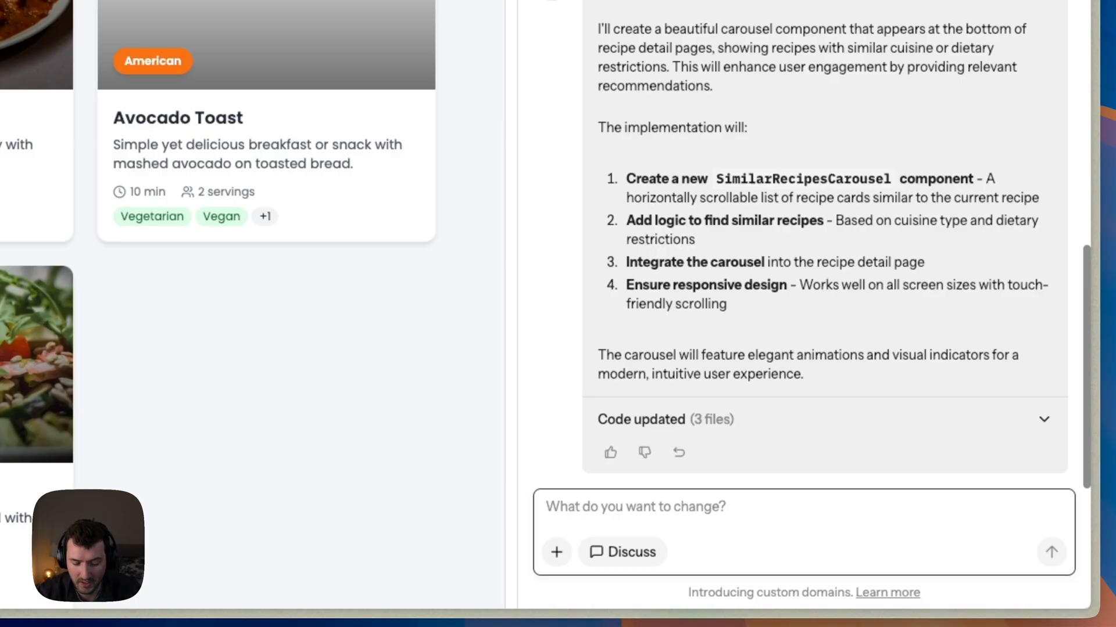
Send 'Make this website feel like cyberpunk 77' and review the neon redesign plan.
{"action": "type", "text": "Make this"}
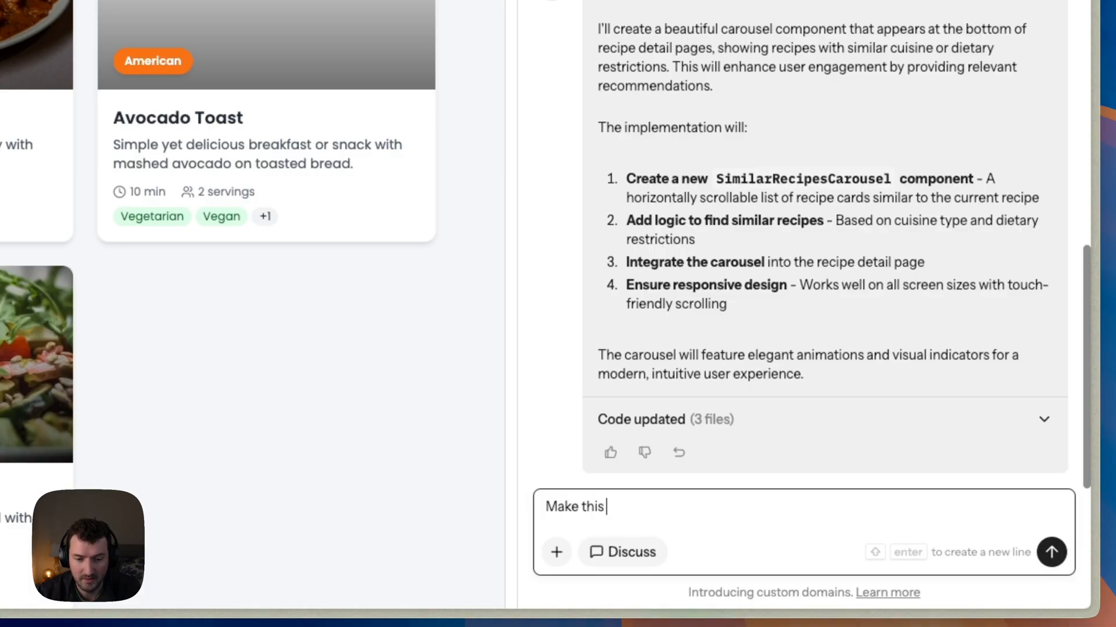
{"action": "type", "text": "website feel like"}
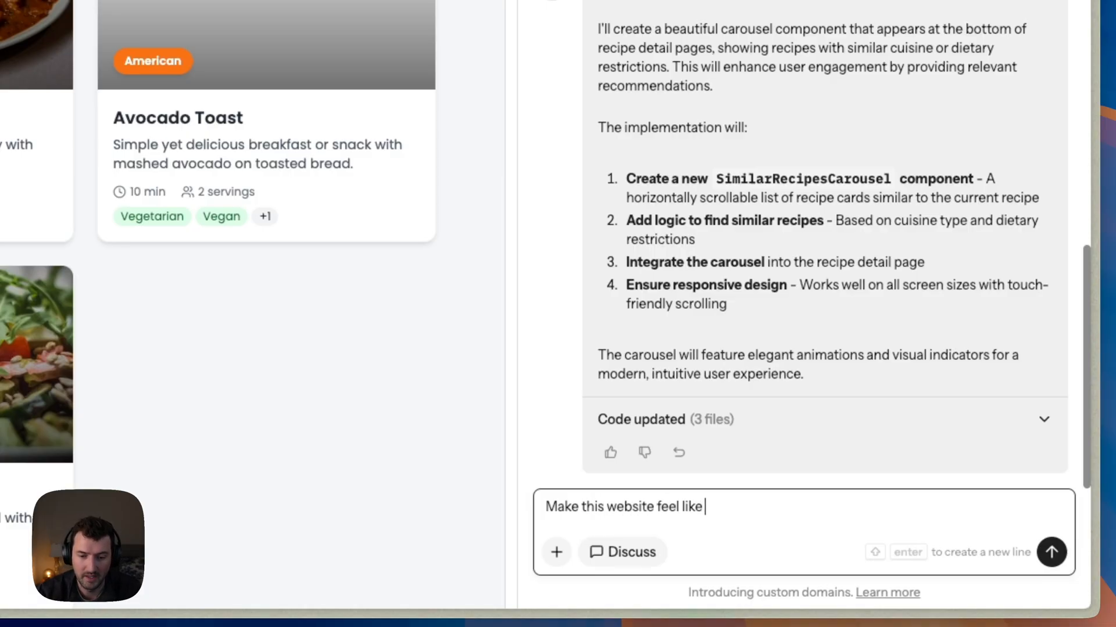
{"action": "type", "text": "cyberpunk 77"}
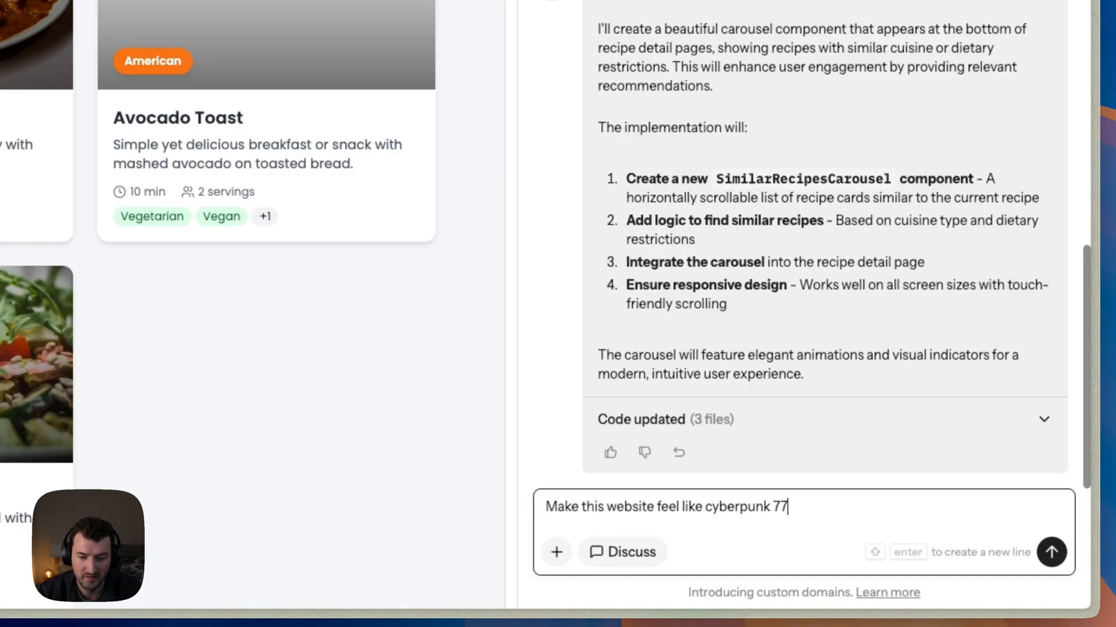
{"action": "left_click", "coordinate": [1052, 552]}
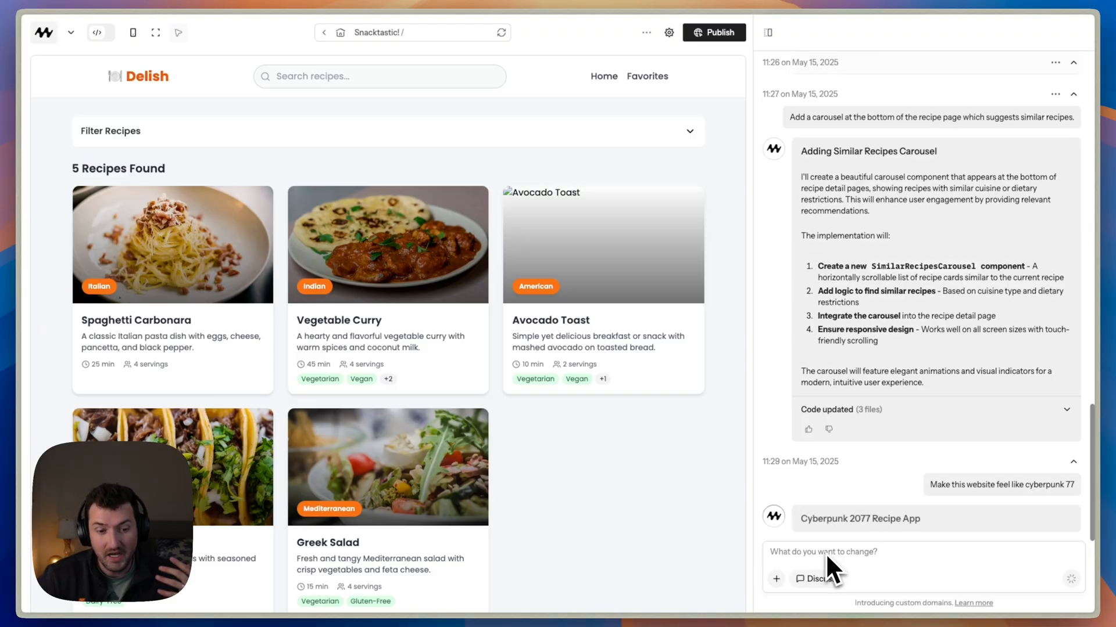
{"action": "scroll", "scroll_direction": "down", "scroll_amount": 3}
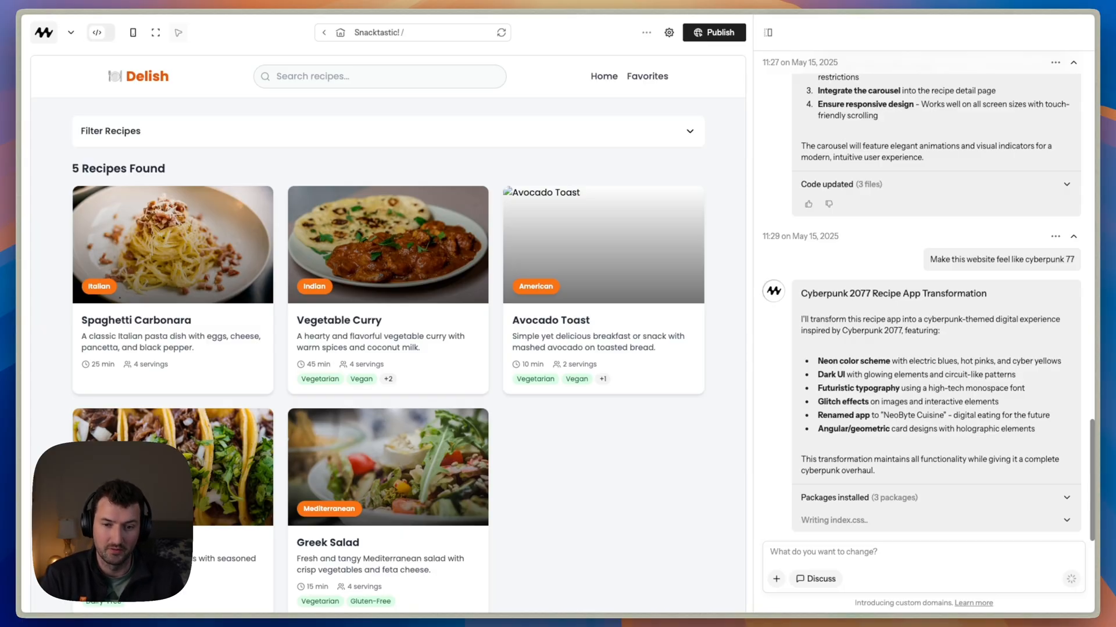
{"action": "mouse_move", "coordinate": [878, 527]}
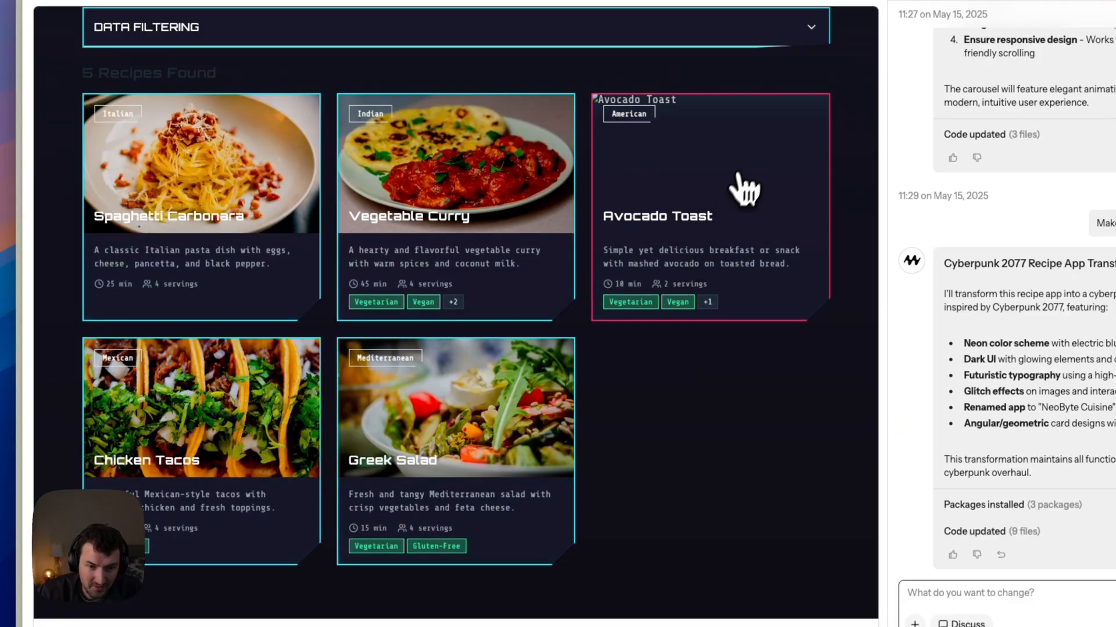
{"action": "mouse_move", "coordinate": [448, 288]}
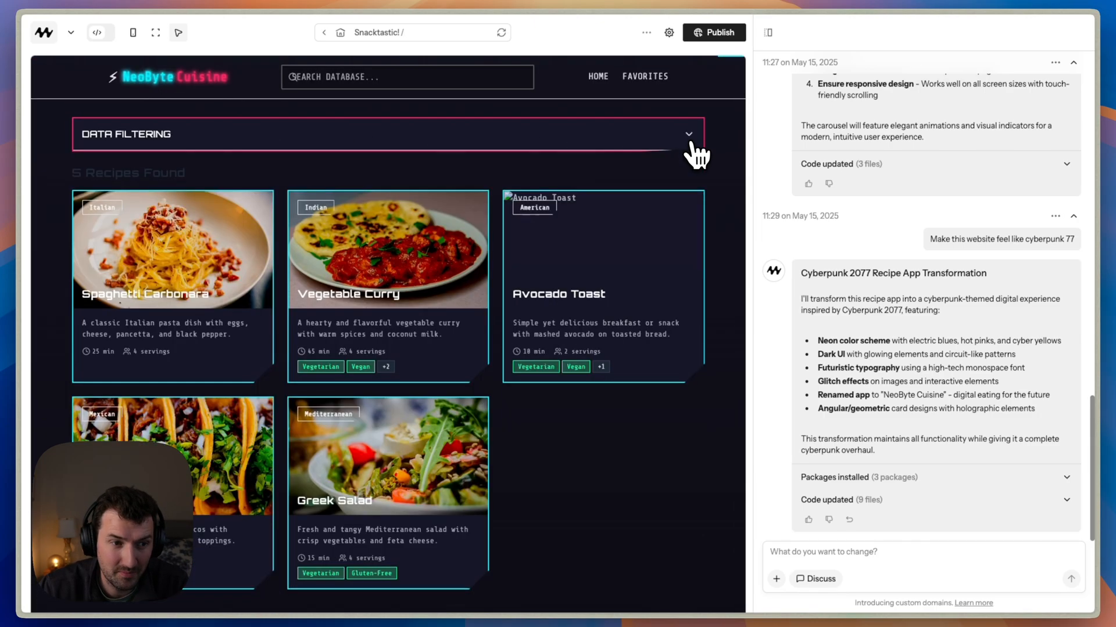
{"action": "mouse_move", "coordinate": [497, 450]}
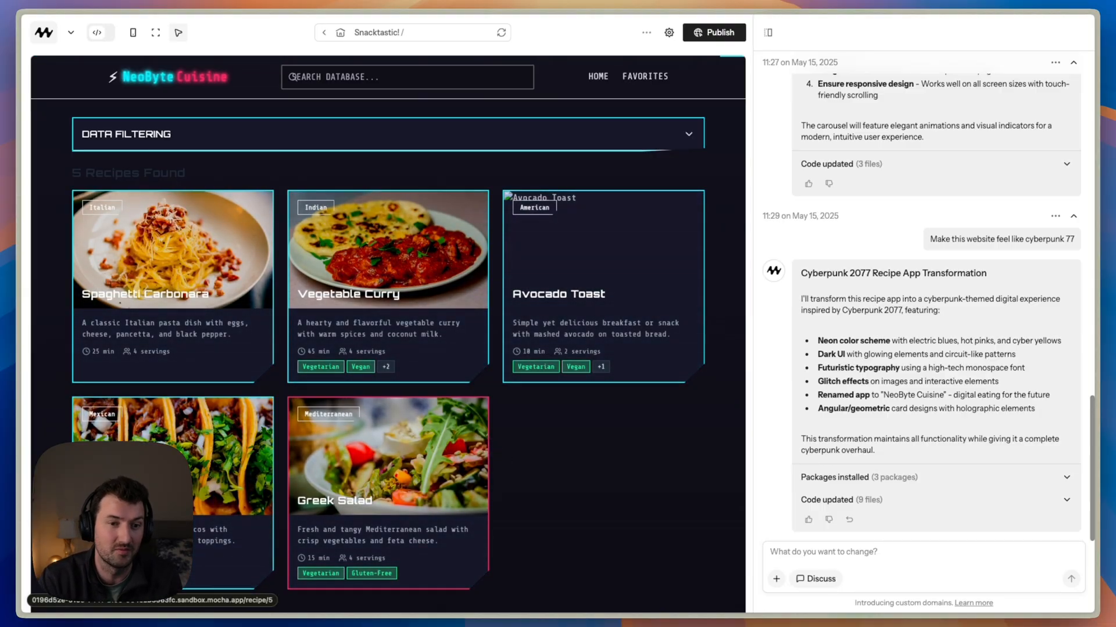
{"action": "mouse_move", "coordinate": [495, 456]}
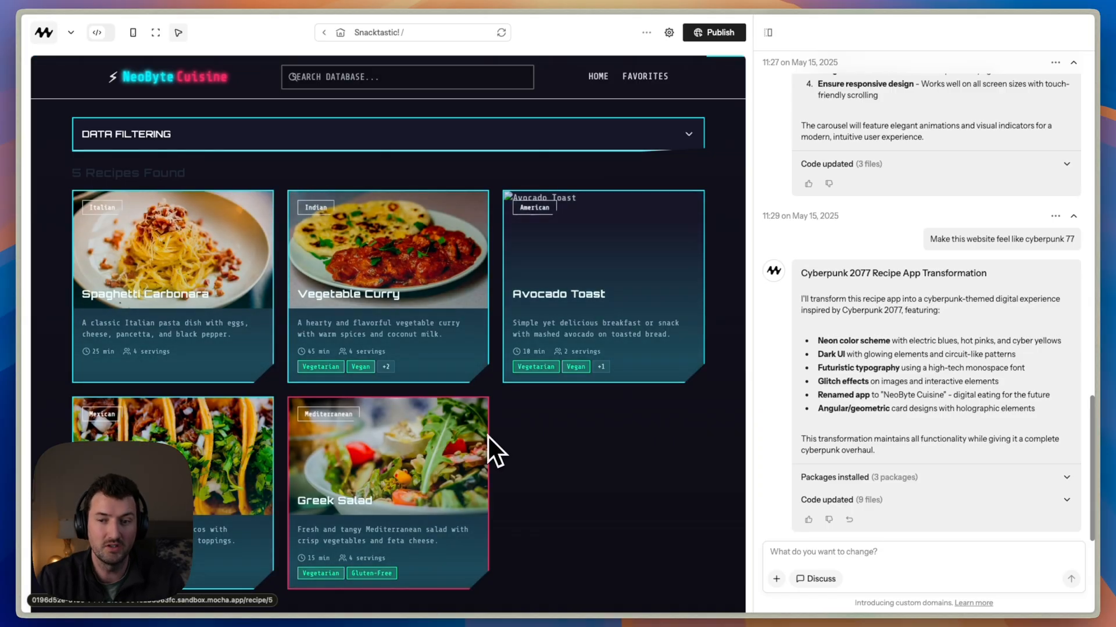
{"action": "mouse_move", "coordinate": [1046, 235]}
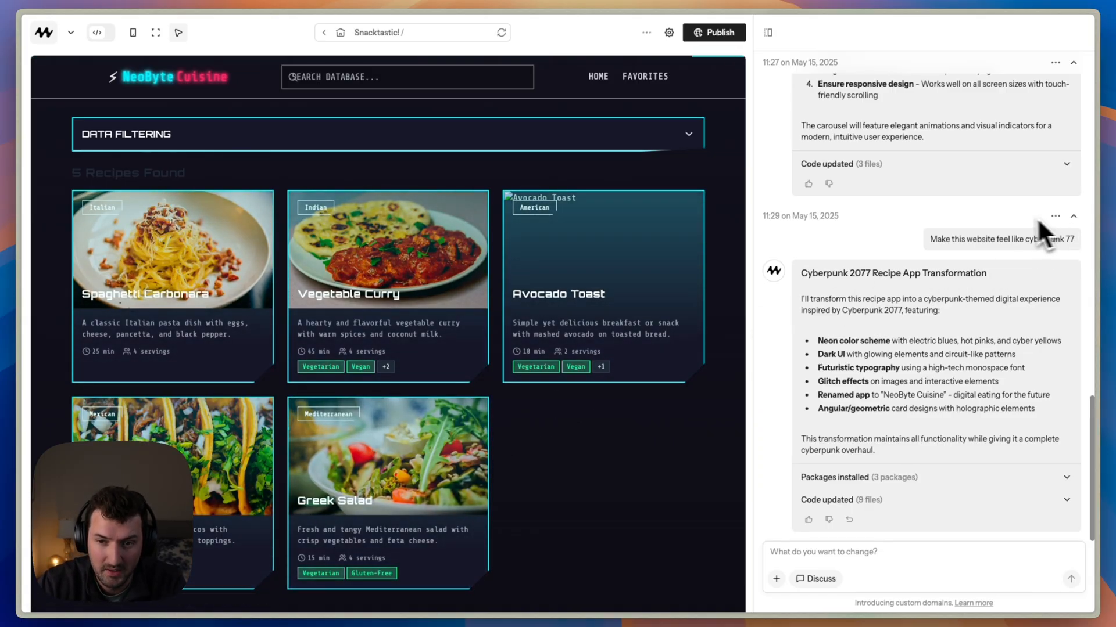
View the 11:27 carousel version and restore it as the current app.
{"action": "scroll", "scroll_direction": "up", "scroll_amount": 3}
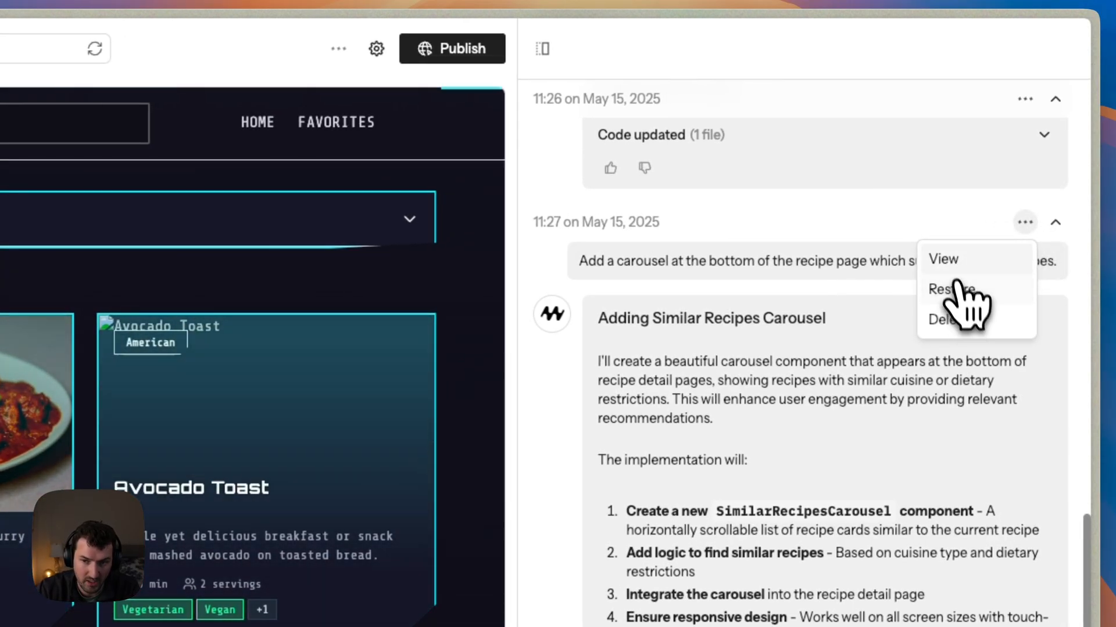
{"action": "left_click", "coordinate": [944, 258]}
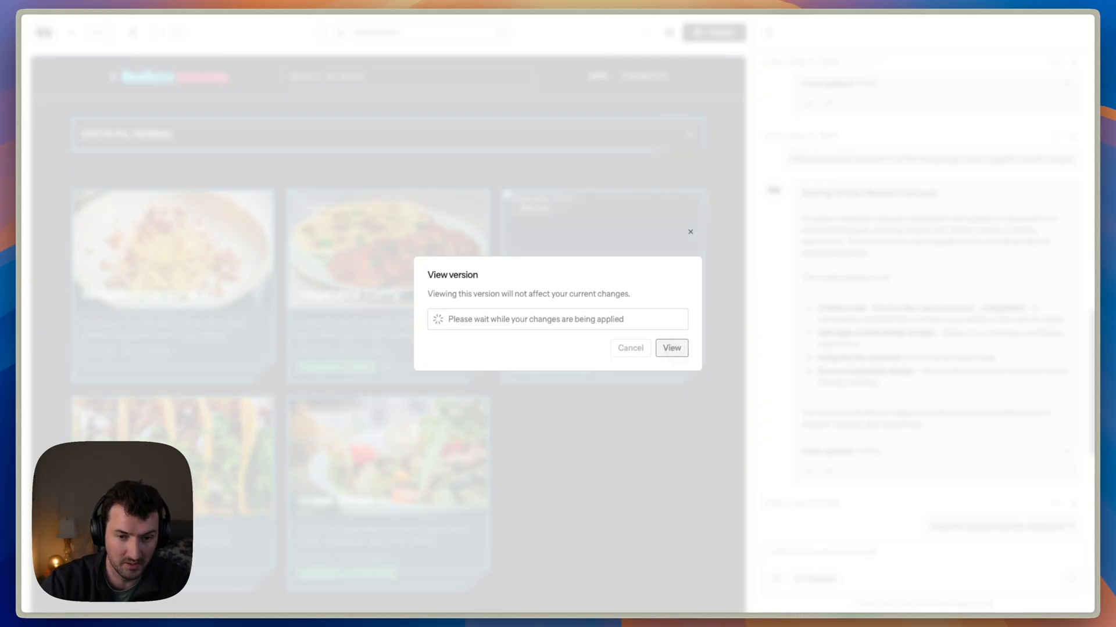
{"action": "left_click", "coordinate": [670, 348]}
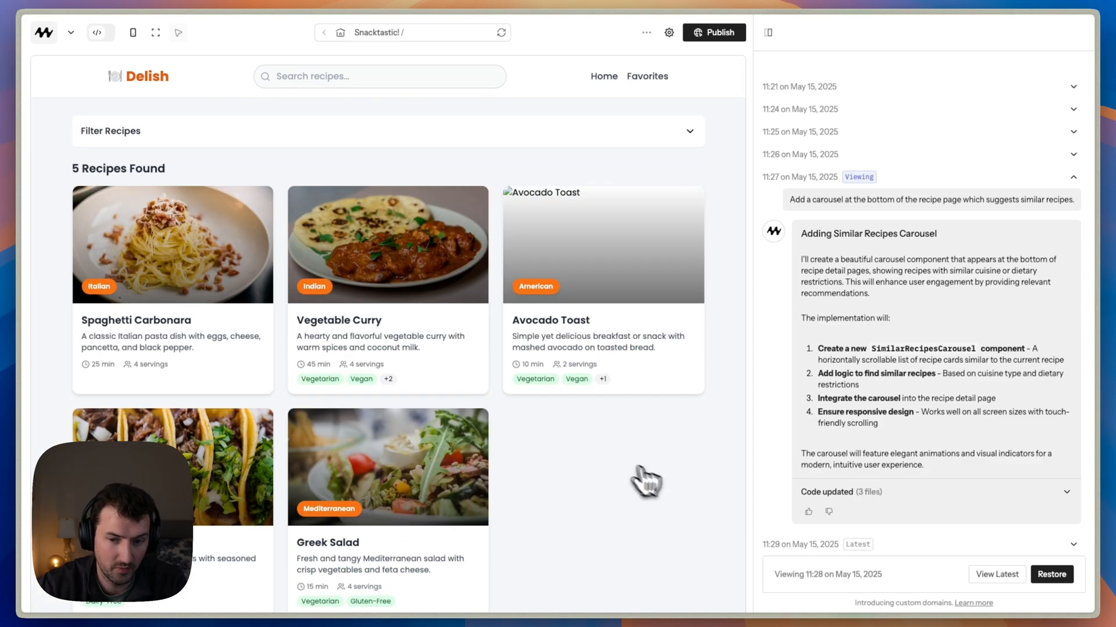
{"action": "mouse_move", "coordinate": [1052, 574]}
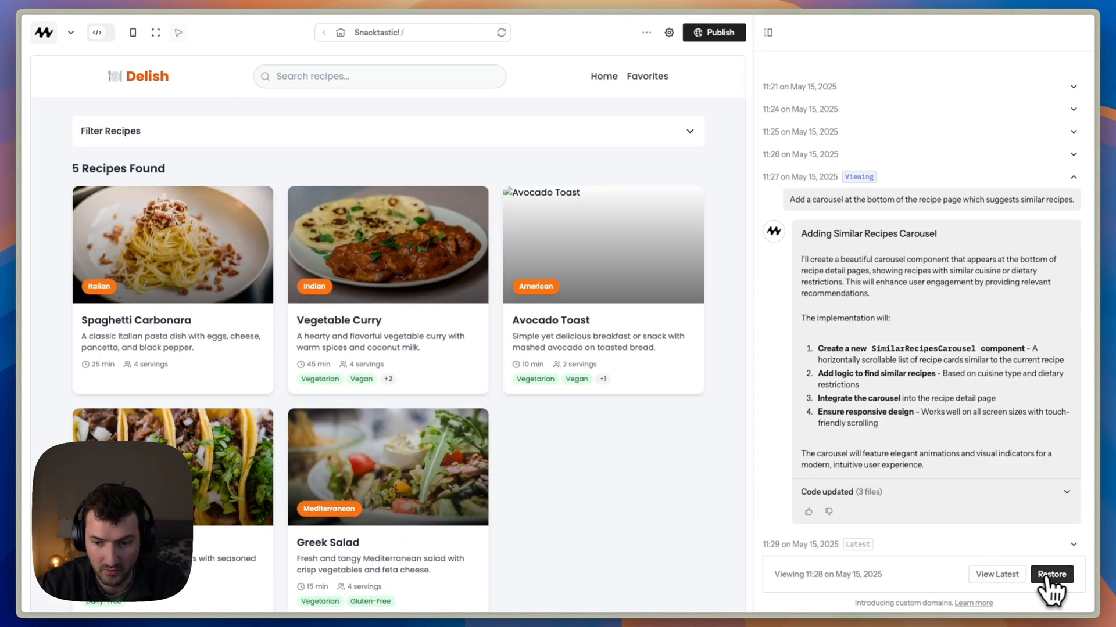
{"action": "left_click", "coordinate": [1052, 574]}
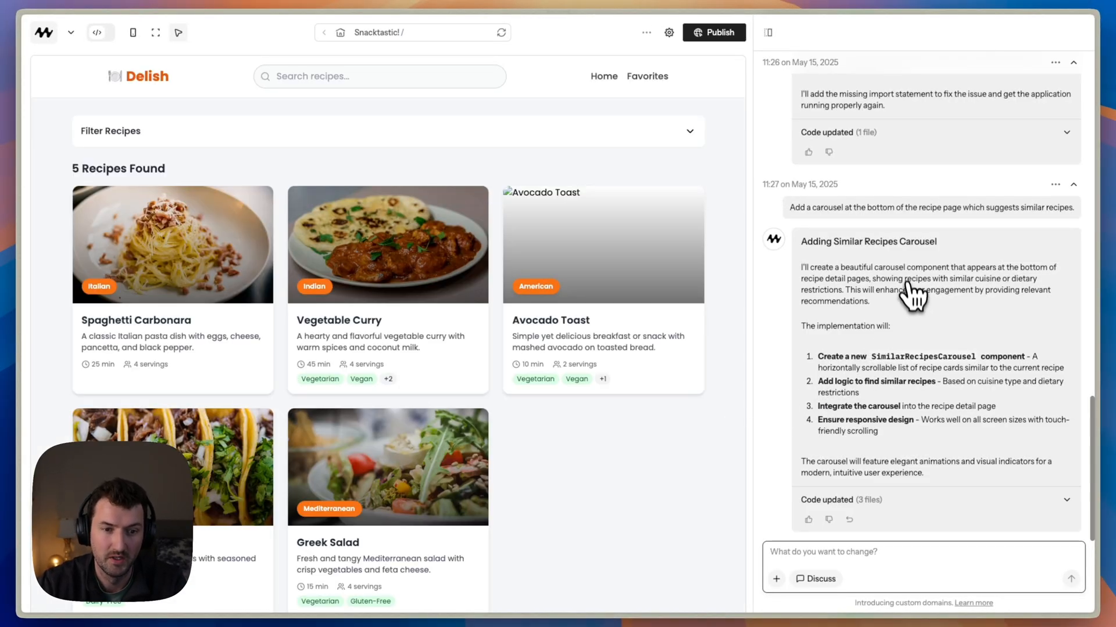
{"action": "mouse_move", "coordinate": [900, 206]}
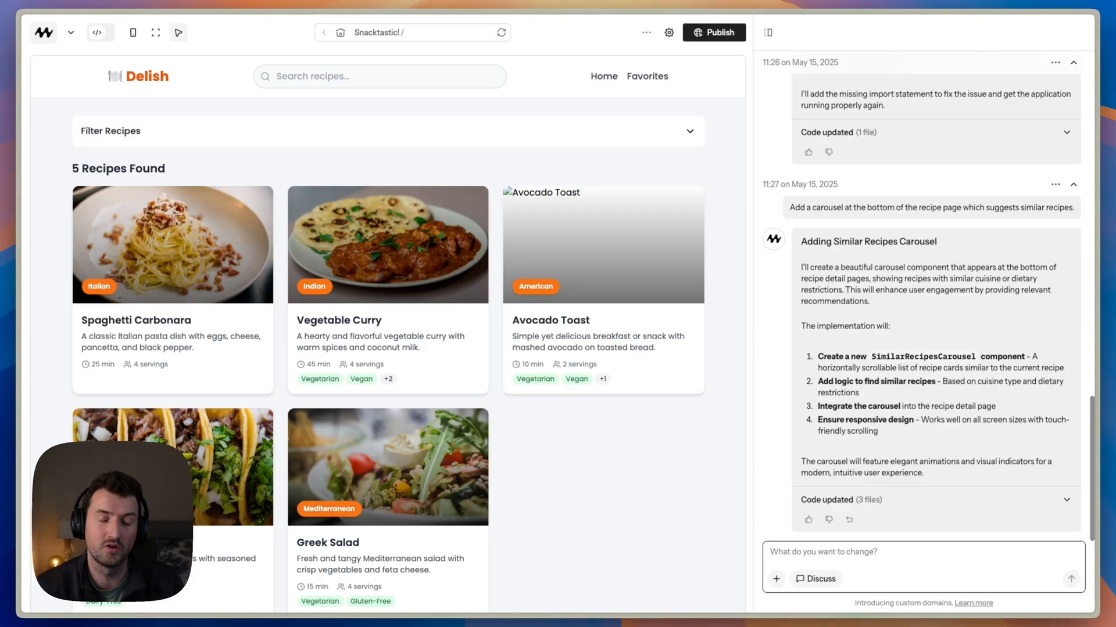
{"action": "mouse_move", "coordinate": [901, 209]}
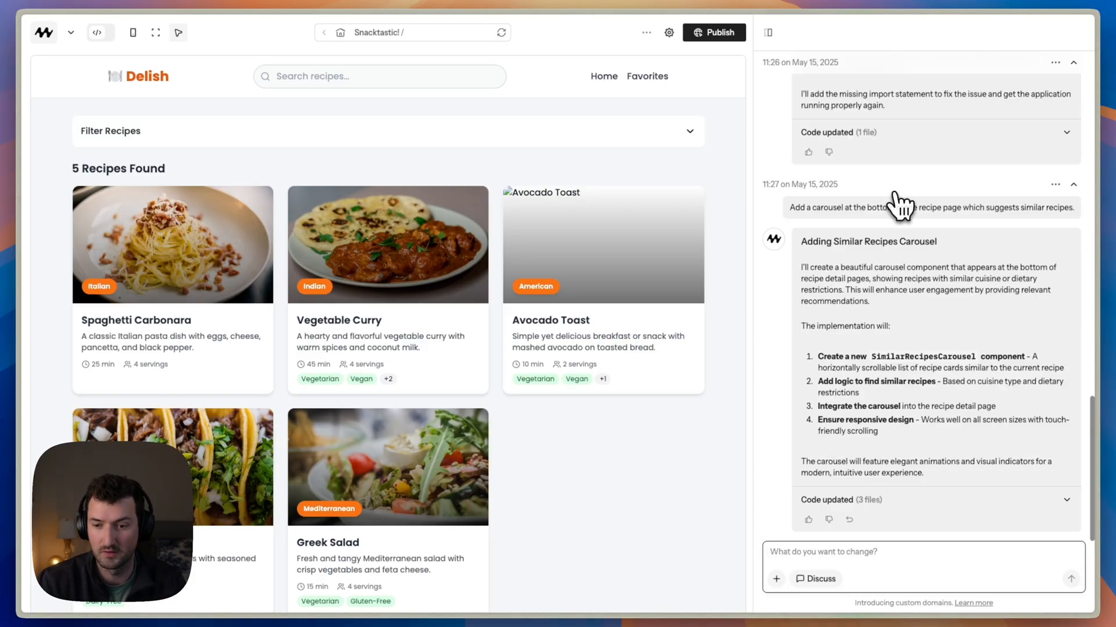
Duplicate Snacktastic! as 'Copy of Snacktastic!' and reopen the original app from Apps.
{"action": "left_click", "coordinate": [644, 32]}
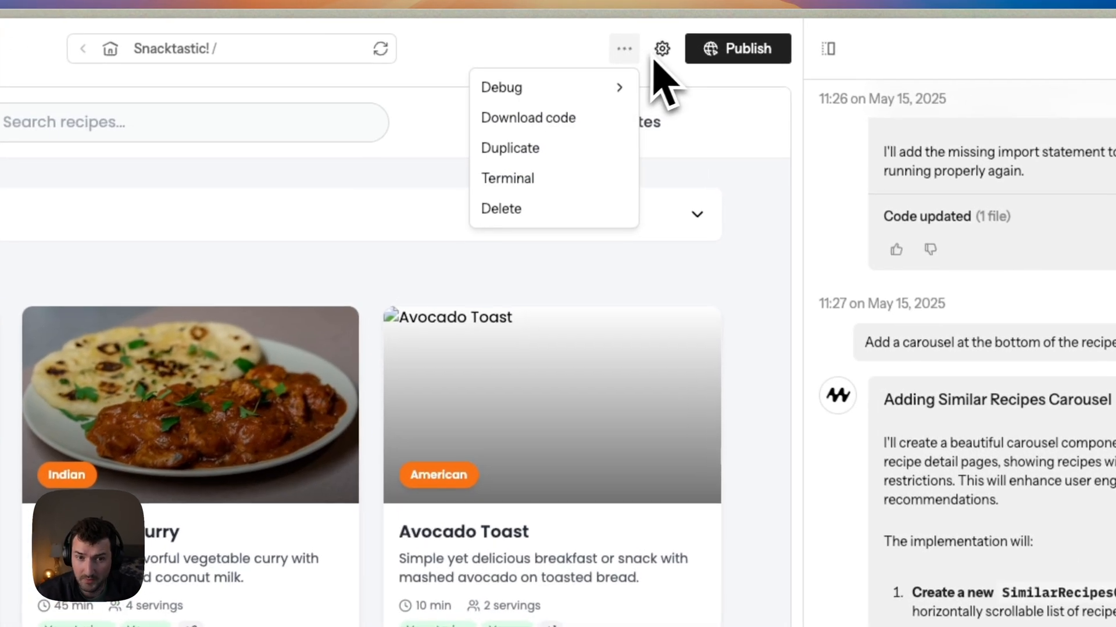
{"action": "mouse_move", "coordinate": [510, 148]}
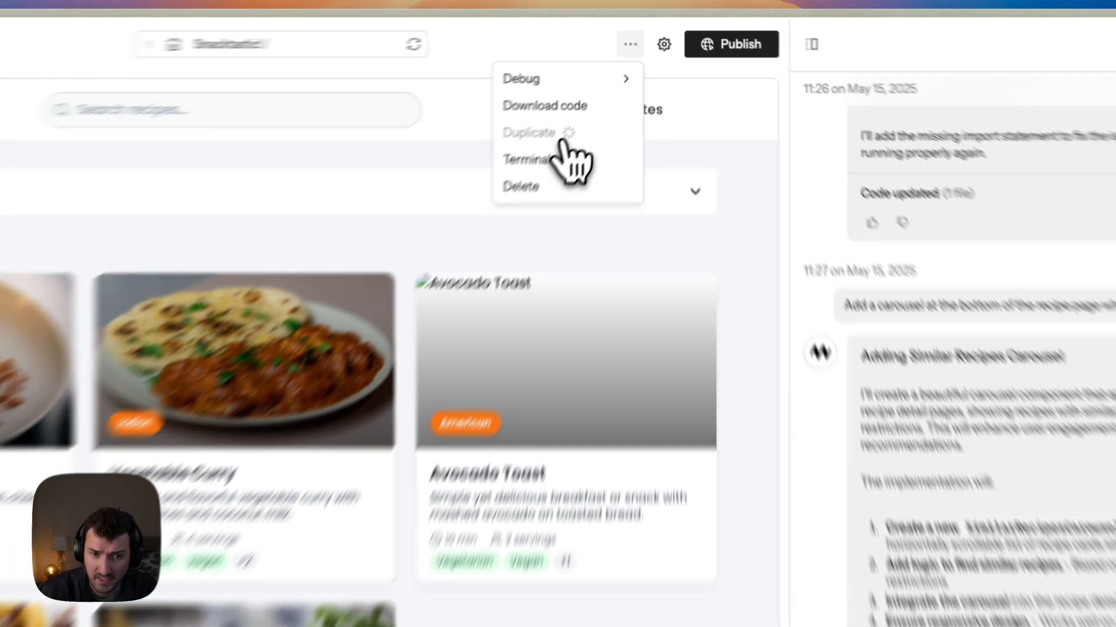
{"action": "left_click", "coordinate": [529, 133]}
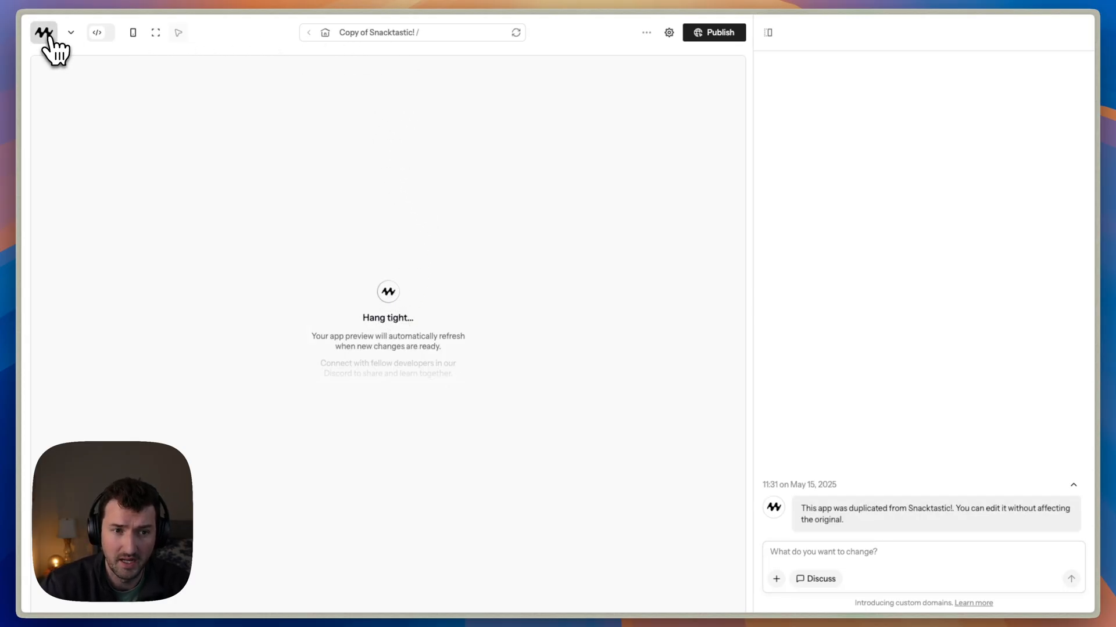
{"action": "left_click", "coordinate": [42, 32]}
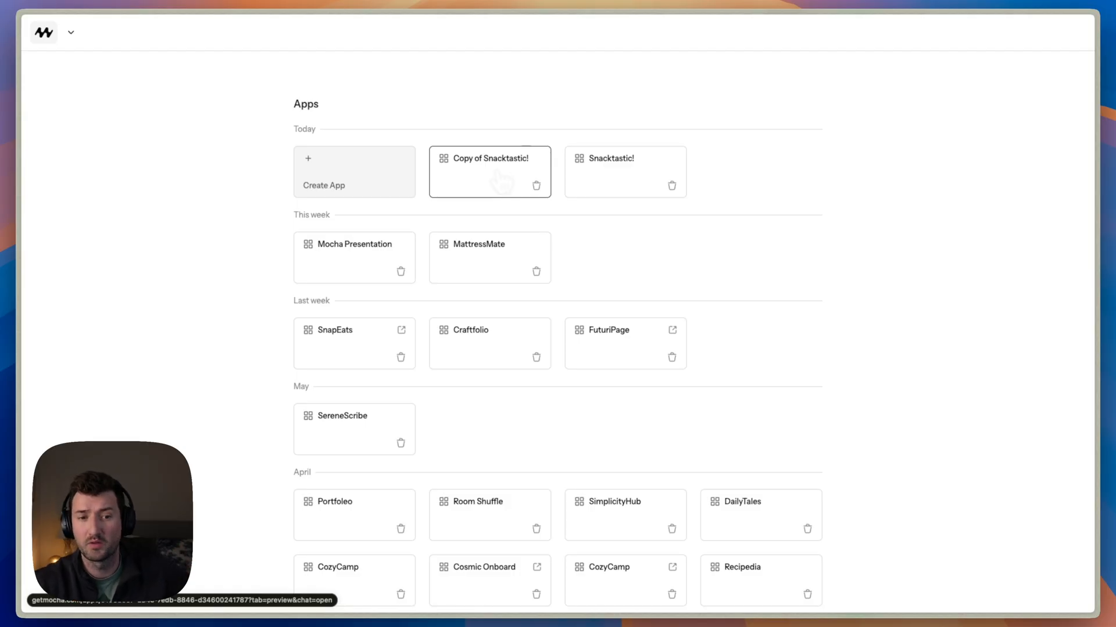
{"action": "mouse_move", "coordinate": [623, 188]}
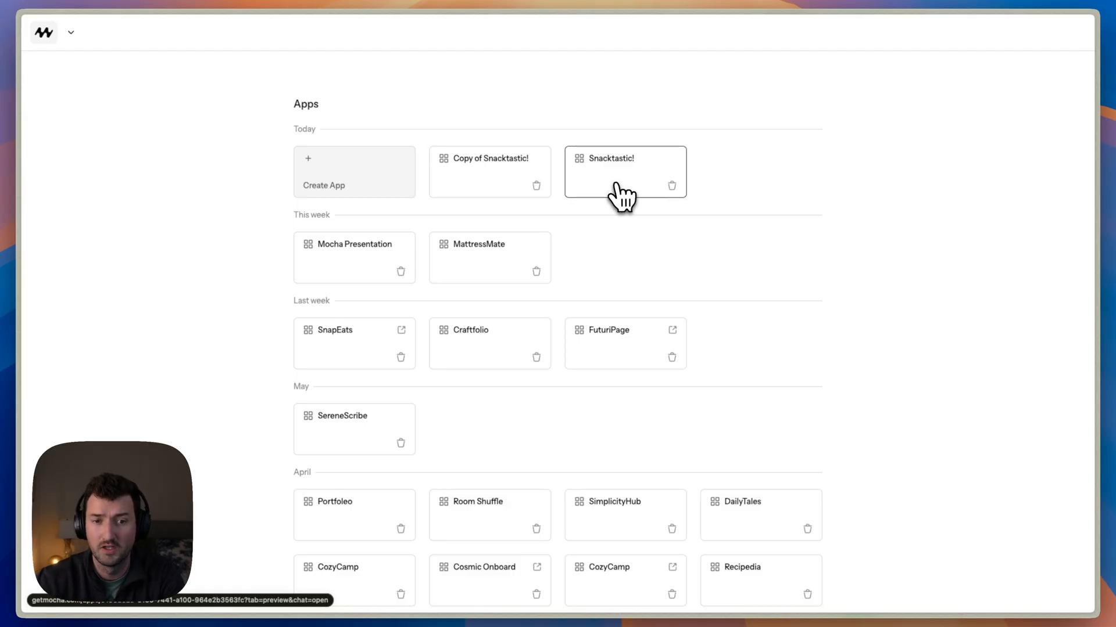
{"action": "left_click", "coordinate": [624, 171]}
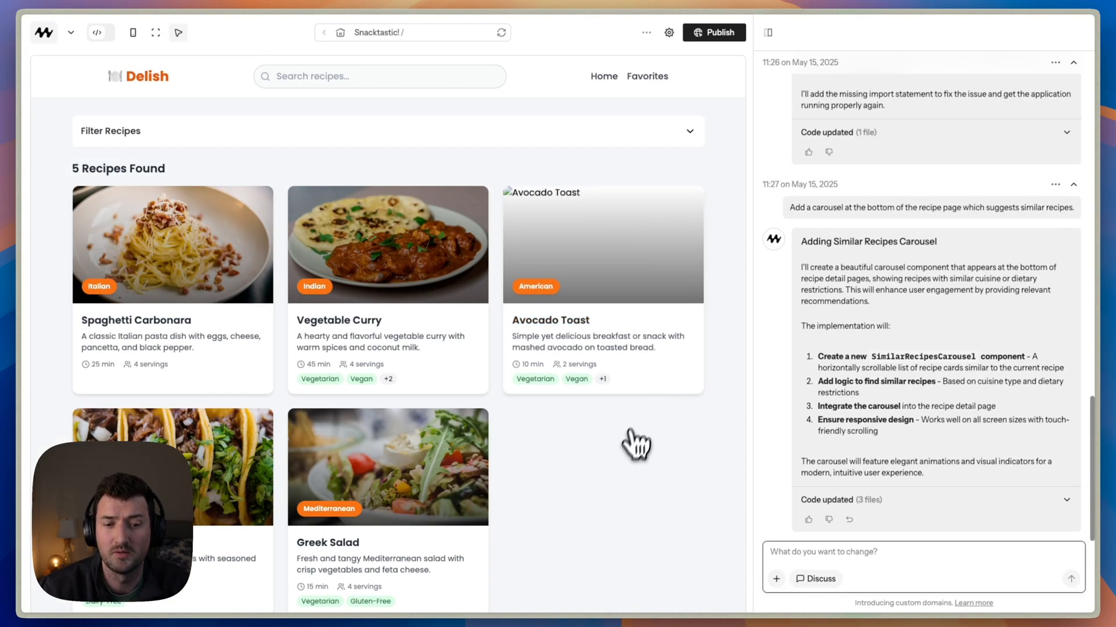
{"action": "mouse_move", "coordinate": [628, 457]}
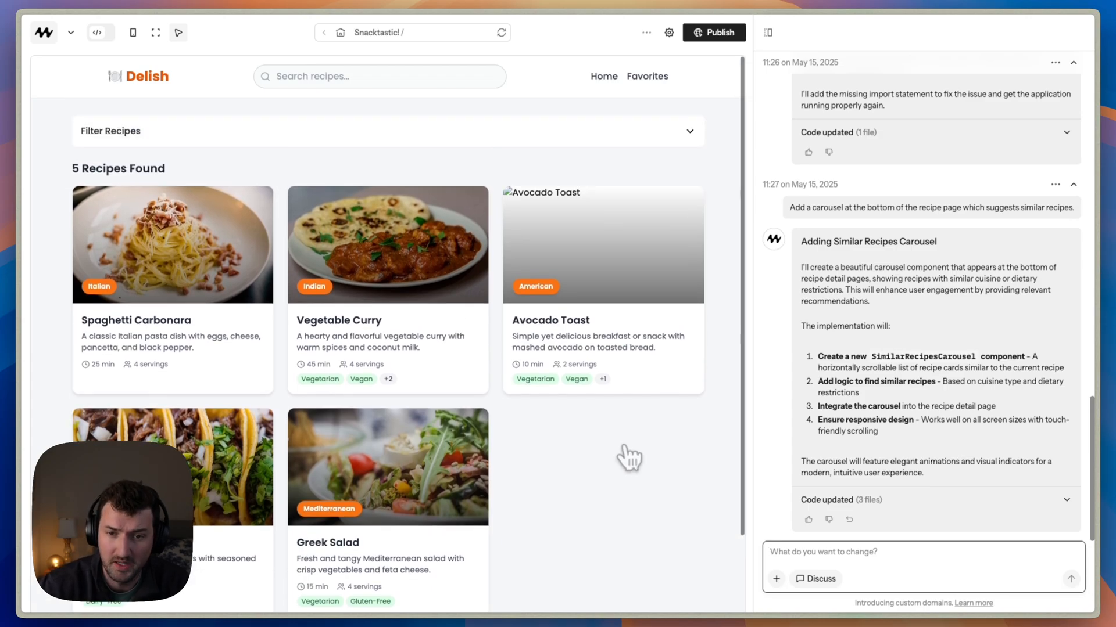
{"action": "mouse_move", "coordinate": [839, 362]}
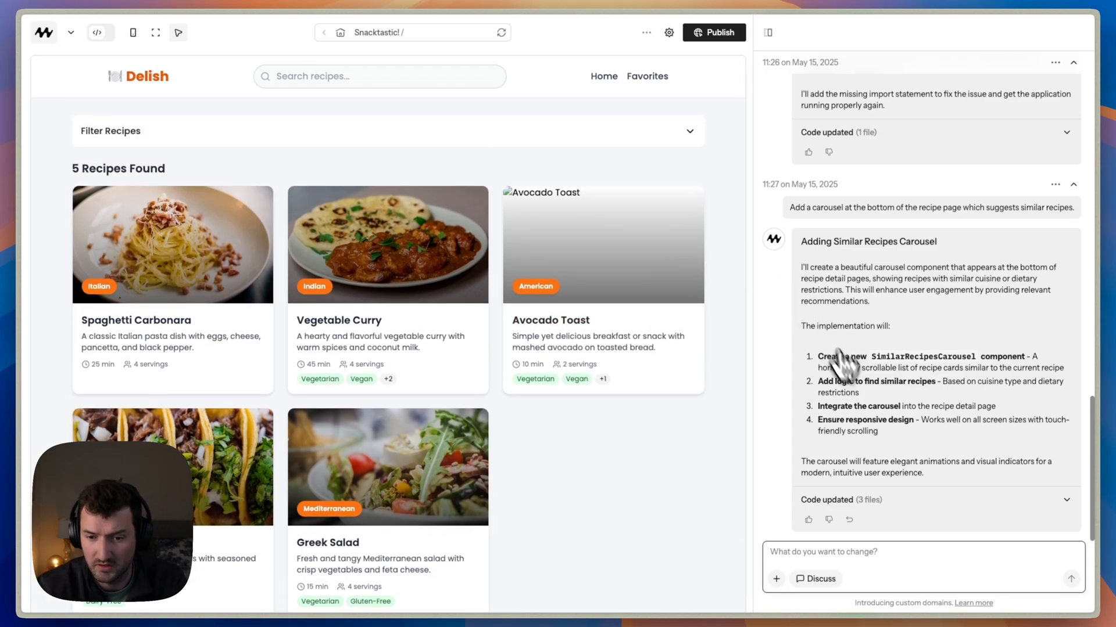
{"action": "mouse_move", "coordinate": [904, 456]}
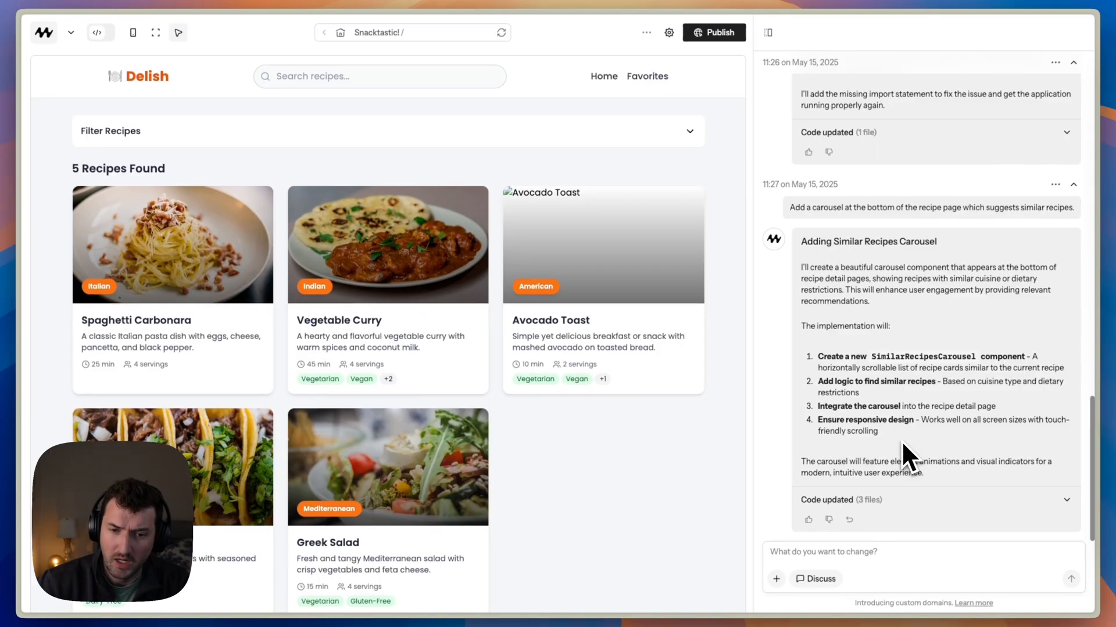
{"action": "mouse_move", "coordinate": [630, 61]}
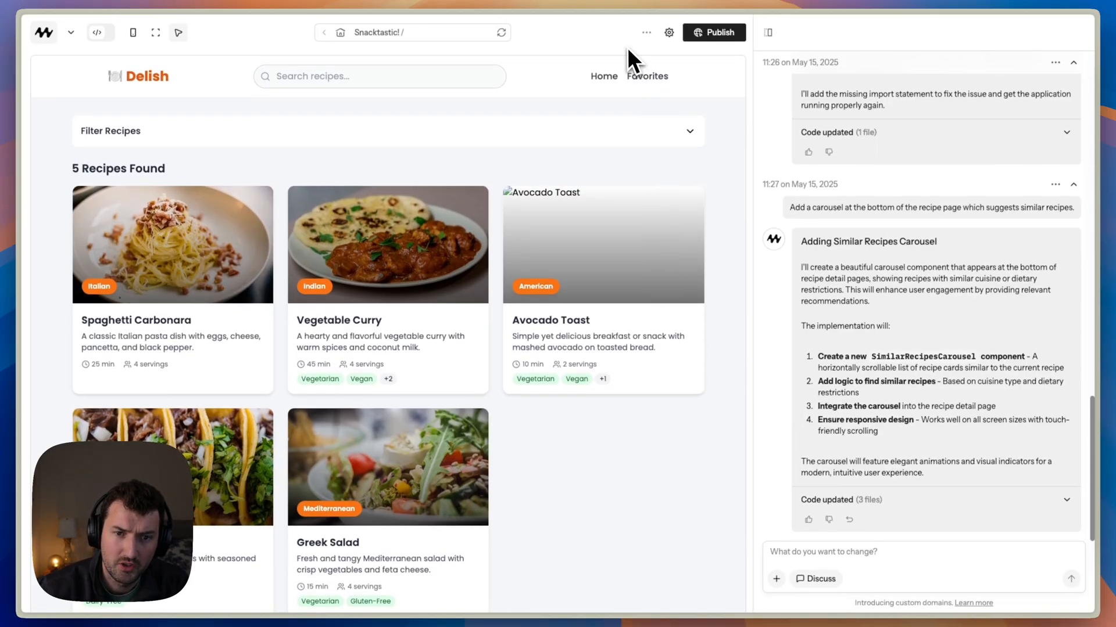
Browse Snacktastic!'s Sharing, Details and Assets settings tabs, ending on the empty Knowledge section.
{"action": "left_click", "coordinate": [668, 32]}
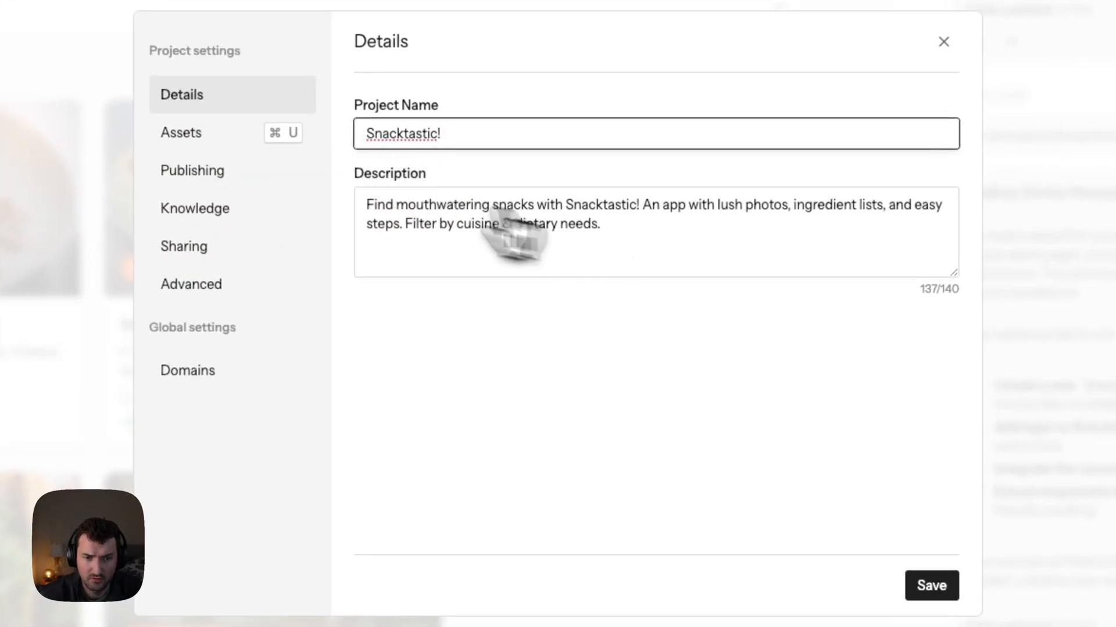
{"action": "left_click", "coordinate": [183, 247]}
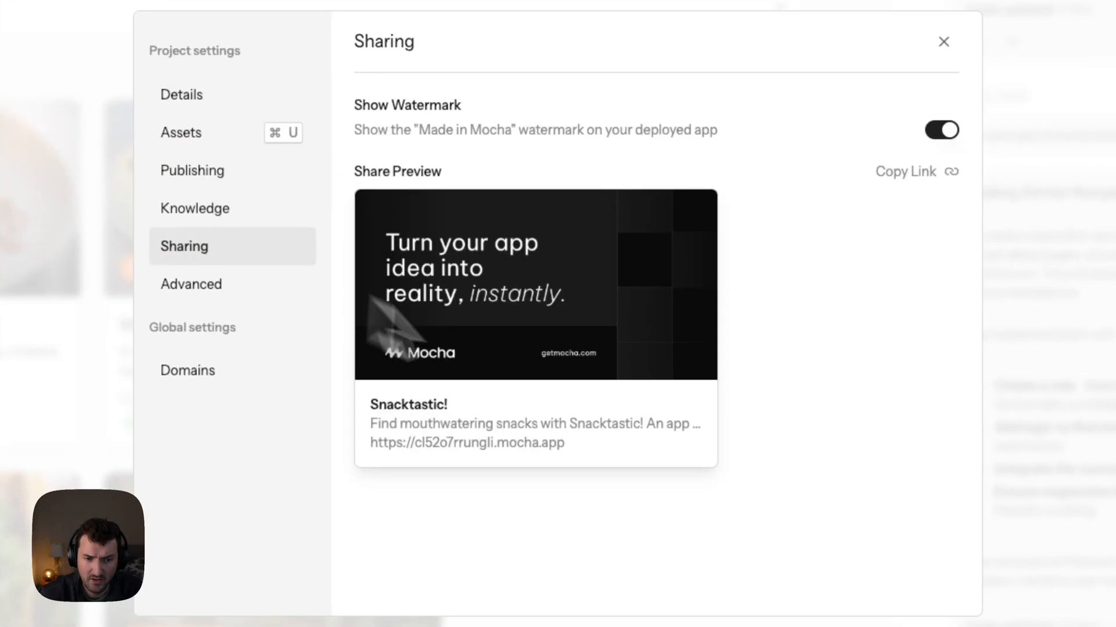
{"action": "mouse_move", "coordinate": [530, 498]}
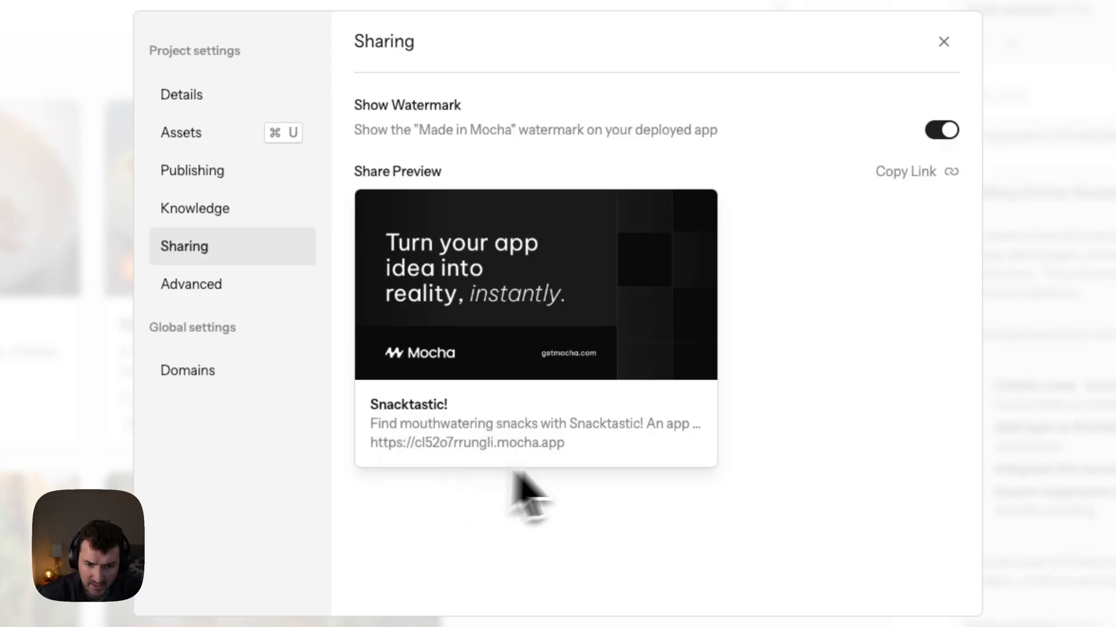
{"action": "left_click", "coordinate": [182, 95]}
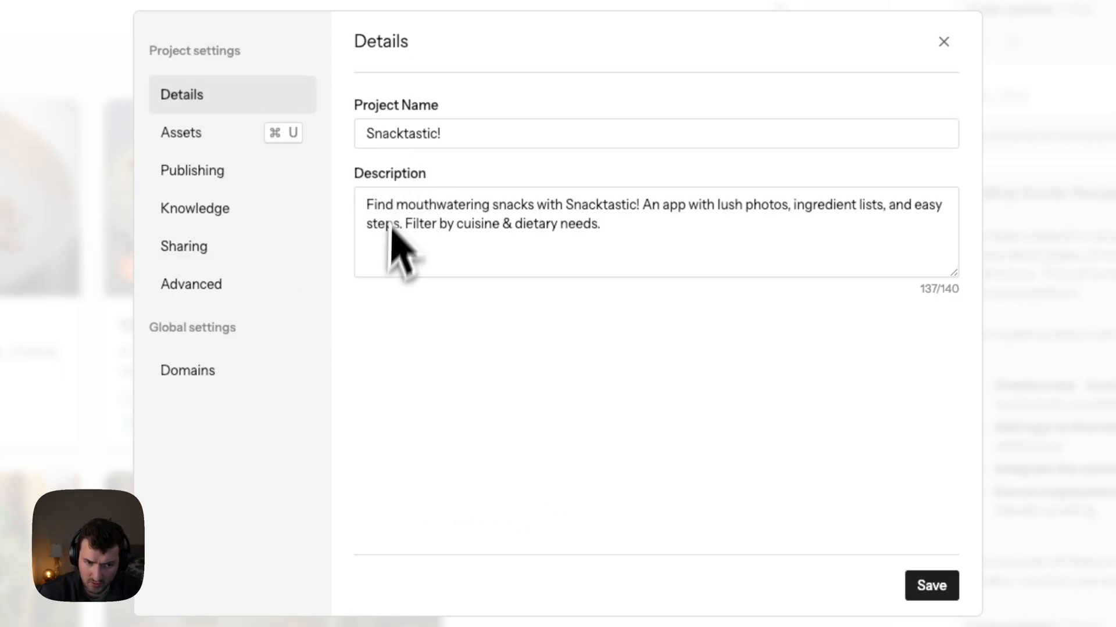
{"action": "left_click", "coordinate": [181, 133]}
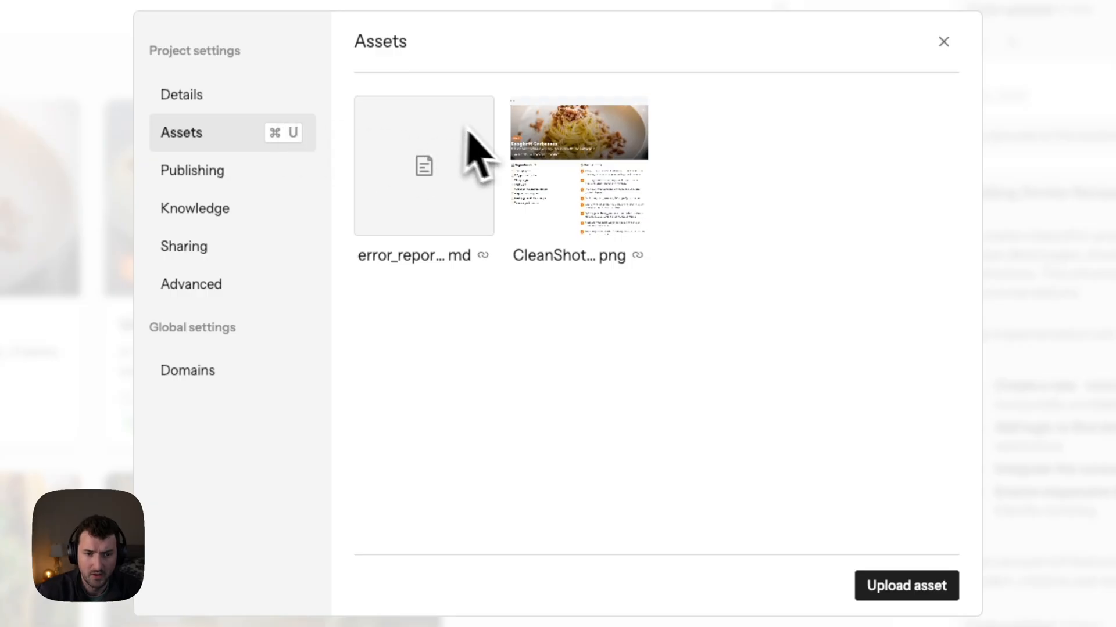
{"action": "mouse_move", "coordinate": [462, 192]}
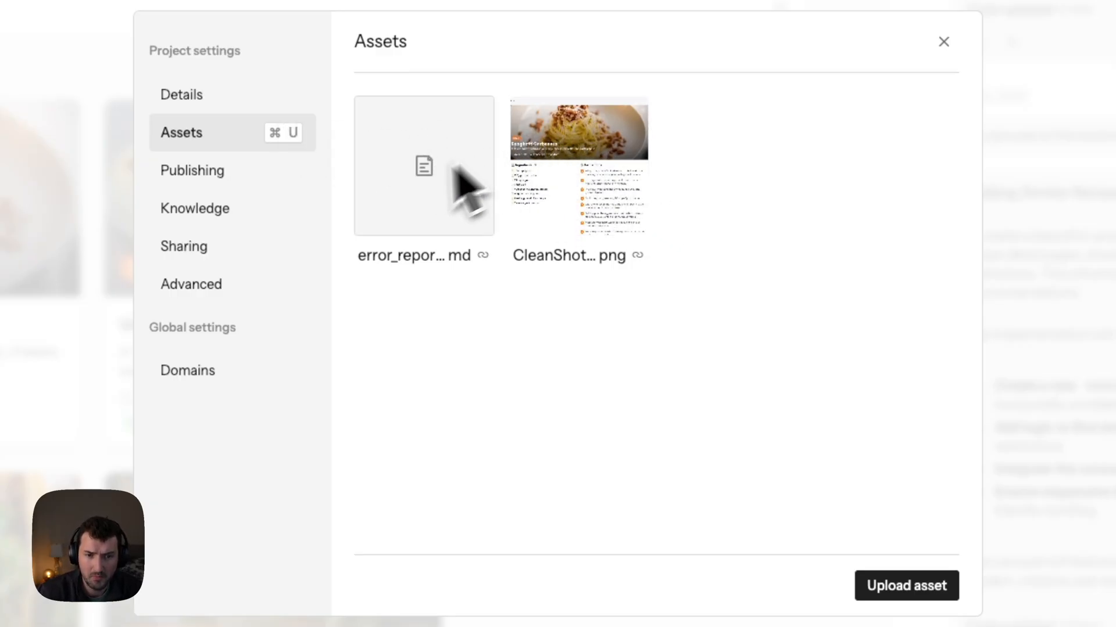
{"action": "mouse_move", "coordinate": [591, 239]}
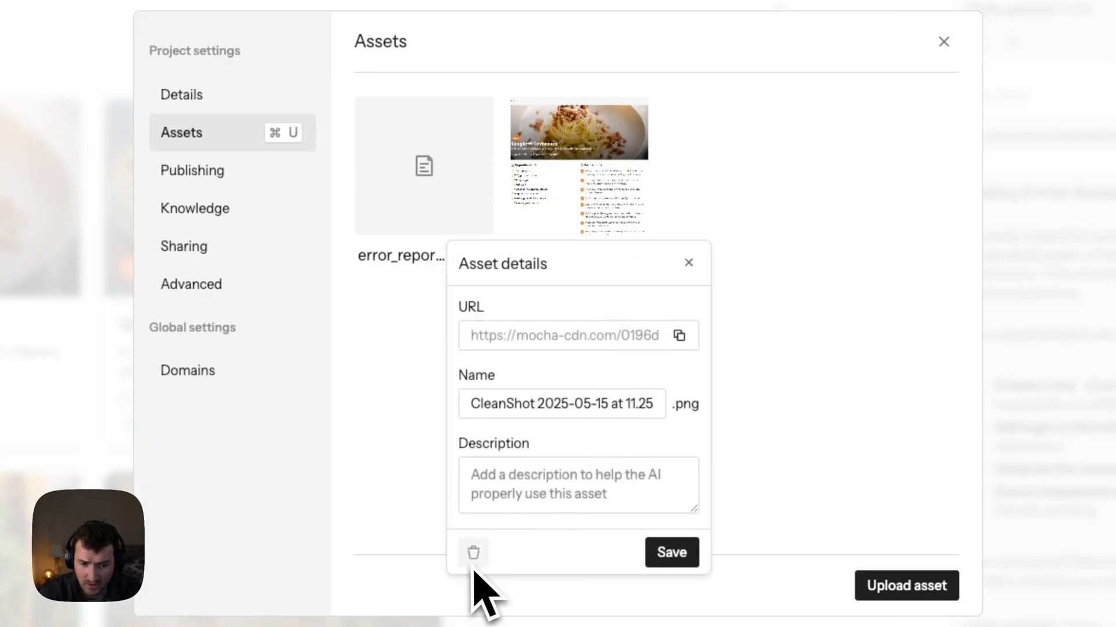
{"action": "mouse_move", "coordinate": [530, 498]}
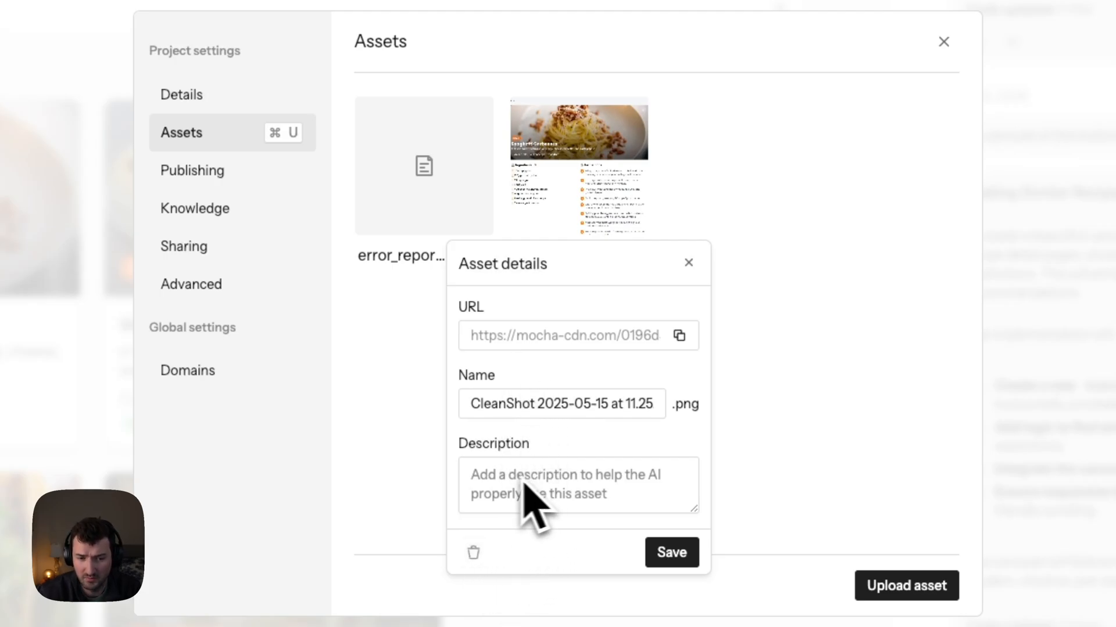
{"action": "left_click", "coordinate": [688, 263]}
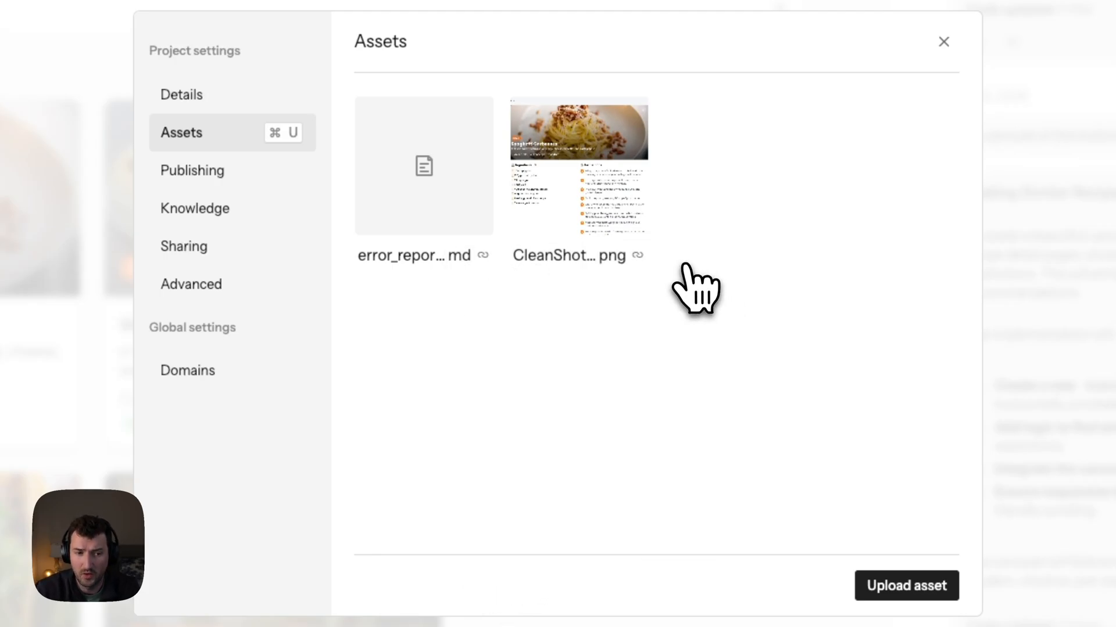
{"action": "left_click", "coordinate": [194, 208]}
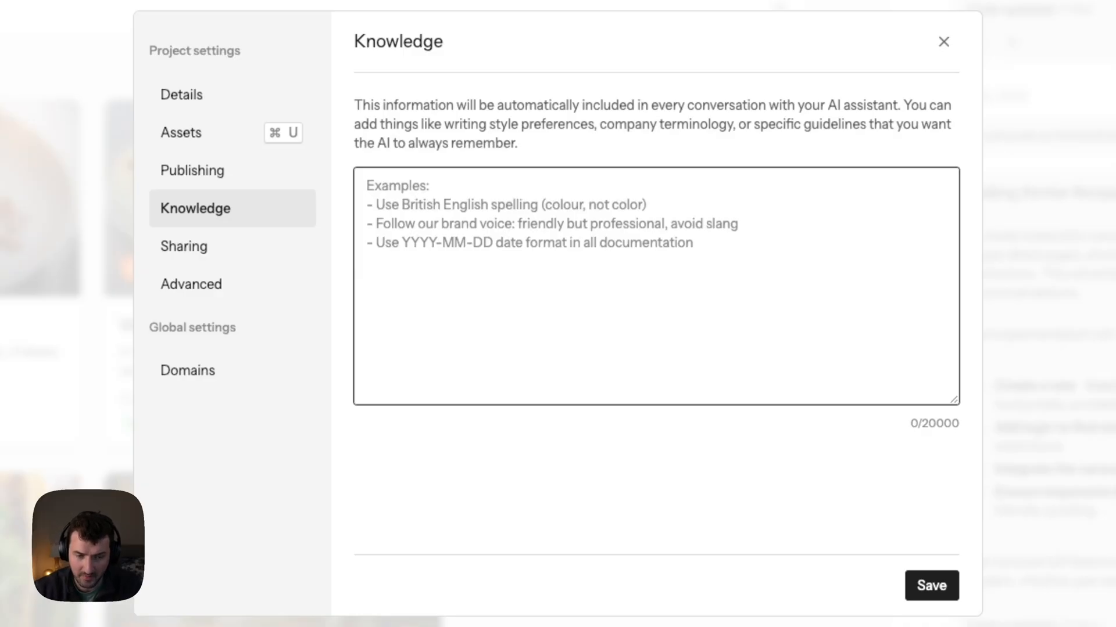
Save knowledge: 'The audience of this website is enthusiastic amateur cooks who need a lot of guidance.'.
{"action": "type", "text": "The audience of th"}
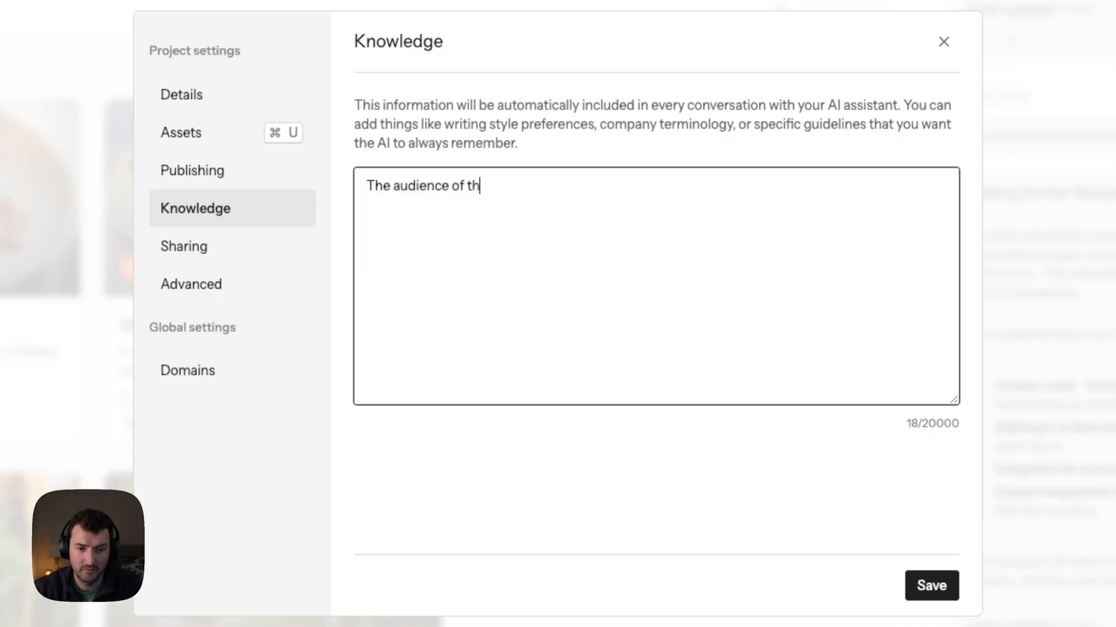
{"action": "type", "text": "is website is enthusiastic"}
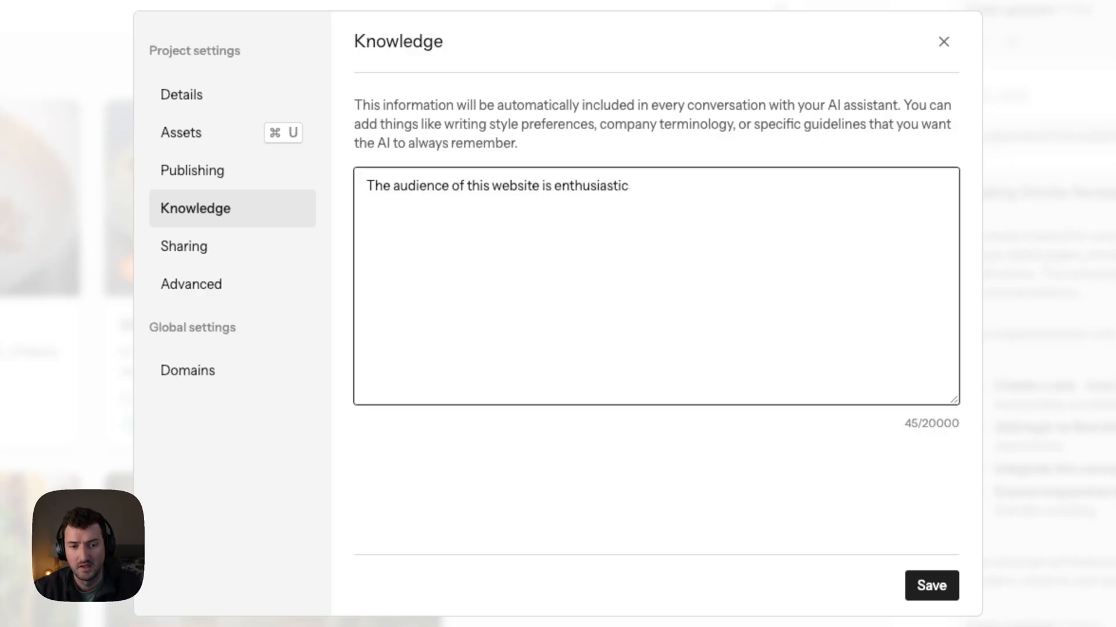
{"action": "type", "text": "amateur cooks"}
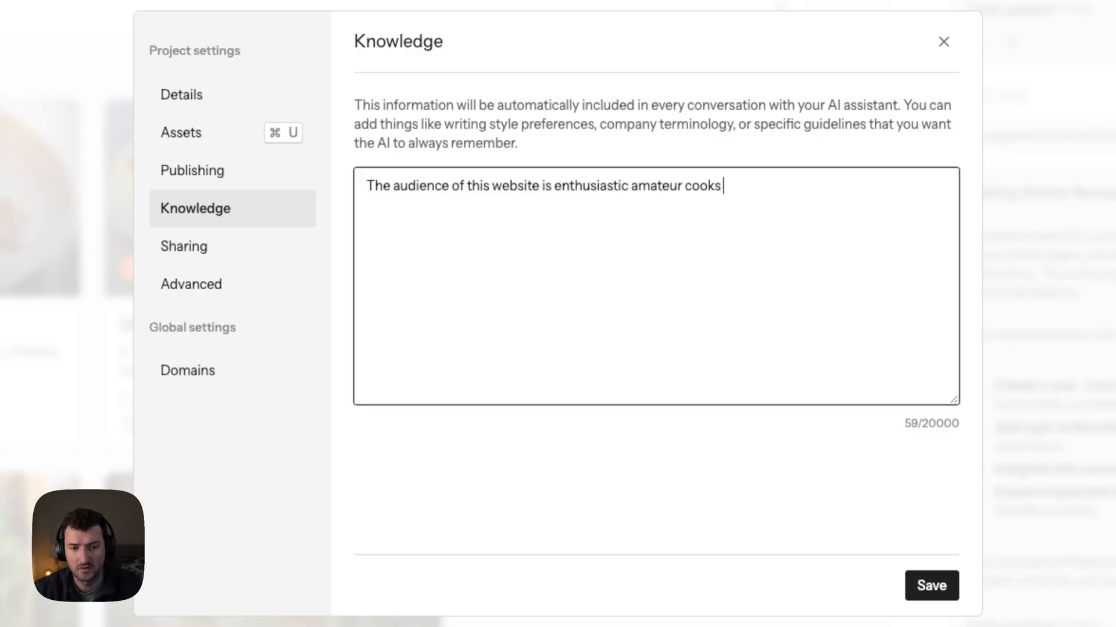
{"action": "type", "text": "who don't know"}
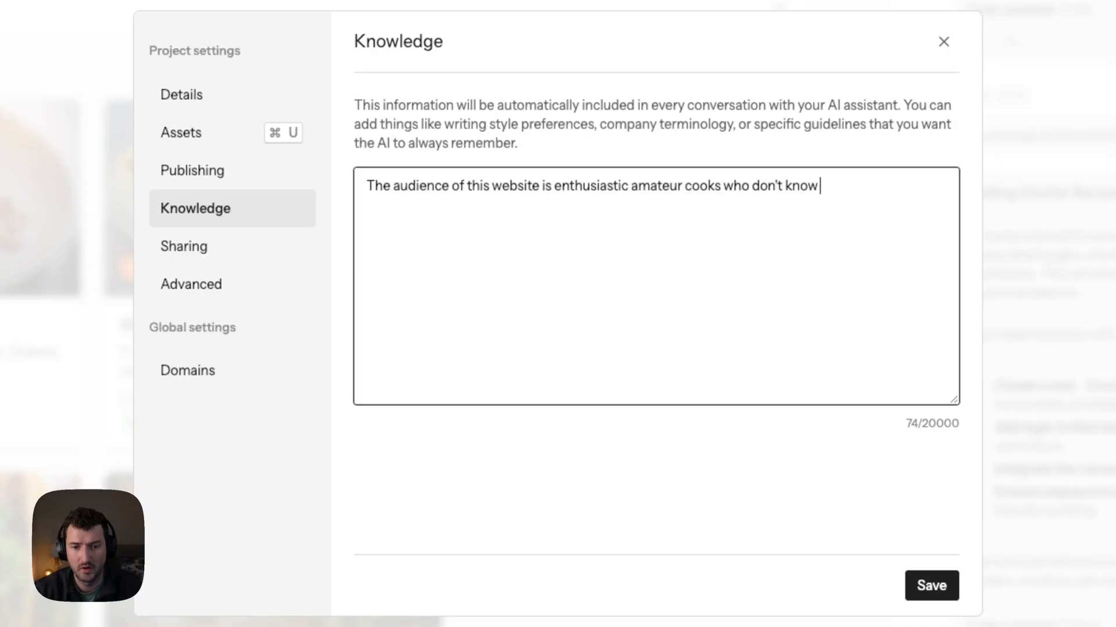
{"action": "type", "text": "much and need a lot"}
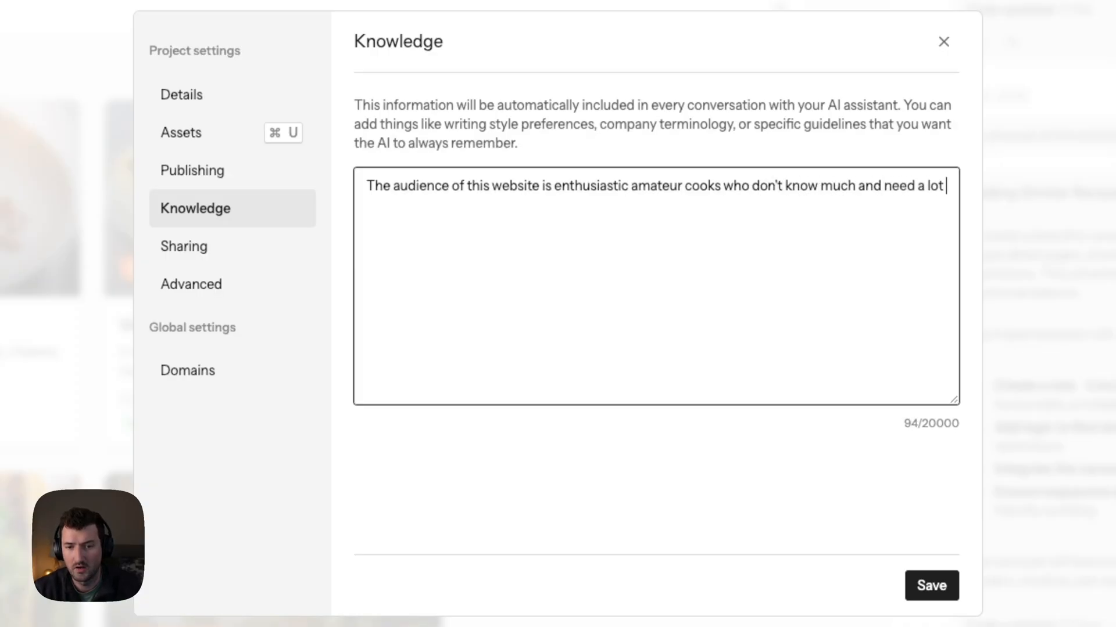
{"action": "type", "text": "of guidanc"}
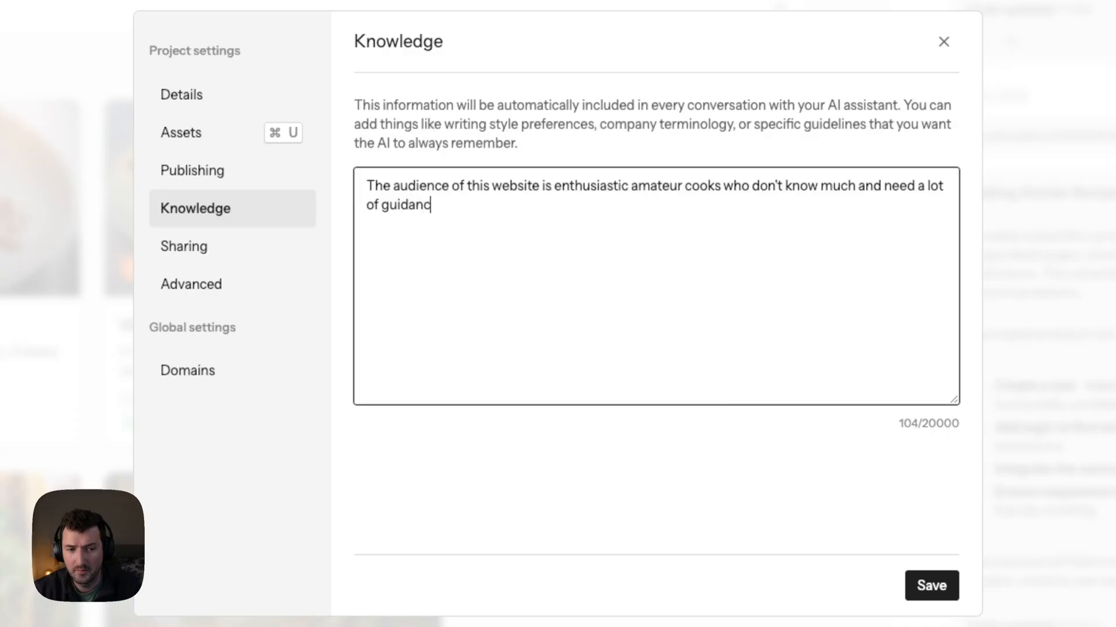
{"action": "left_click", "coordinate": [931, 585]}
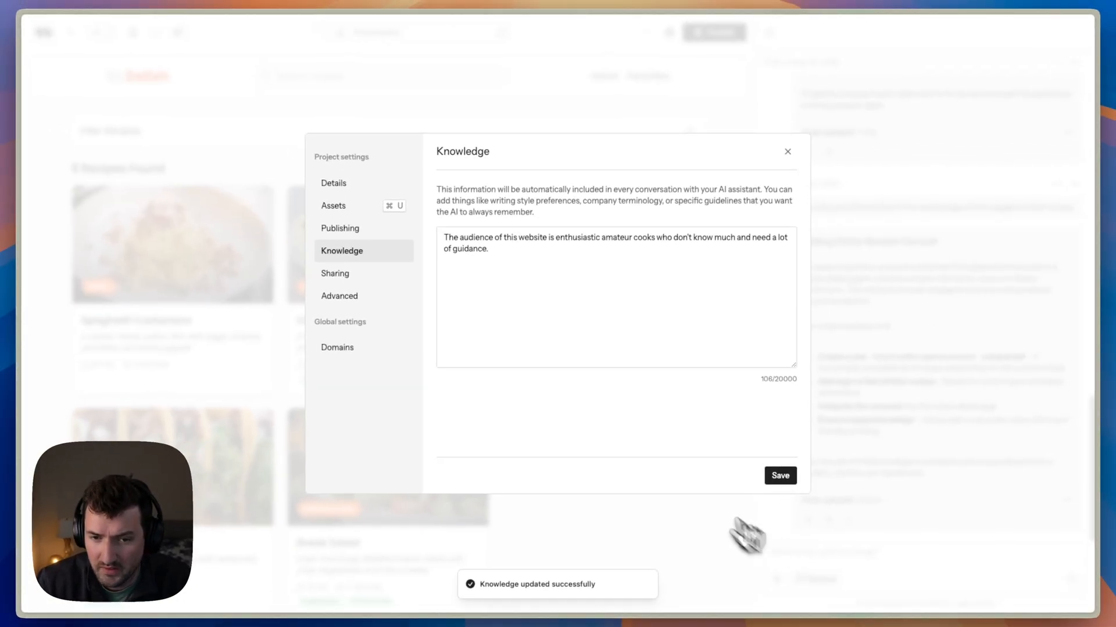
{"action": "mouse_move", "coordinate": [661, 397]}
{"action": "type", "text": "Fix t"}
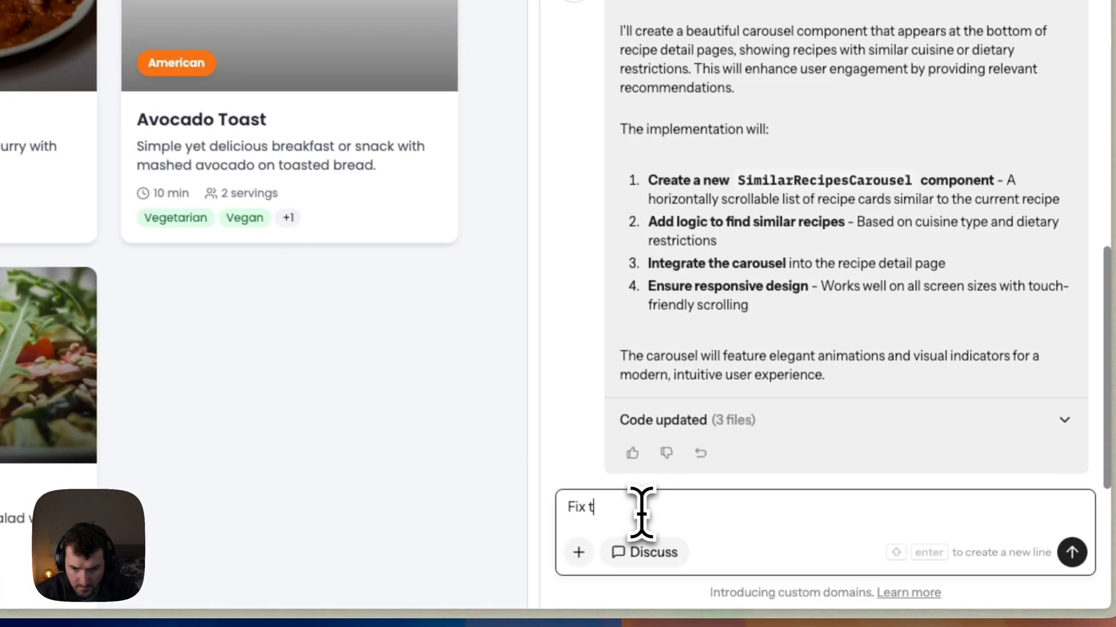
Ask Mocha in chat to fix the avocado toast image.
{"action": "type", "text": "he avocado toast image"}
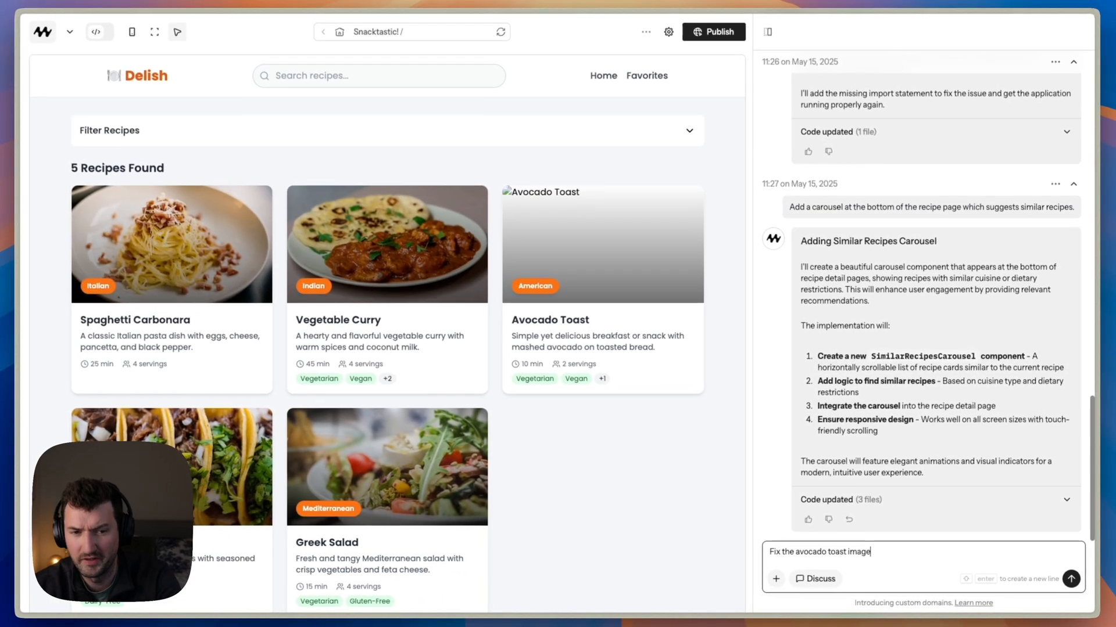
{"action": "left_click", "coordinate": [1071, 577]}
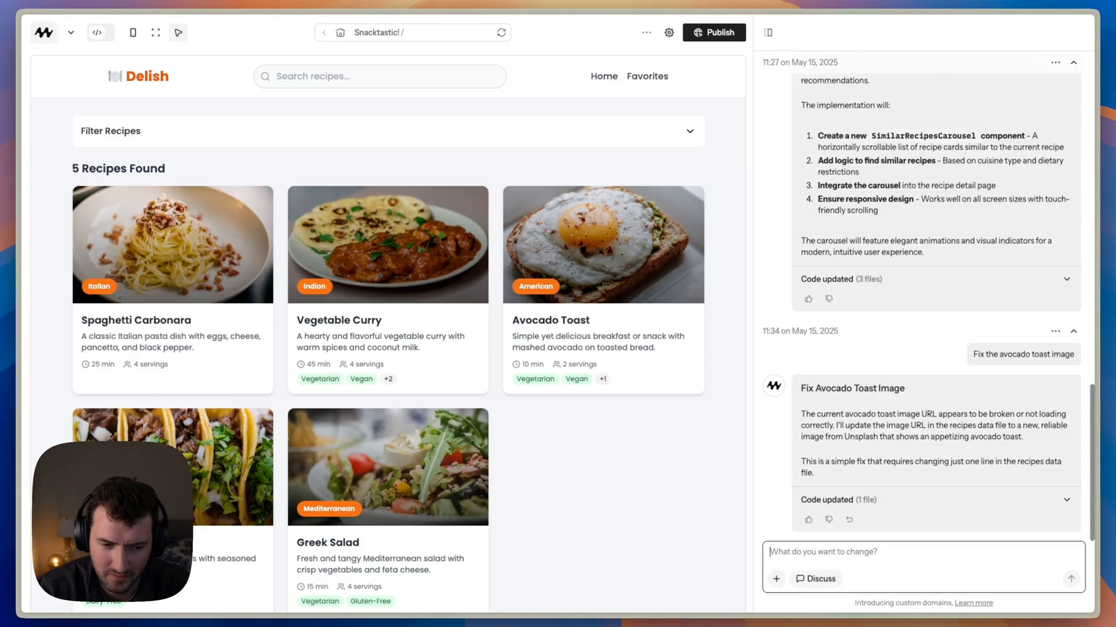
{"action": "mouse_move", "coordinate": [742, 202]}
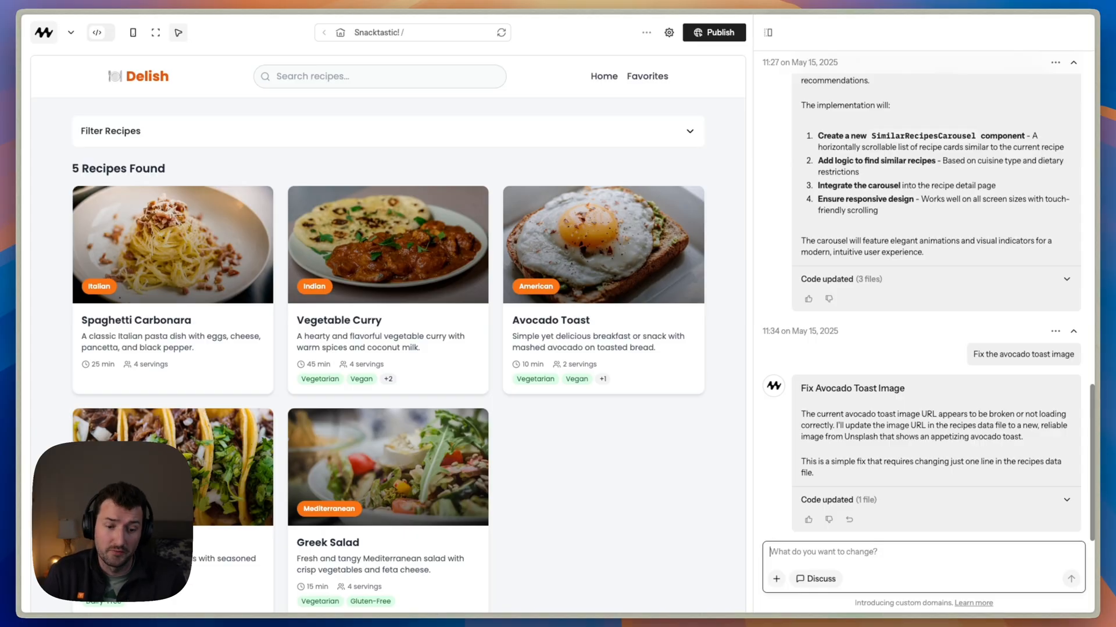
{"action": "mouse_move", "coordinate": [741, 190]}
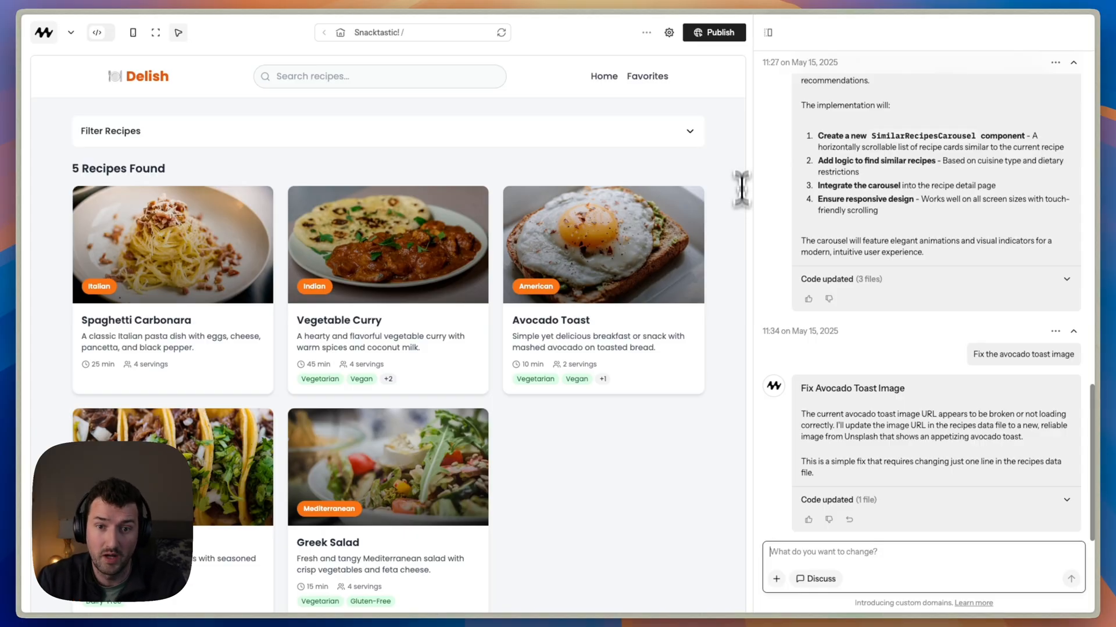
Publish the app with default domain 'nicksrecipes' and check the published address.
{"action": "left_click", "coordinate": [714, 32]}
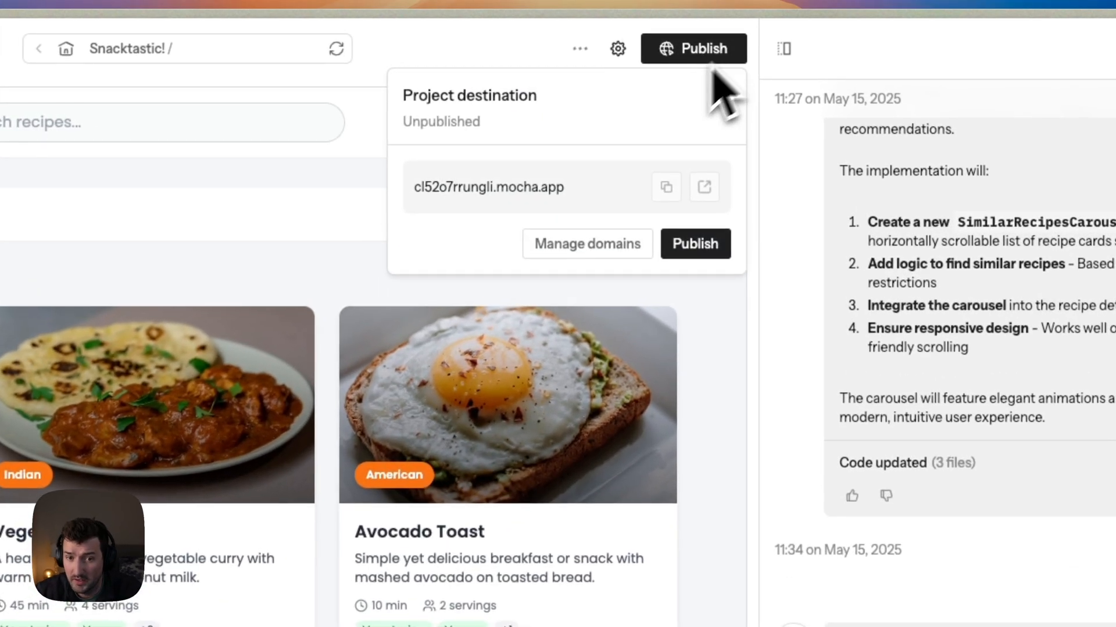
{"action": "mouse_move", "coordinate": [616, 124]}
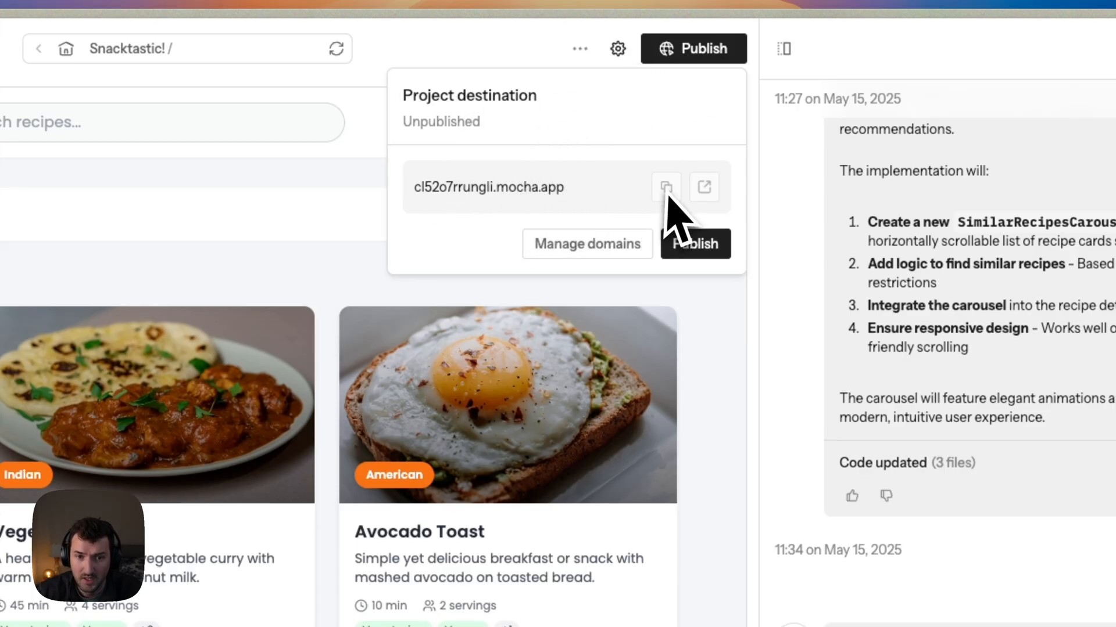
{"action": "left_click", "coordinate": [586, 243]}
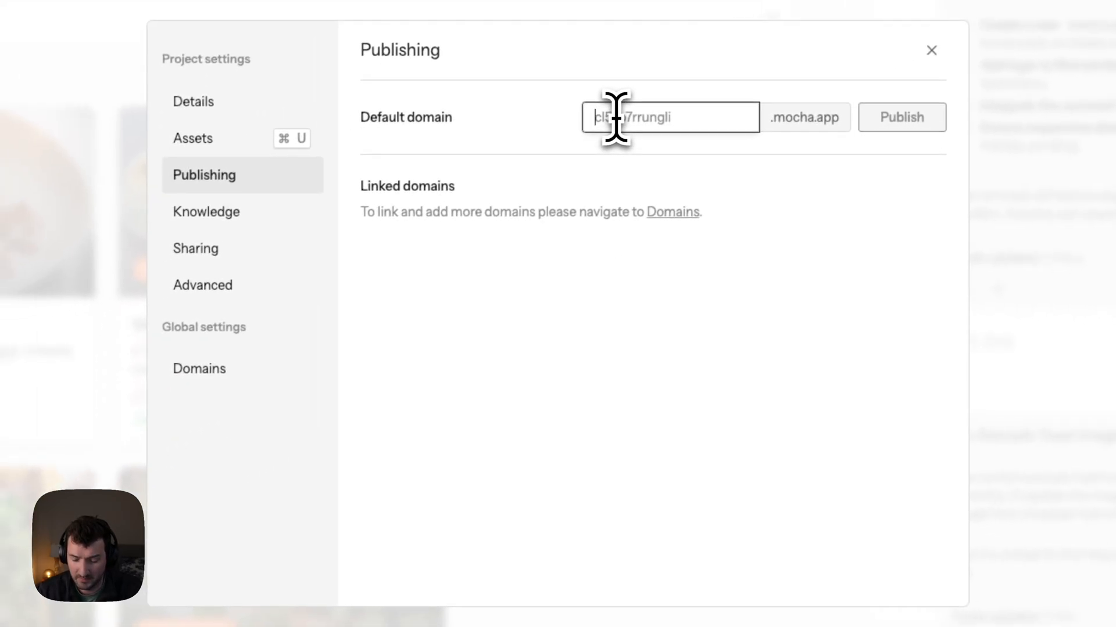
{"action": "type", "text": "nicksrecipe"}
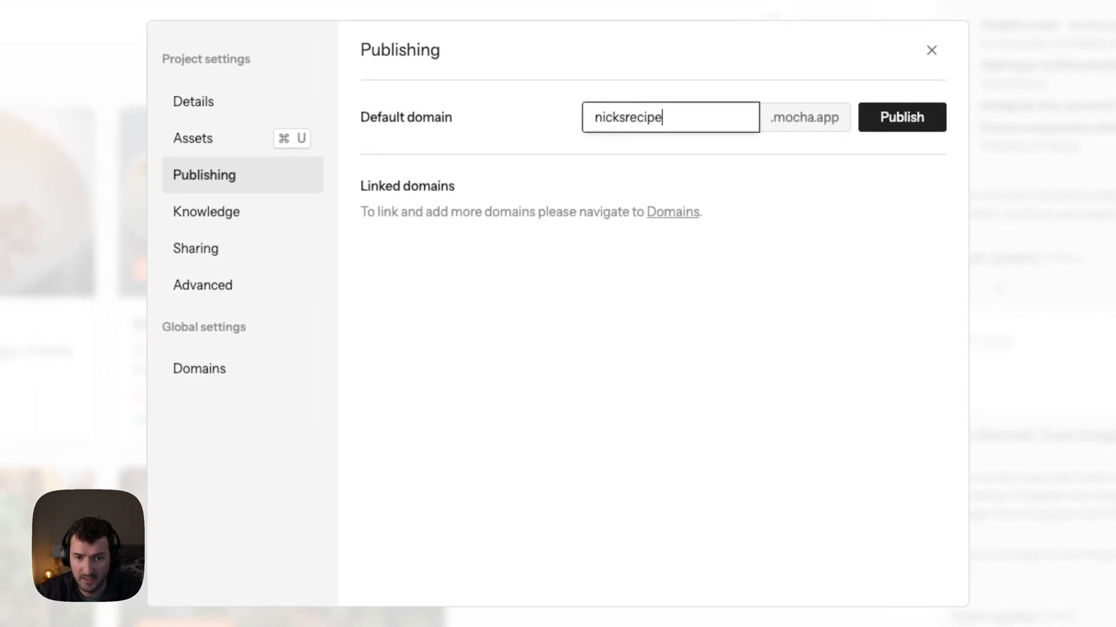
{"action": "type", "text": "s"}
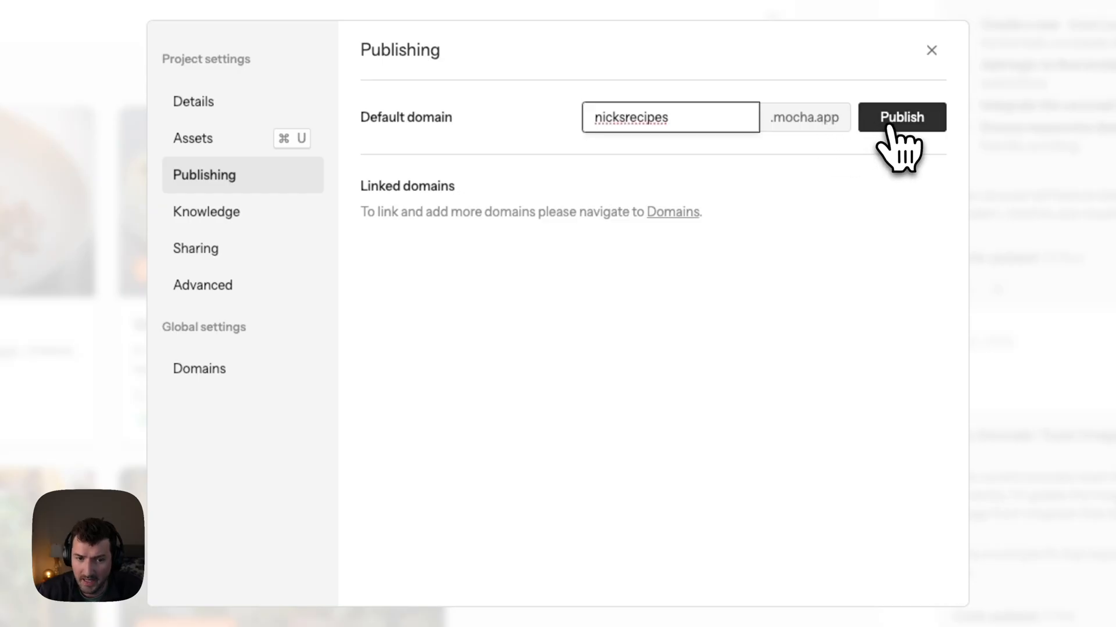
{"action": "left_click", "coordinate": [901, 117]}
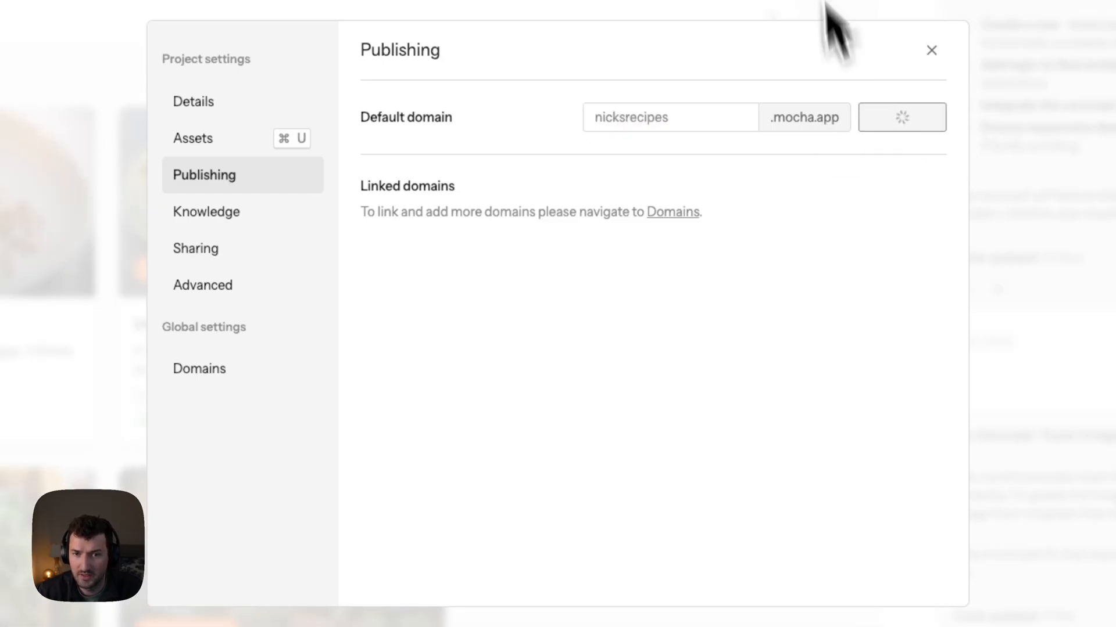
{"action": "left_click", "coordinate": [901, 116]}
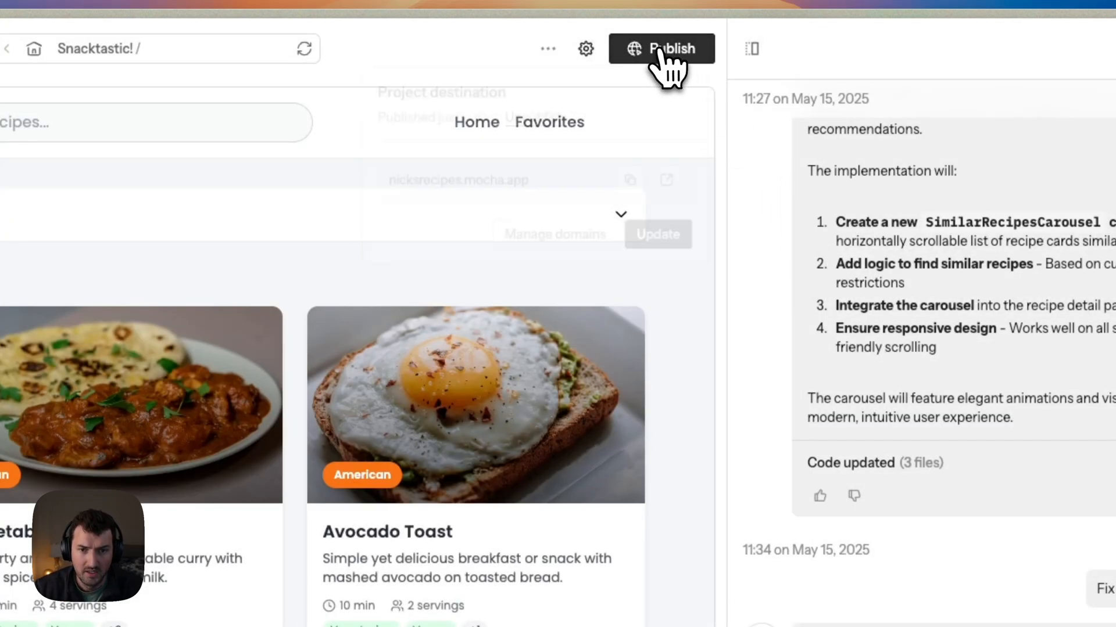
{"action": "left_click", "coordinate": [662, 48]}
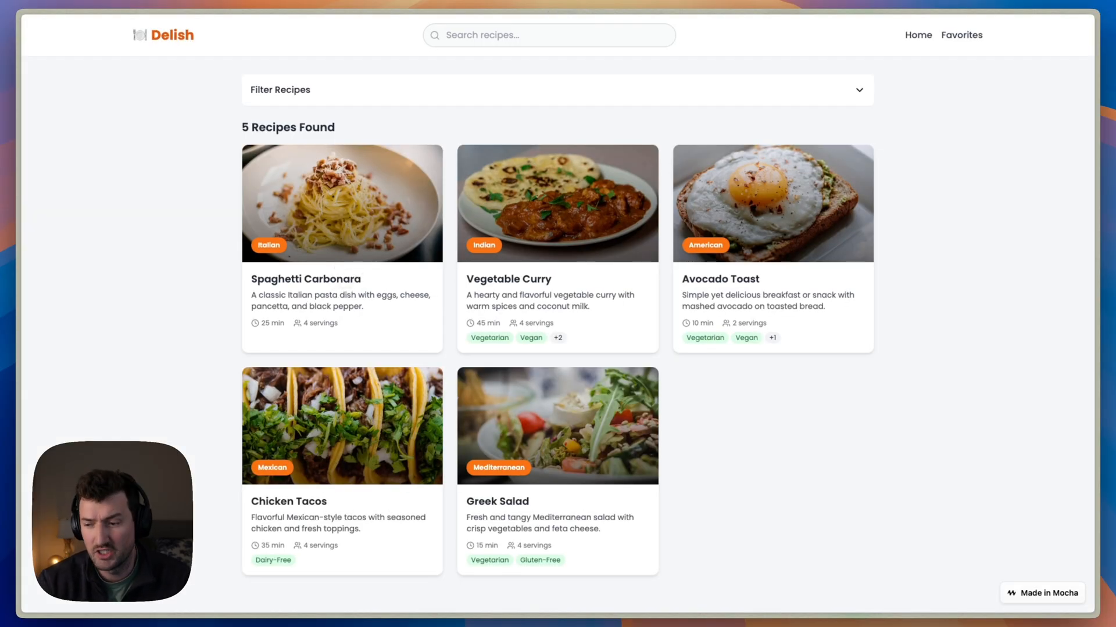
{"action": "mouse_move", "coordinate": [346, 279]}
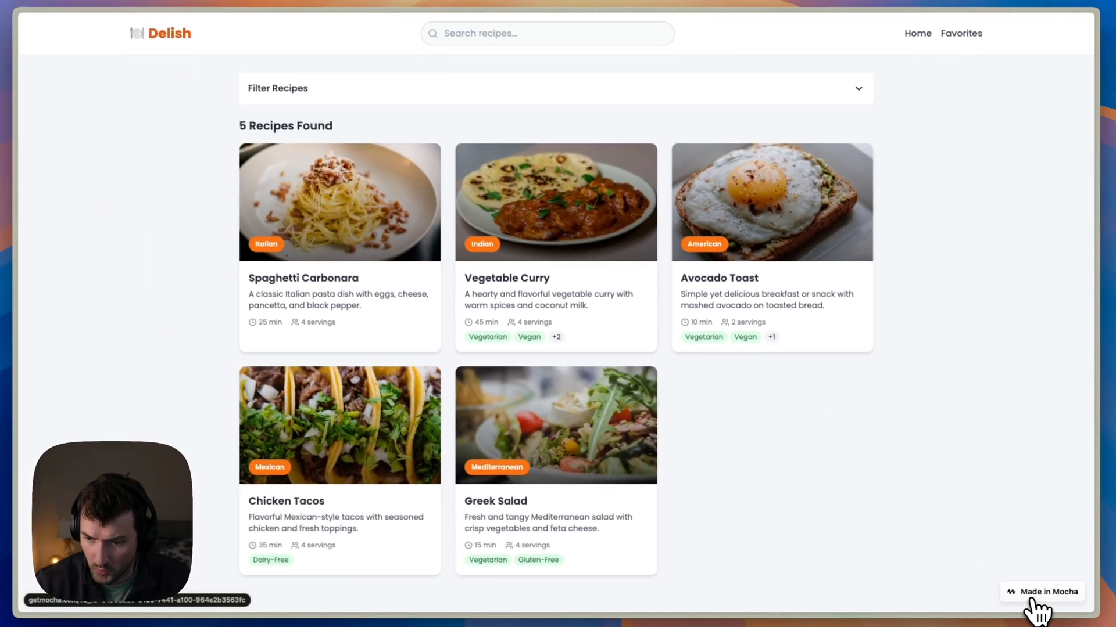
{"action": "left_click", "coordinate": [713, 33]}
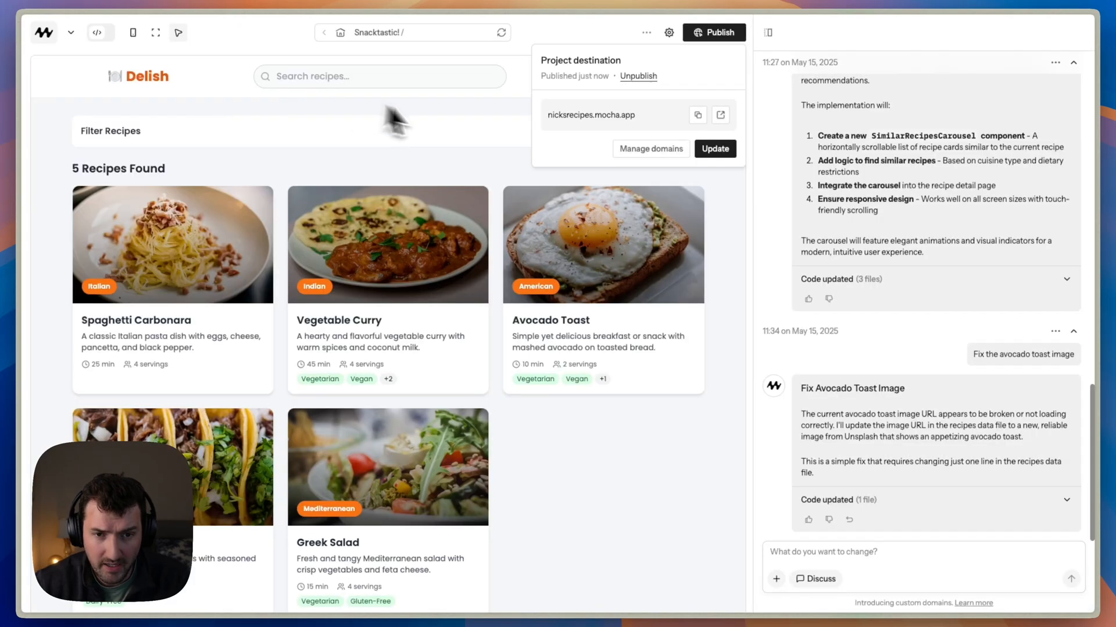
{"action": "mouse_move", "coordinate": [678, 46]}
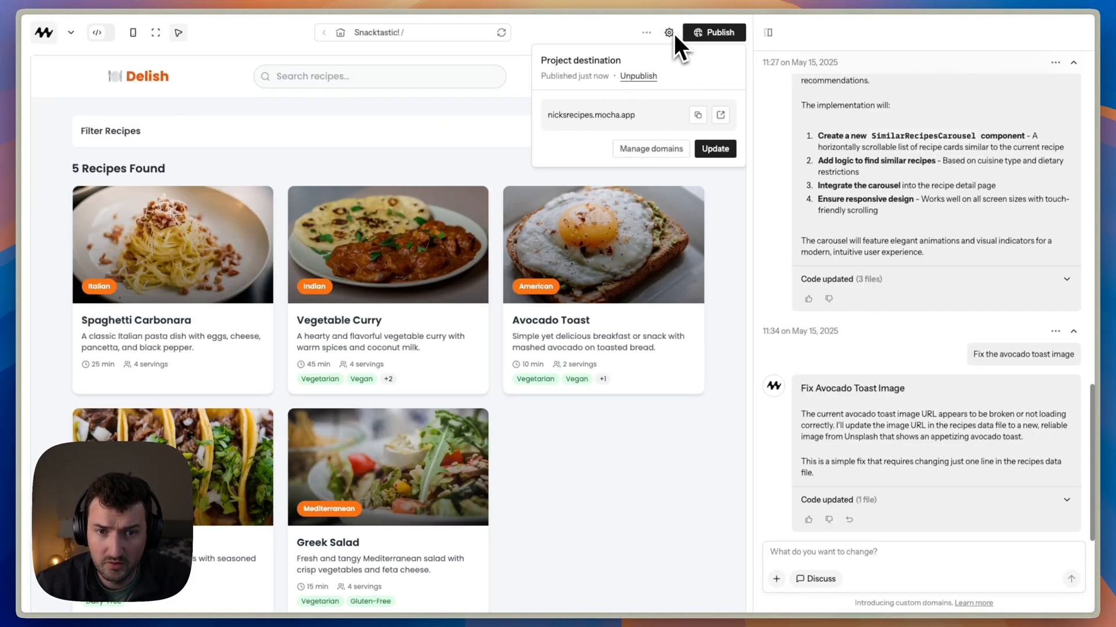
Switch off Show Watermark in project settings and republish the app via Publish > Update.
{"action": "left_click", "coordinate": [668, 32]}
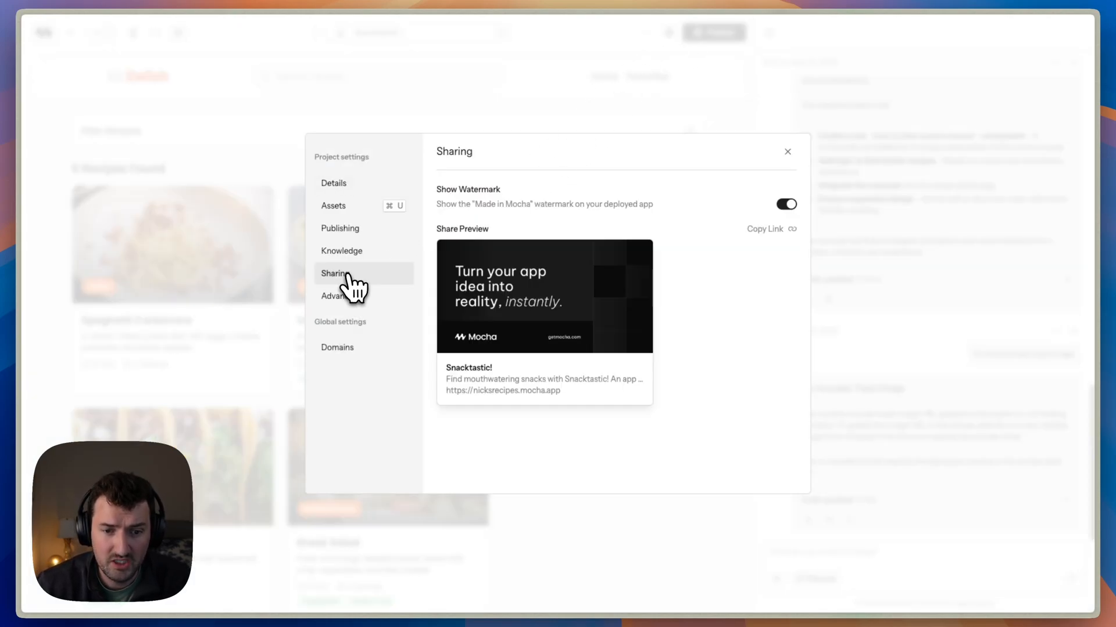
{"action": "left_click", "coordinate": [786, 204]}
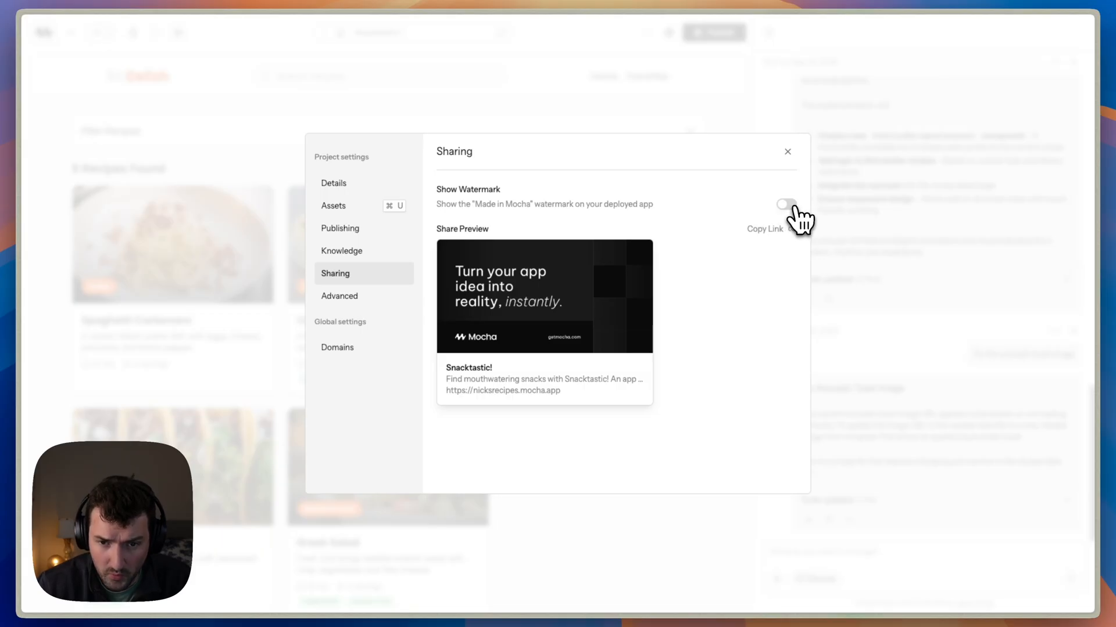
{"action": "left_click", "coordinate": [786, 152]}
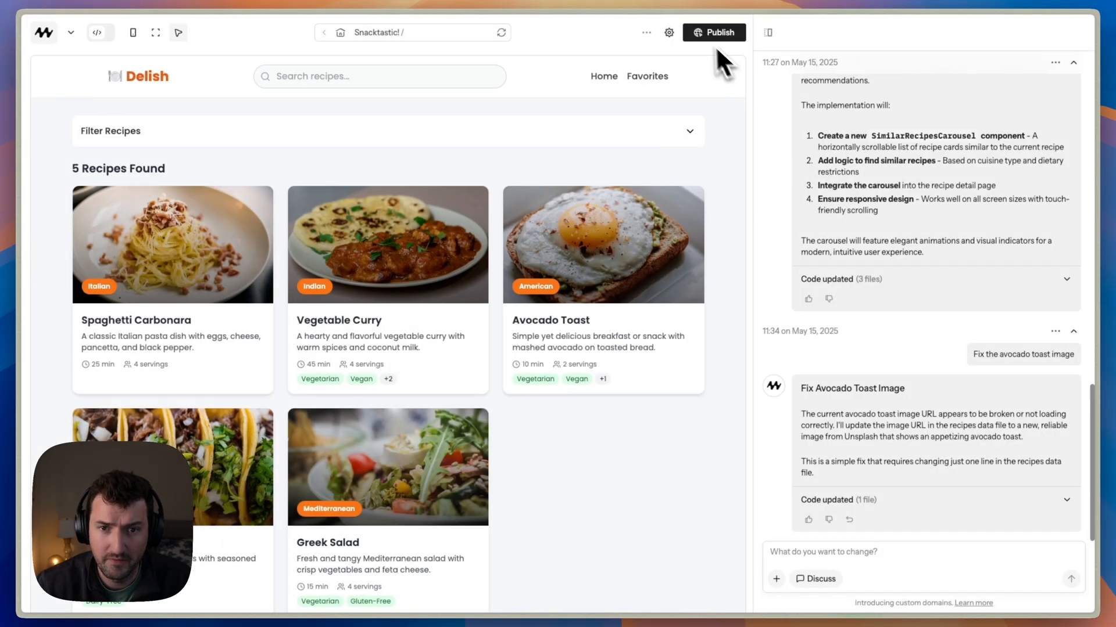
{"action": "left_click", "coordinate": [714, 32]}
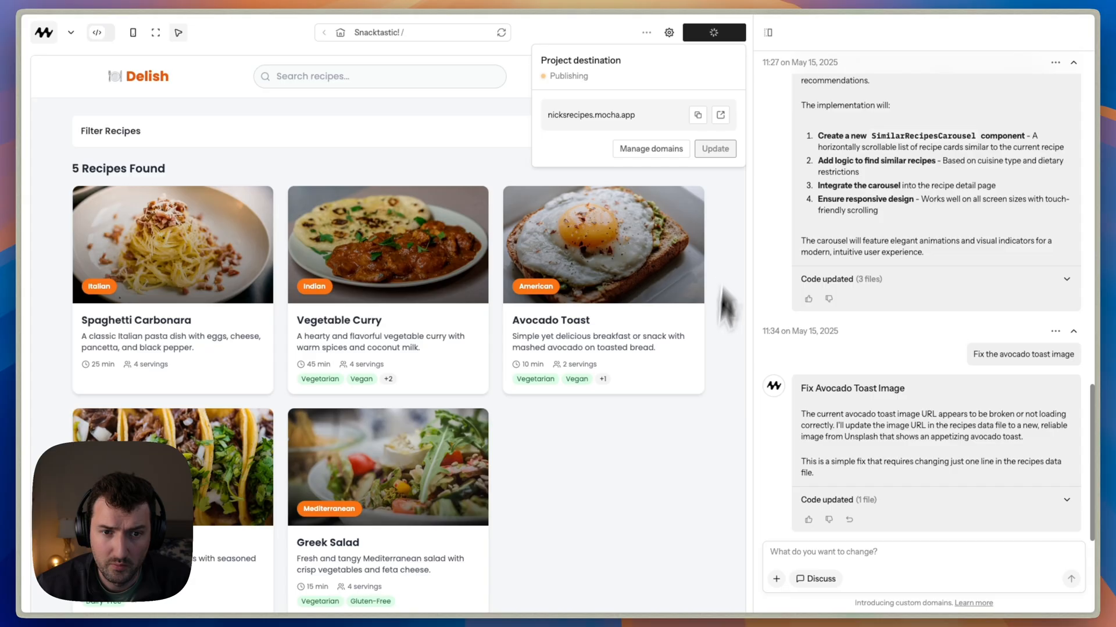
{"action": "mouse_move", "coordinate": [665, 348]}
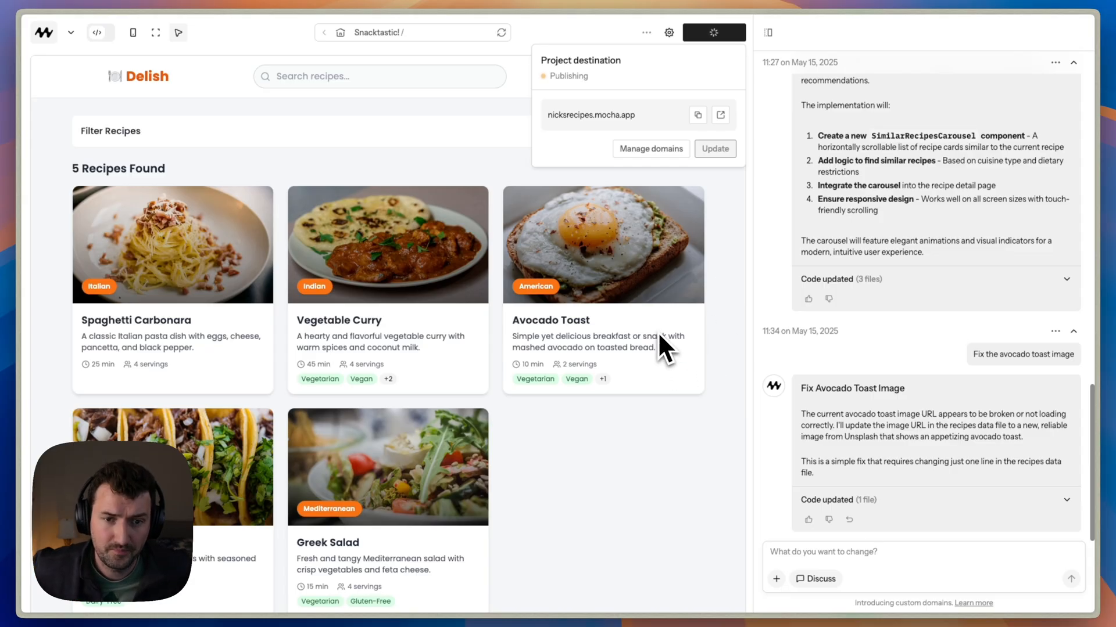
{"action": "left_click", "coordinate": [714, 148]}
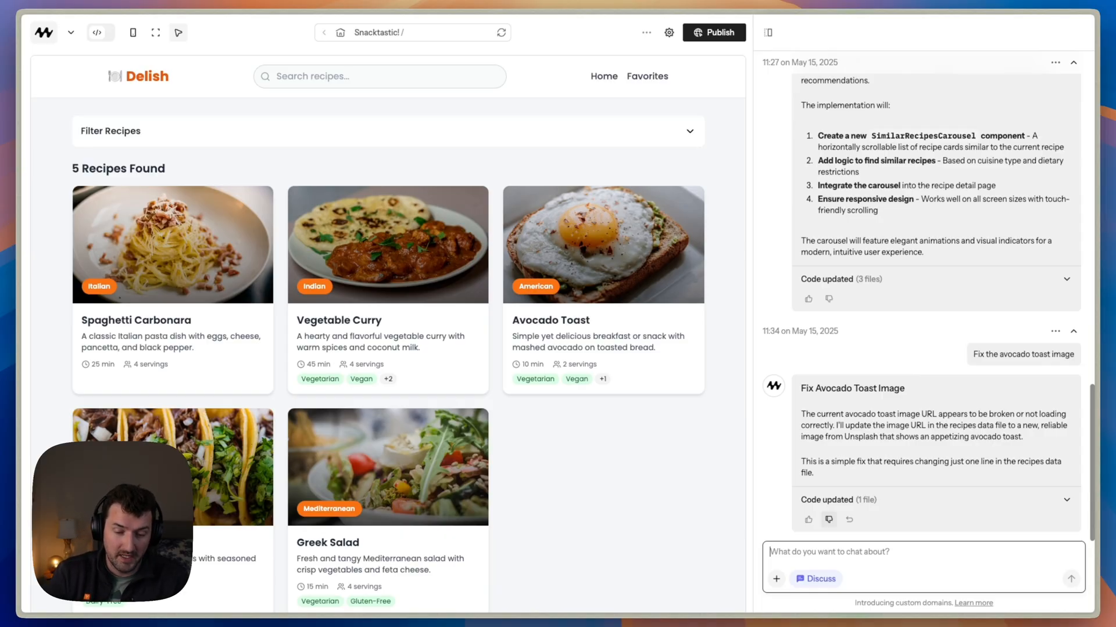
Ask 'What should we build next in this app, please think through the PRD' and read the reply.
{"action": "left_click", "coordinate": [815, 579]}
{"action": "type", "text": "What should we build"}
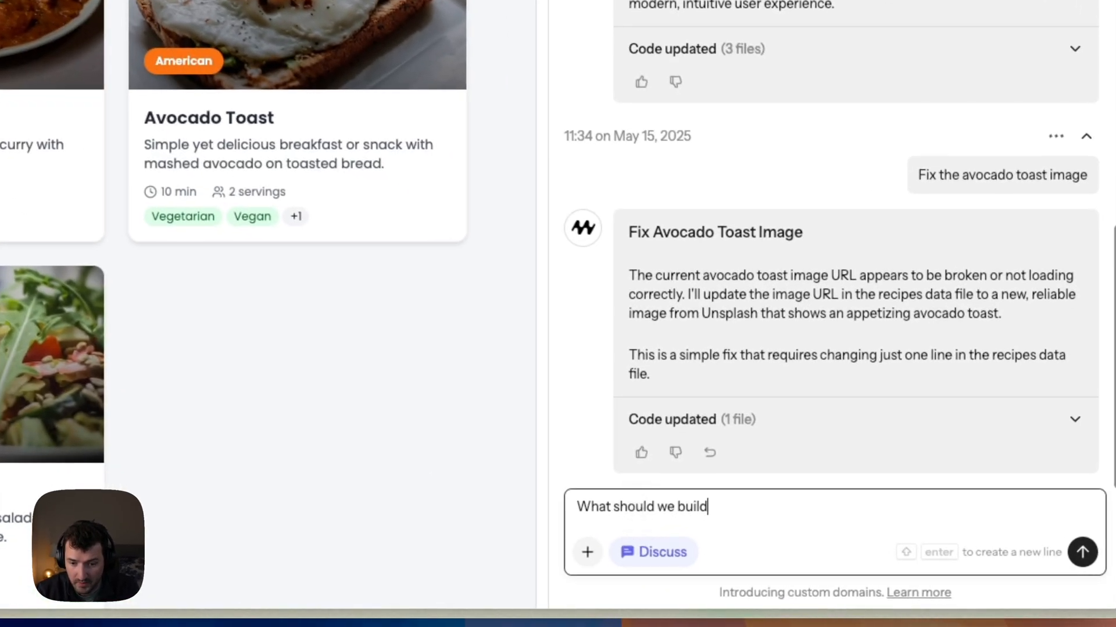
{"action": "type", "text": "next in this app, ple"}
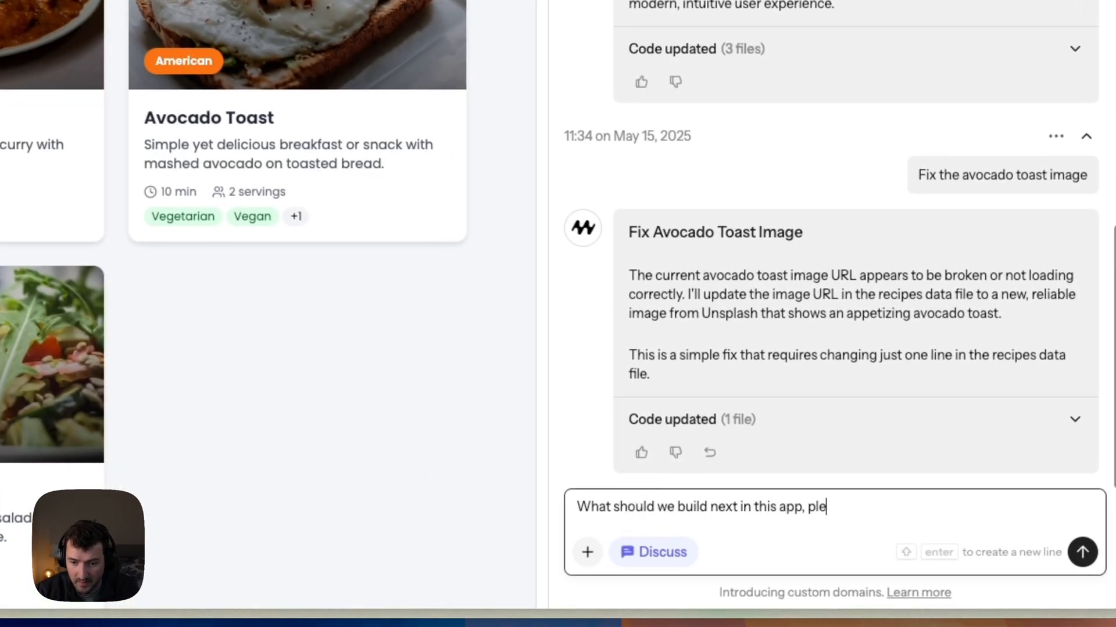
{"action": "type", "text": "ase think through"}
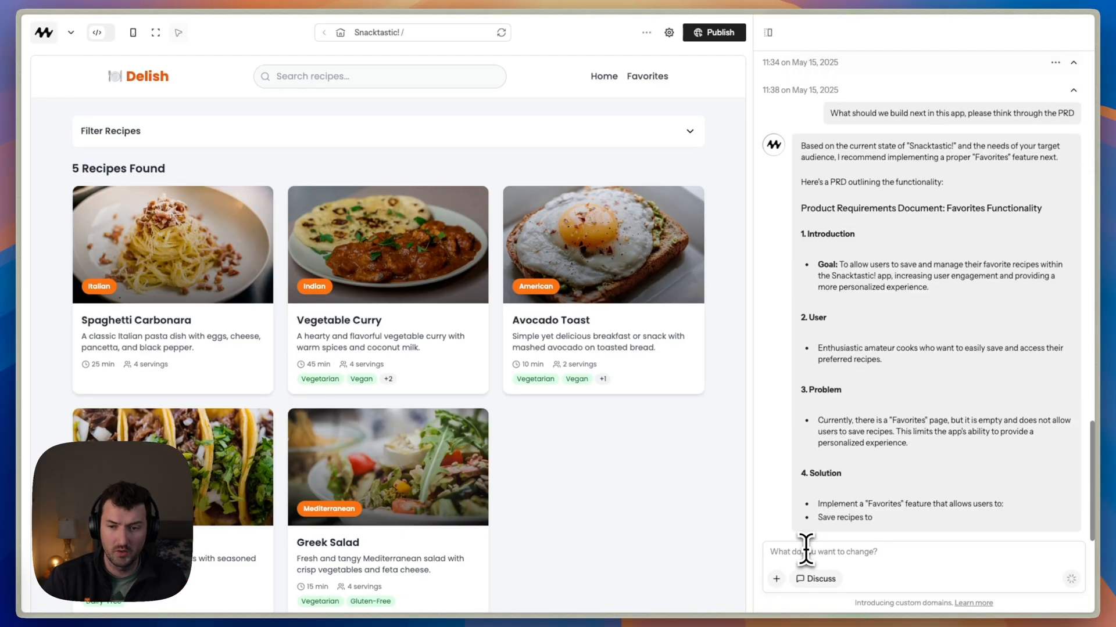
{"action": "scroll", "scroll_direction": "down", "scroll_amount": 3}
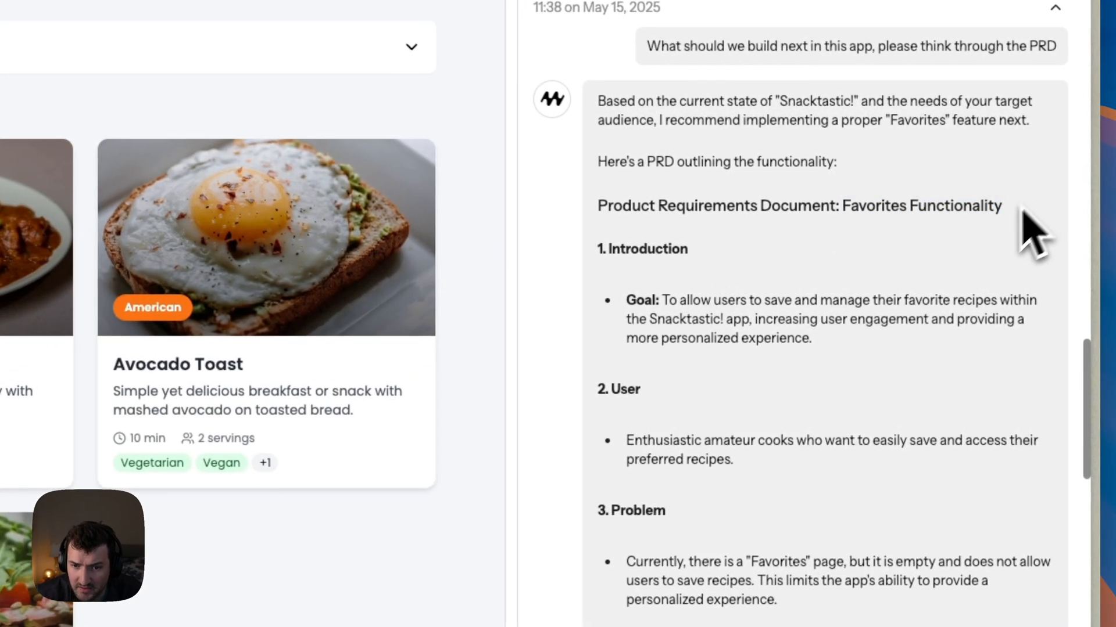
{"action": "mouse_move", "coordinate": [843, 402]}
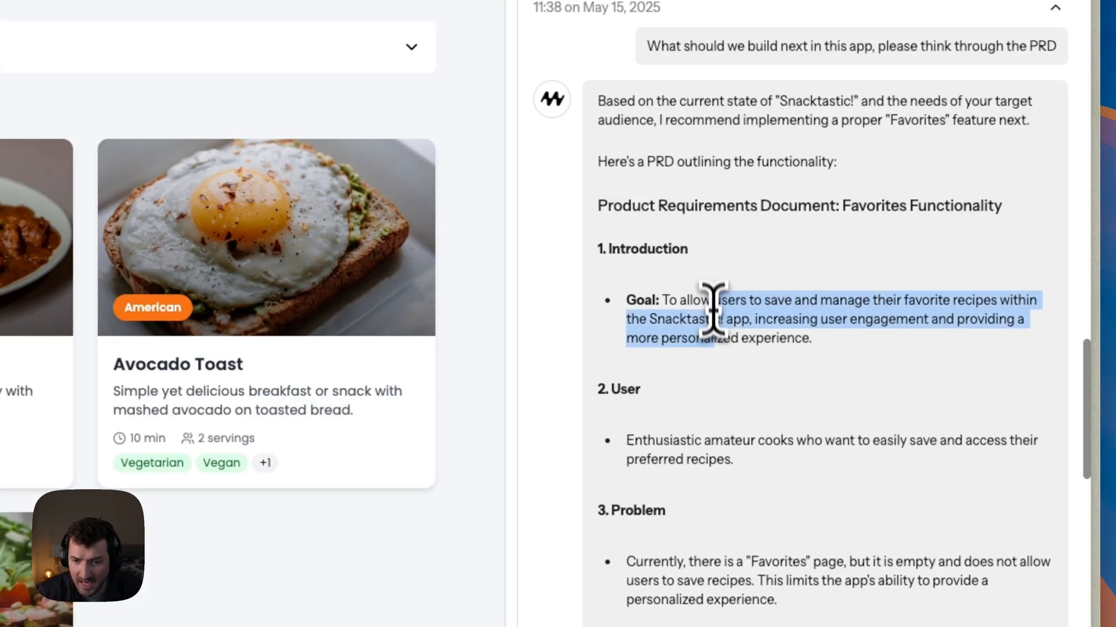
{"action": "scroll", "scroll_direction": "down", "scroll_amount": 3}
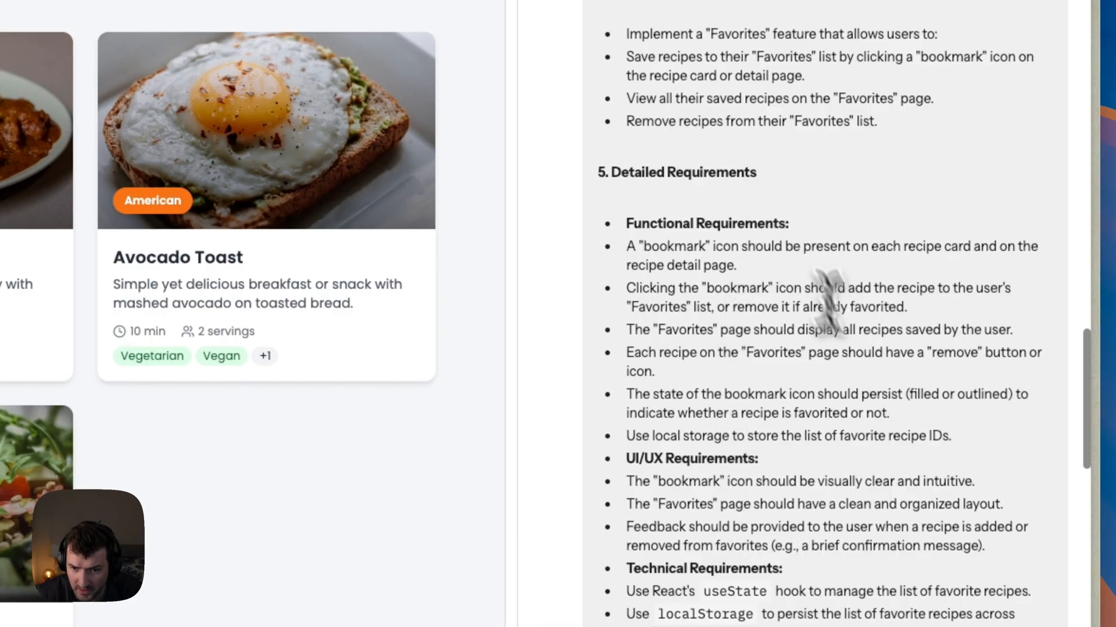
{"action": "scroll", "scroll_direction": "down", "scroll_amount": 3}
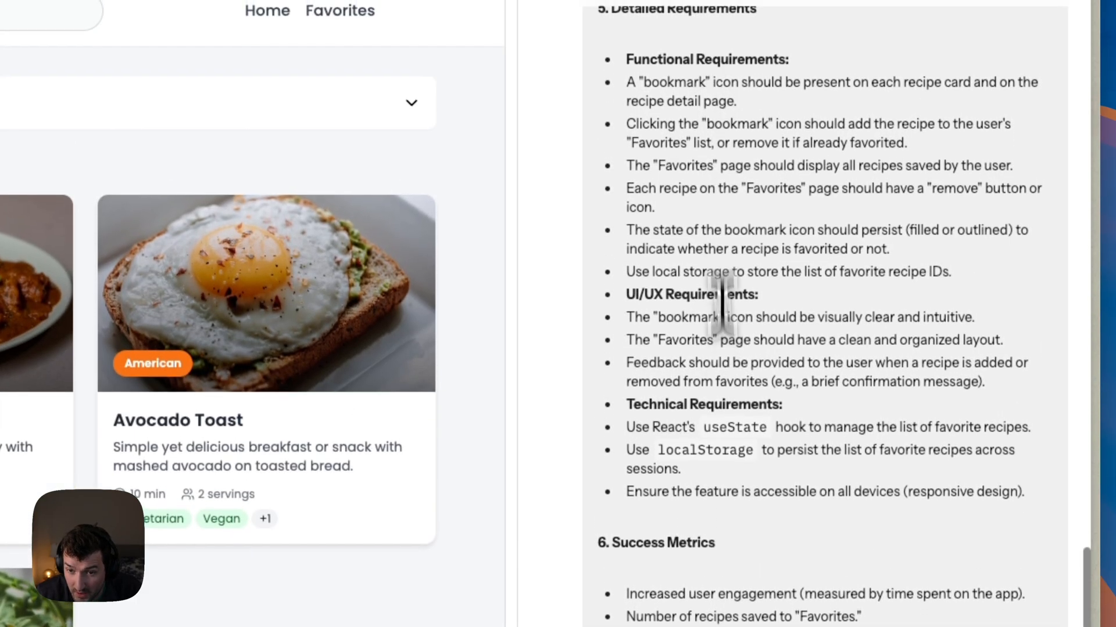
{"action": "scroll", "scroll_direction": "down", "scroll_amount": 3}
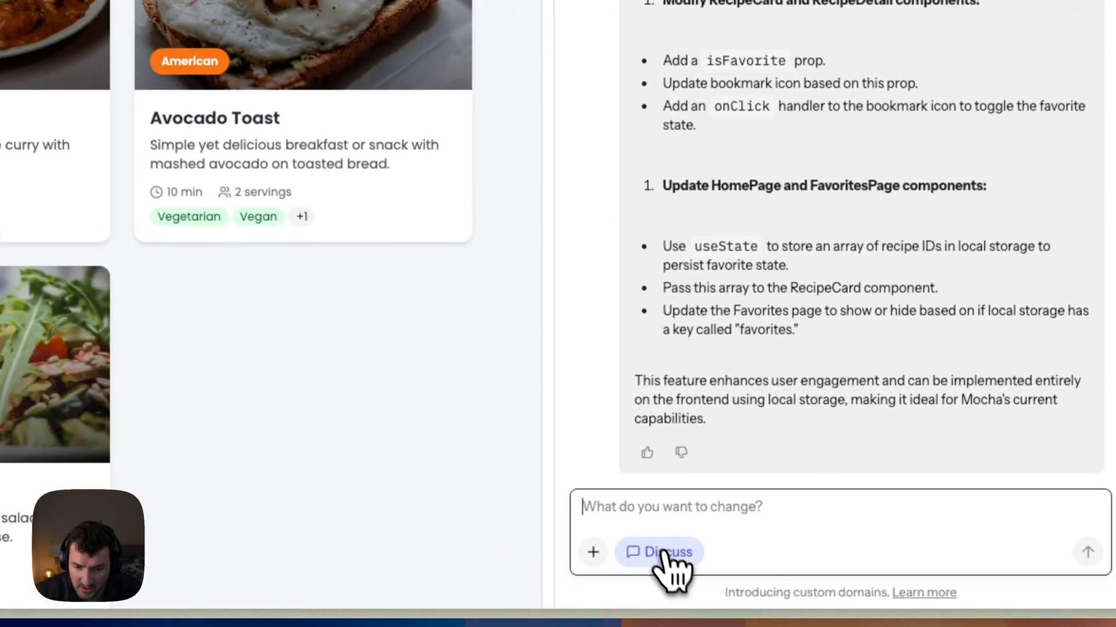
Send 'Great, build it.' so Mocha implements the Favorites feature.
{"action": "type", "text": "Great,"}
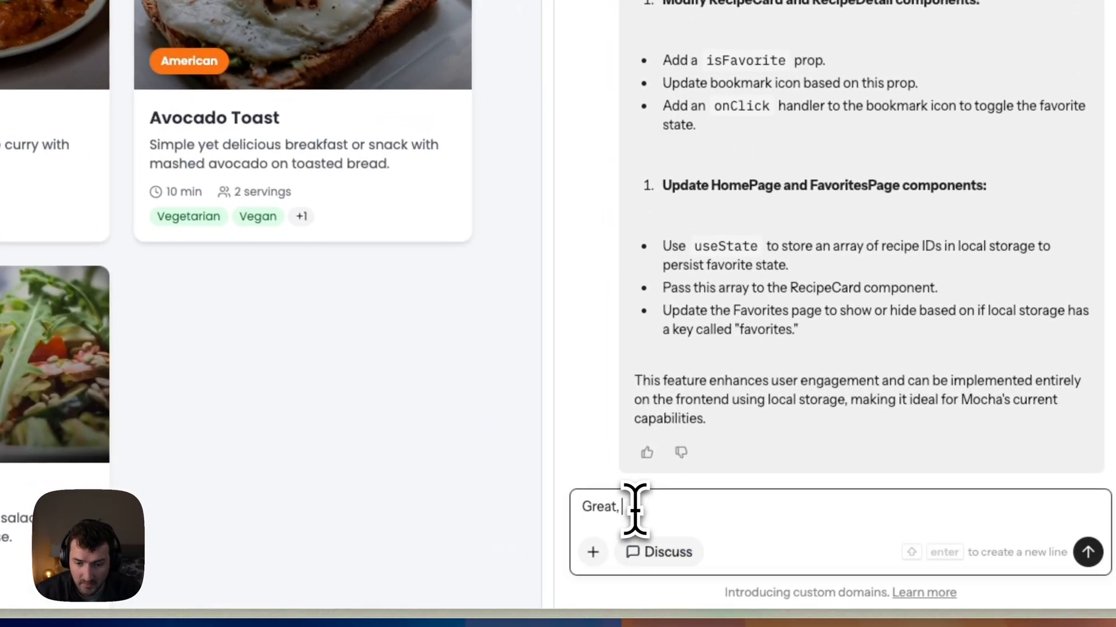
{"action": "left_click", "coordinate": [1087, 552]}
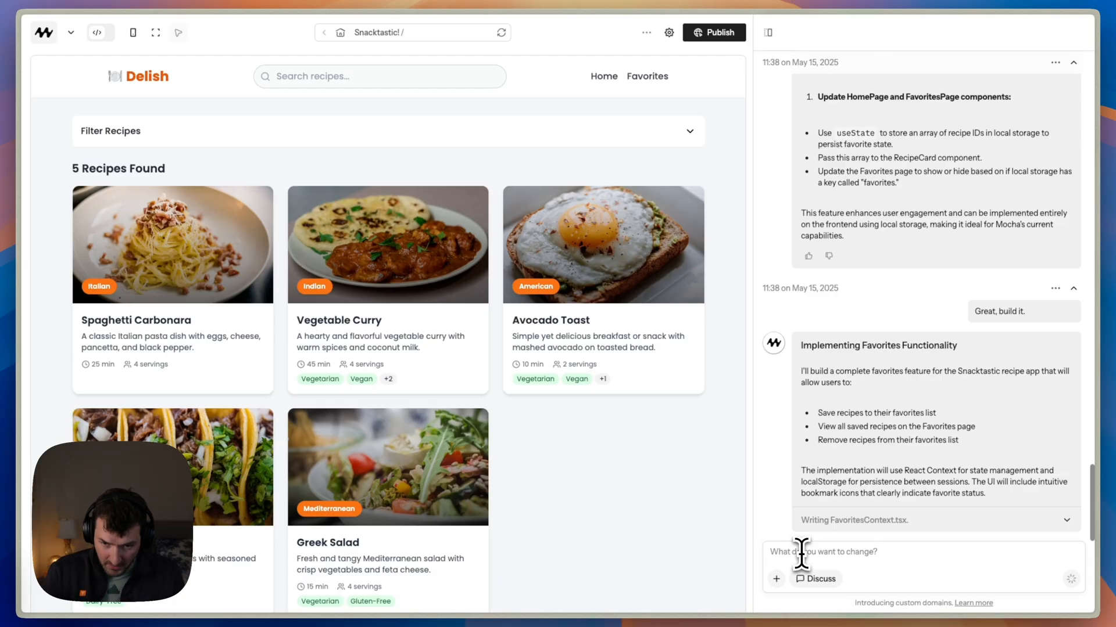
{"action": "mouse_move", "coordinate": [801, 558]}
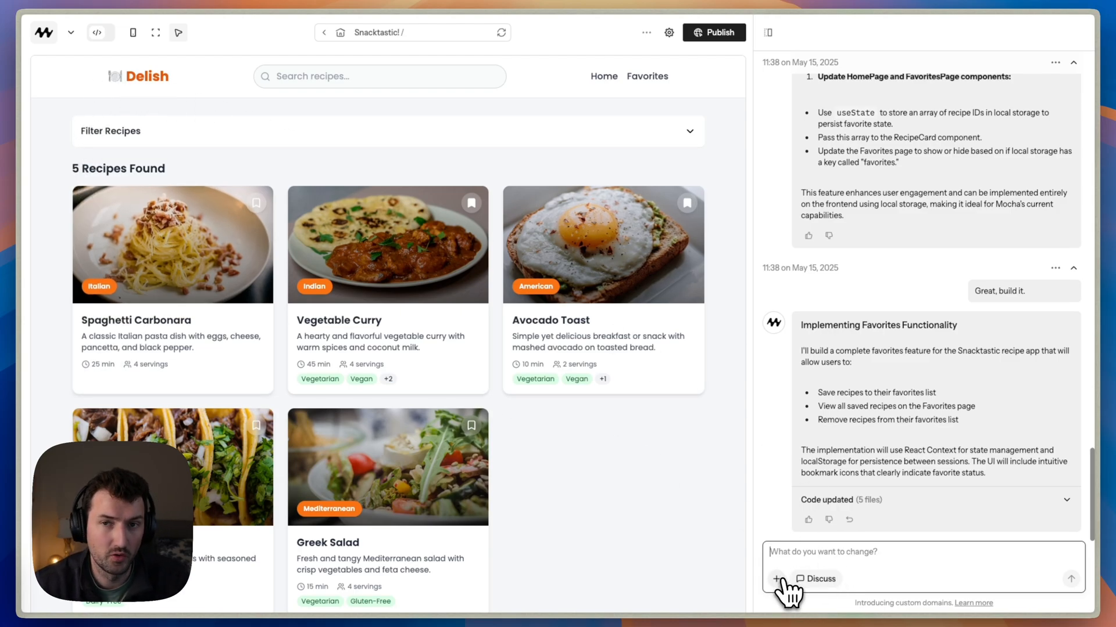
Attach the salt-and-pepper image and send 'Please use this as the logo for the website'.
{"action": "left_click", "coordinate": [776, 578]}
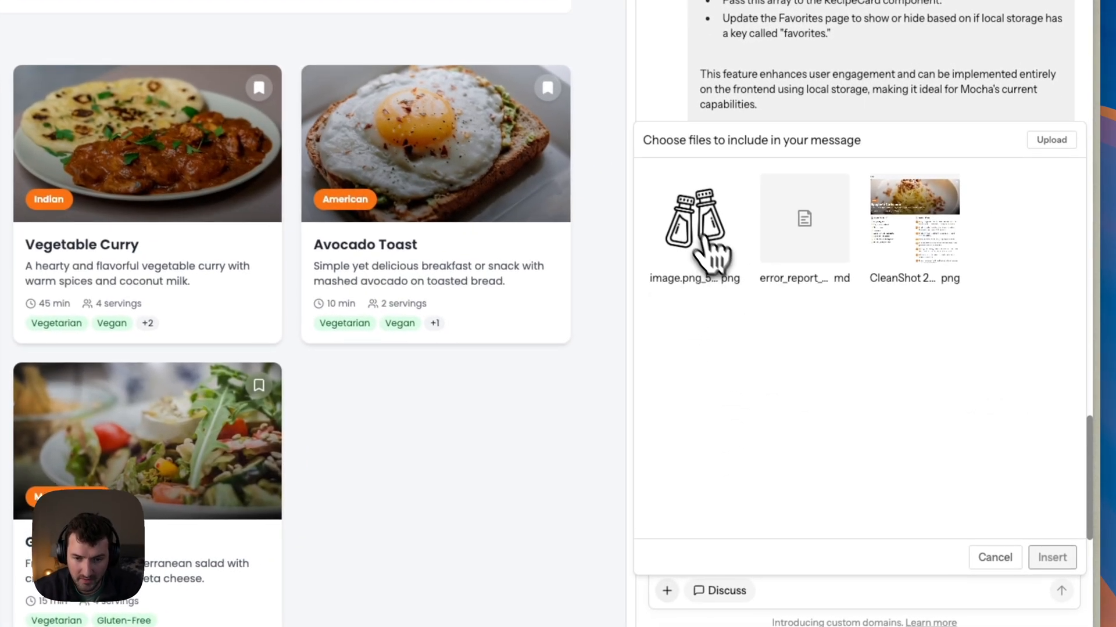
{"action": "left_click", "coordinate": [694, 218]}
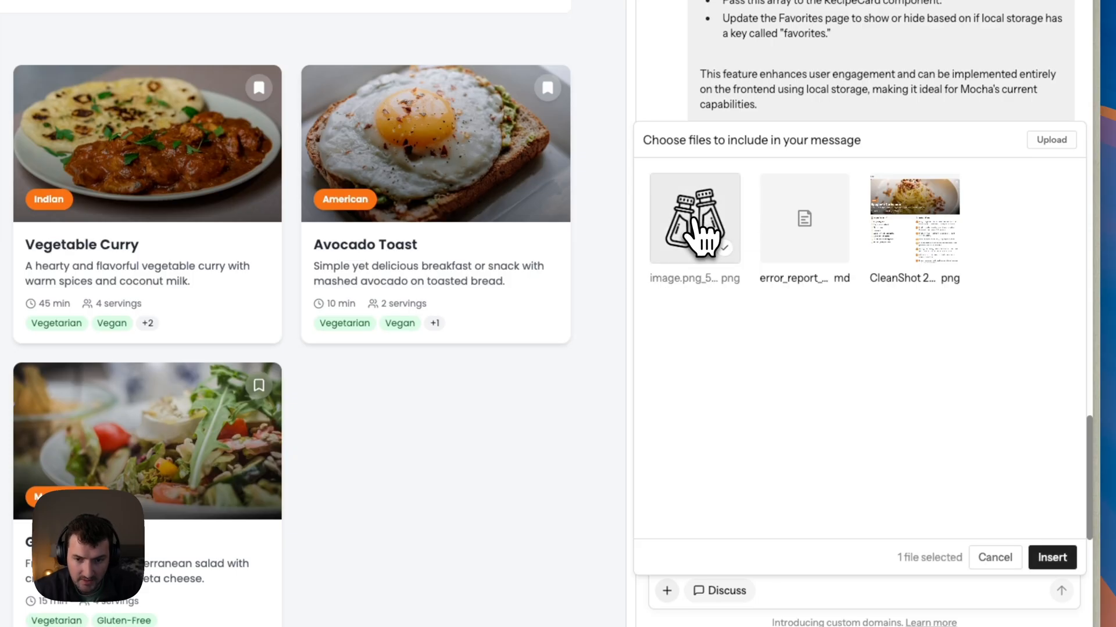
{"action": "left_click", "coordinate": [1051, 557]}
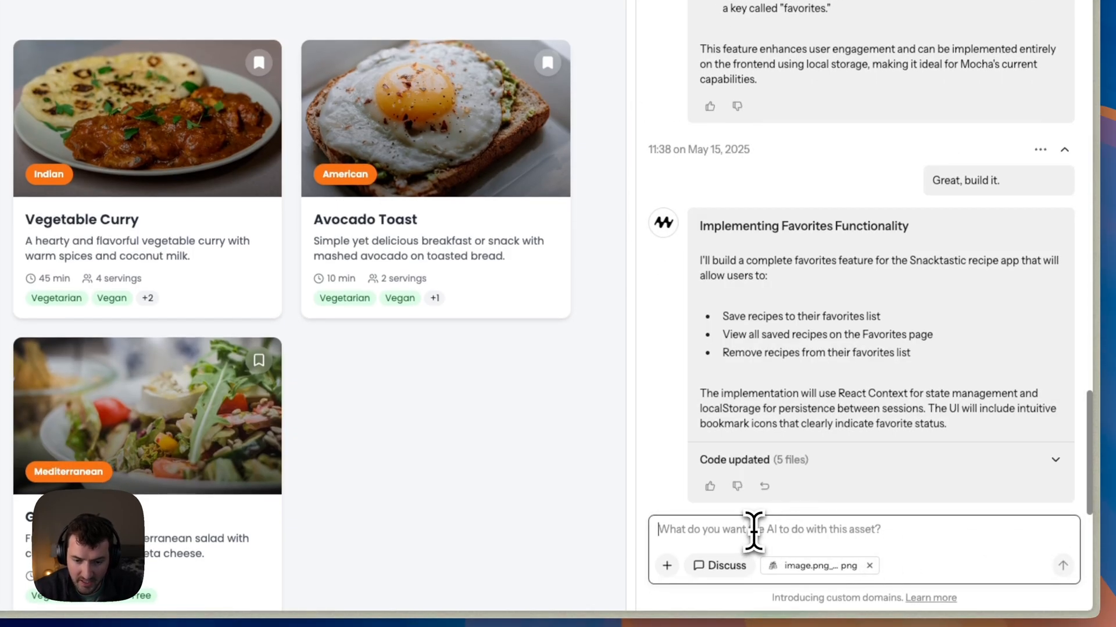
{"action": "type", "text": "Please us th"}
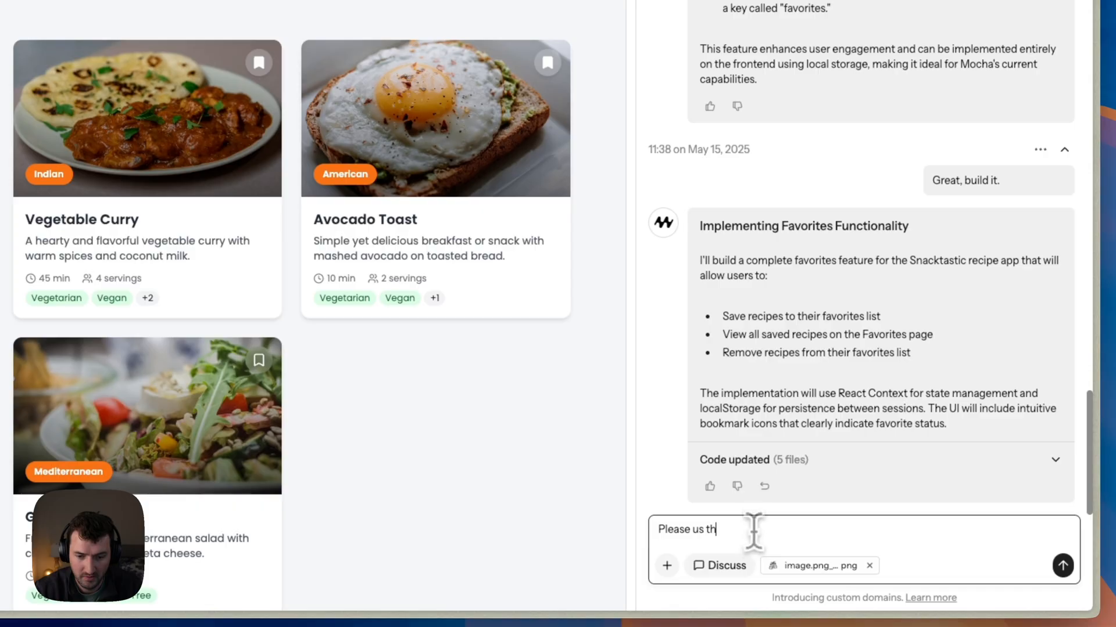
{"action": "type", "text": "is as the logo for the"}
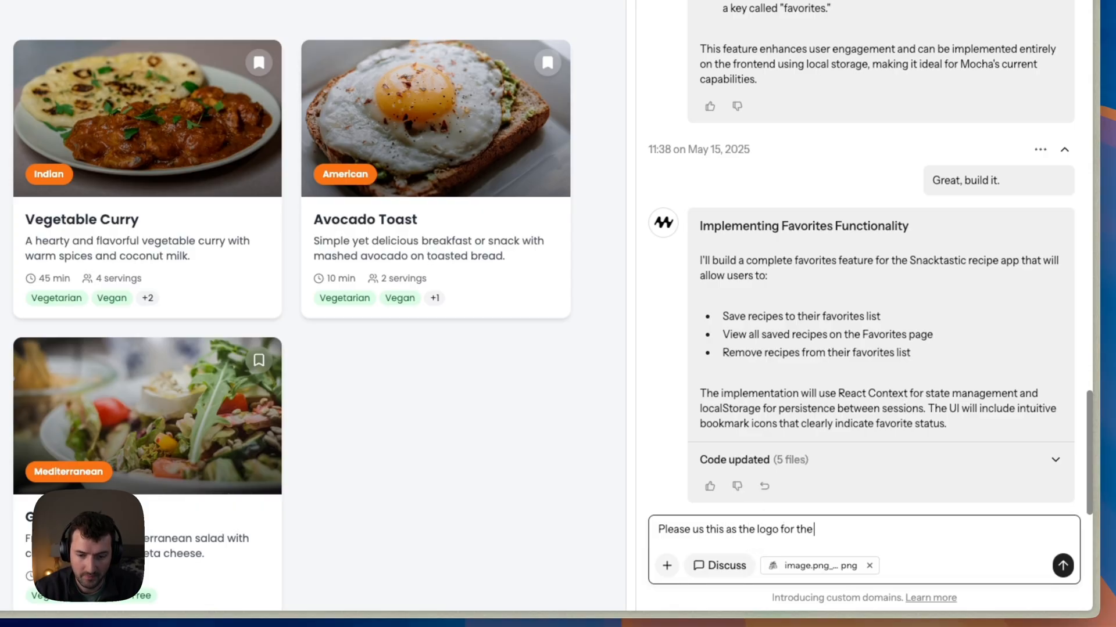
{"action": "left_click", "coordinate": [1061, 565]}
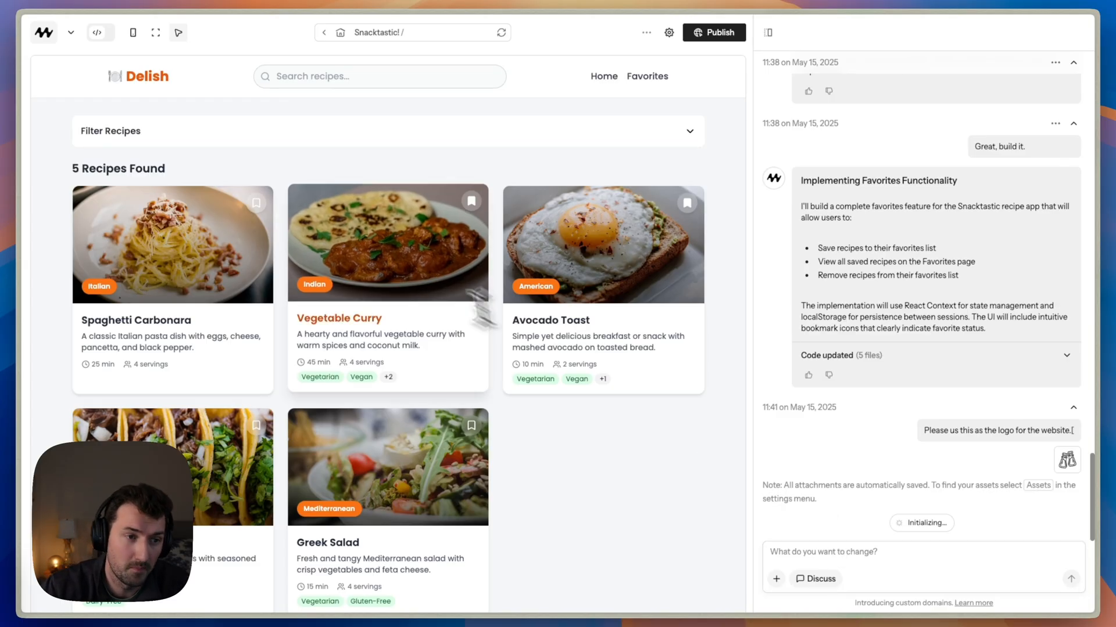
{"action": "mouse_move", "coordinate": [108, 80]}
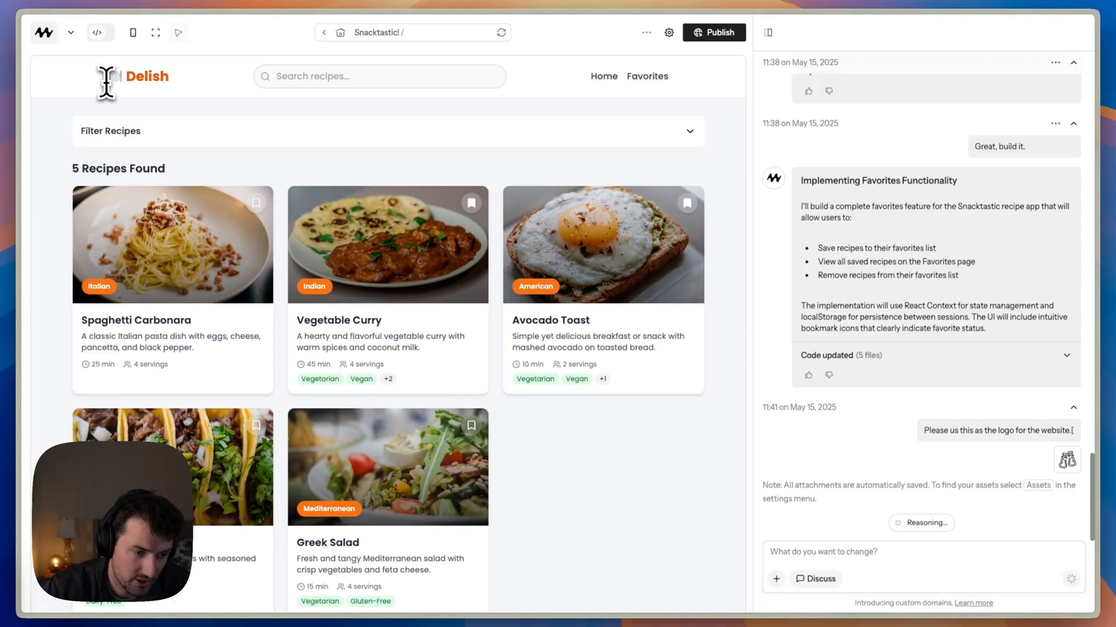
{"action": "scroll", "scroll_direction": "down", "scroll_amount": 3}
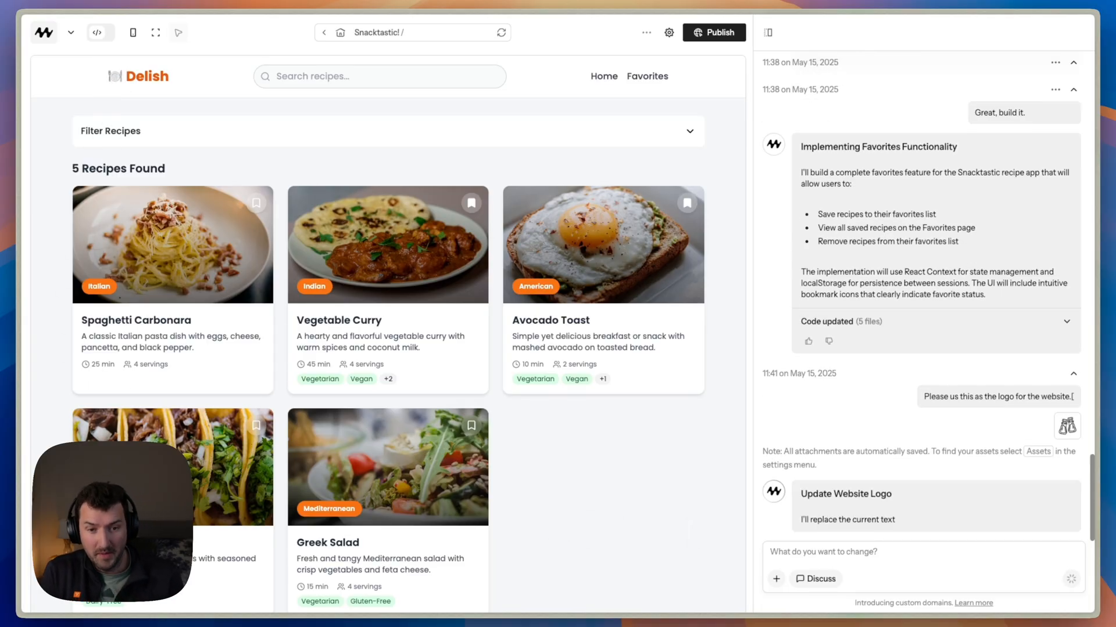
{"action": "scroll", "scroll_direction": "down", "scroll_amount": 3}
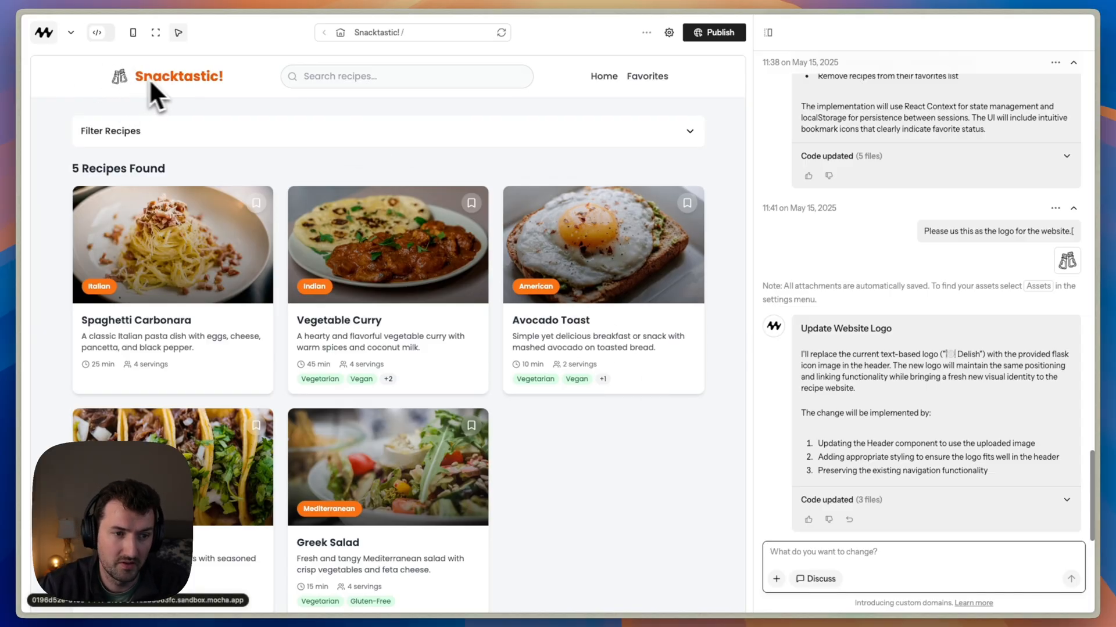
{"action": "scroll", "scroll_direction": "down", "scroll_amount": 3}
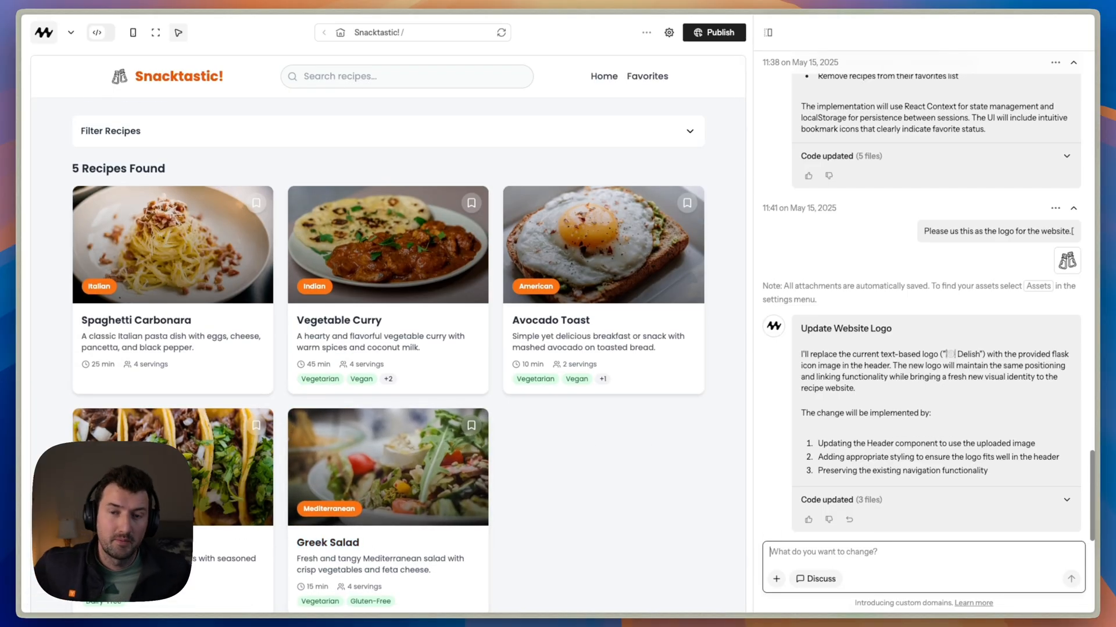
{"action": "mouse_move", "coordinate": [734, 441]}
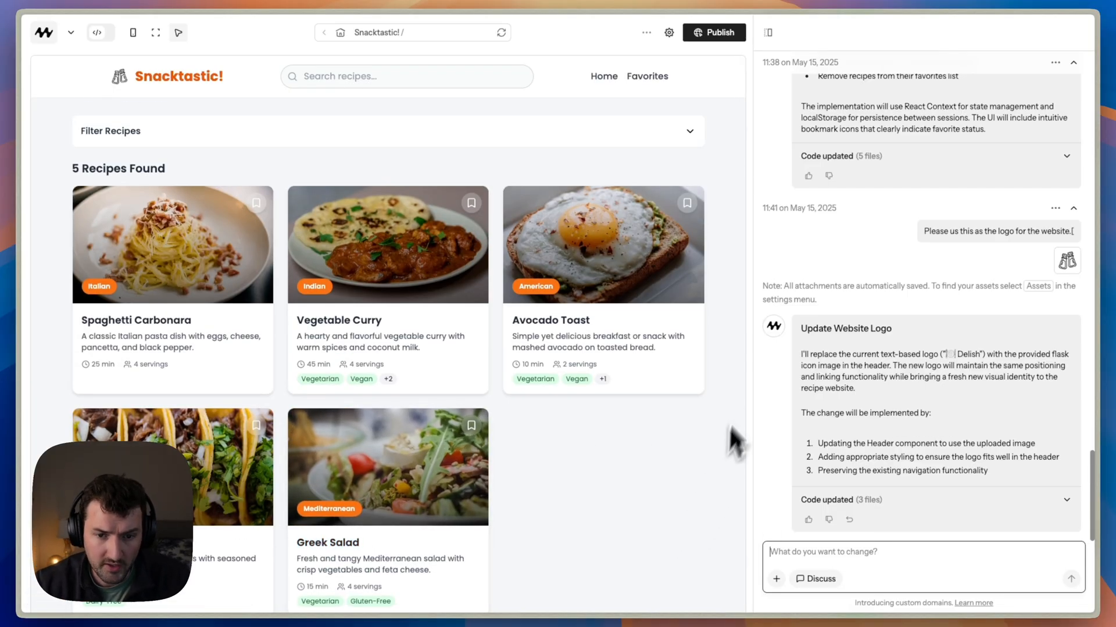
{"action": "mouse_move", "coordinate": [690, 476]}
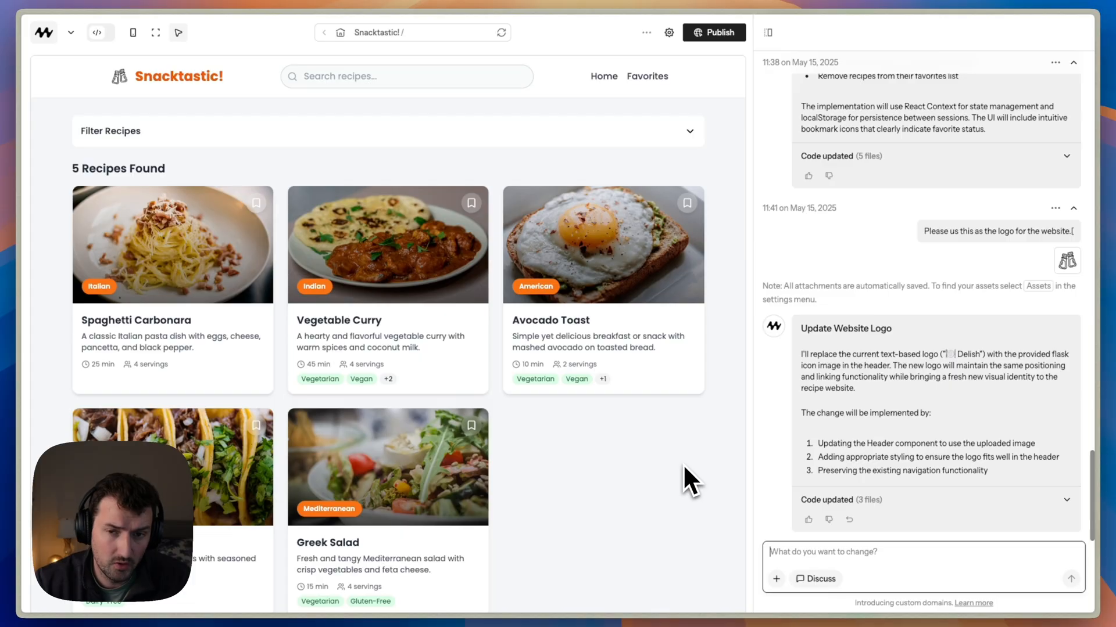
{"action": "mouse_move", "coordinate": [114, 71]}
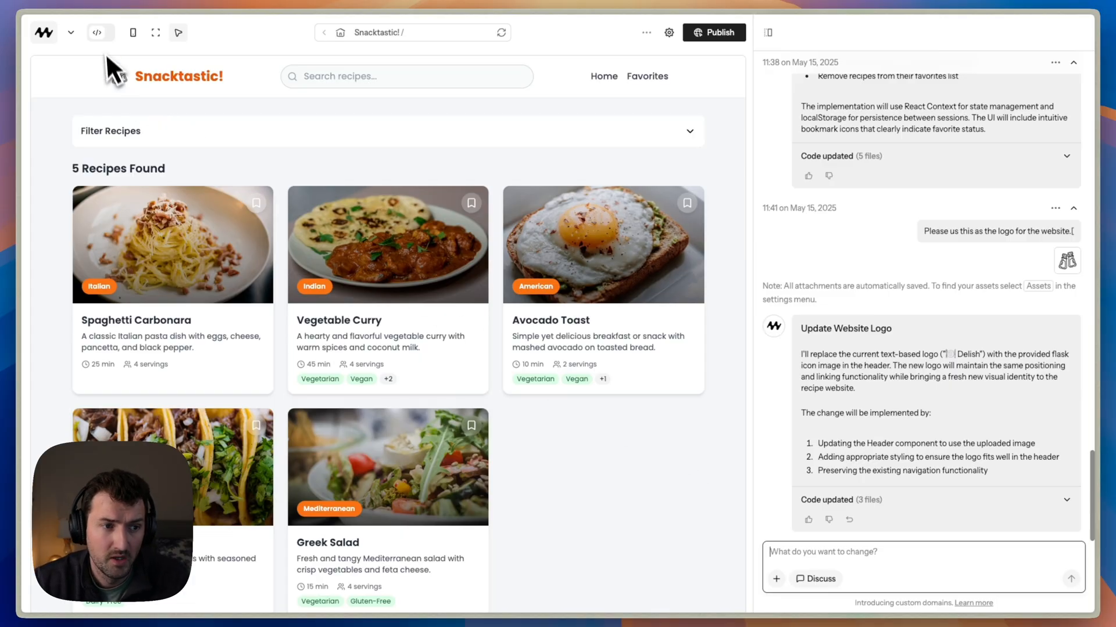
{"action": "left_click", "coordinate": [100, 32]}
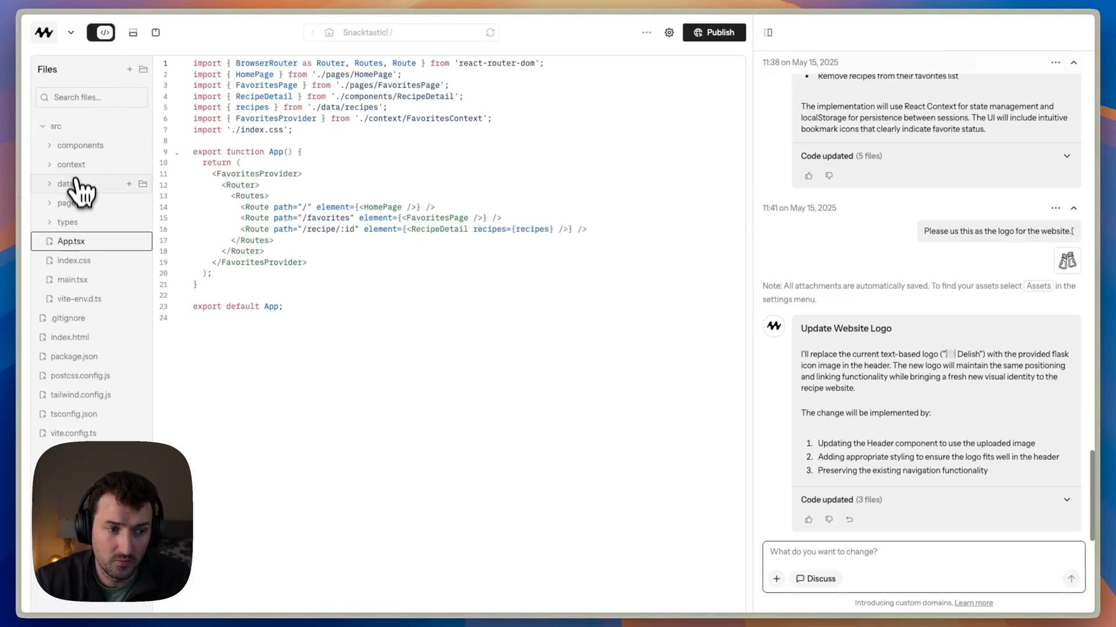
{"action": "left_click", "coordinate": [71, 165]}
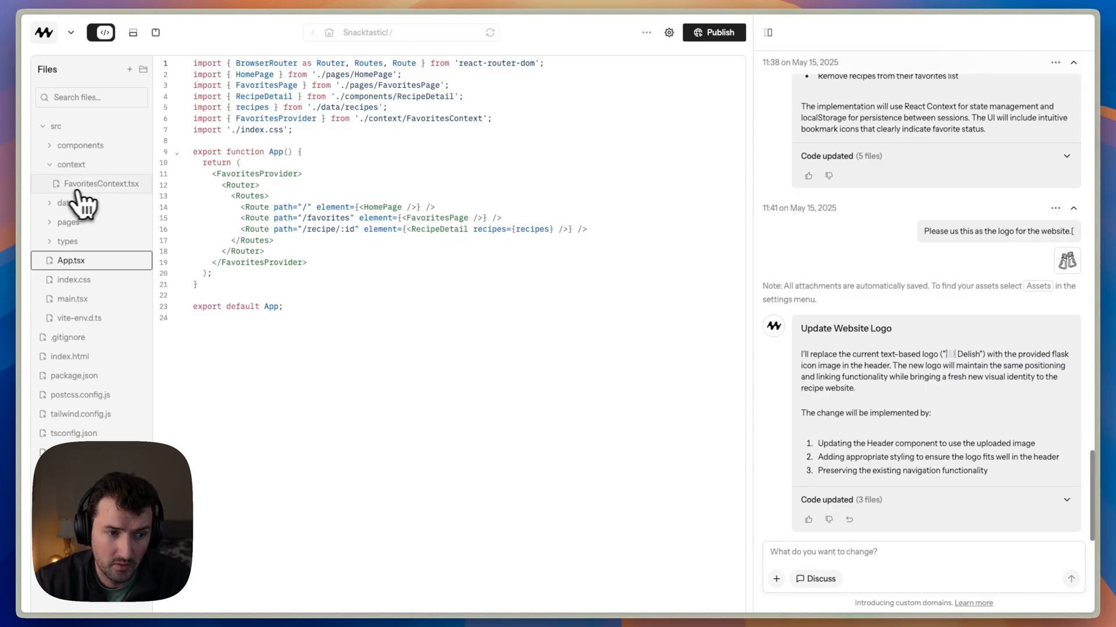
{"action": "left_click", "coordinate": [98, 184]}
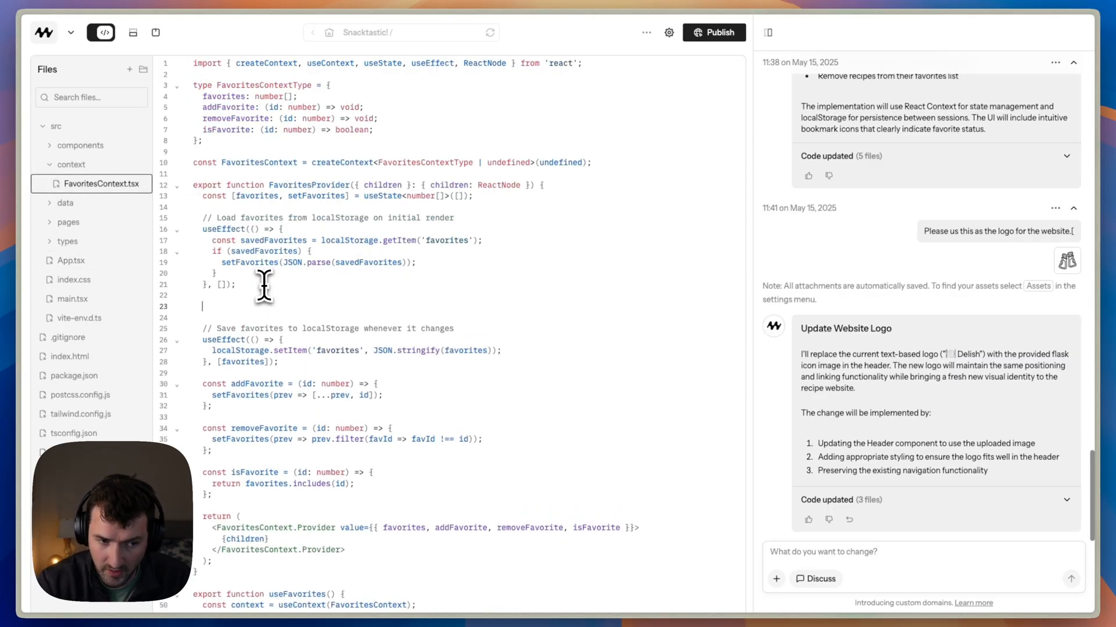
{"action": "scroll", "scroll_direction": "down", "scroll_amount": 3}
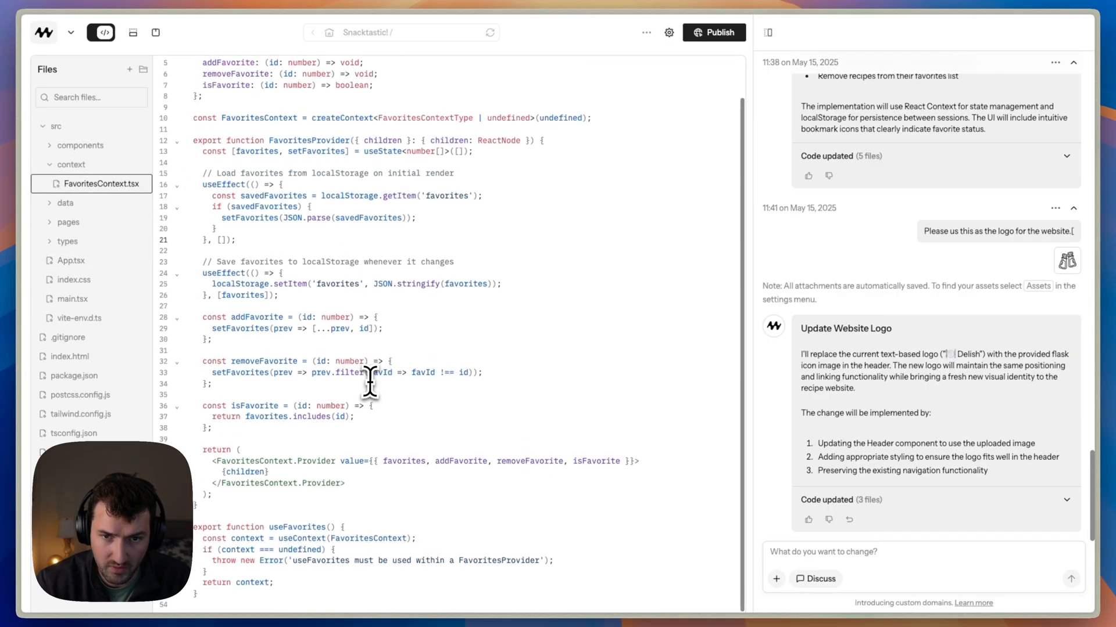
{"action": "left_click", "coordinate": [132, 32]}
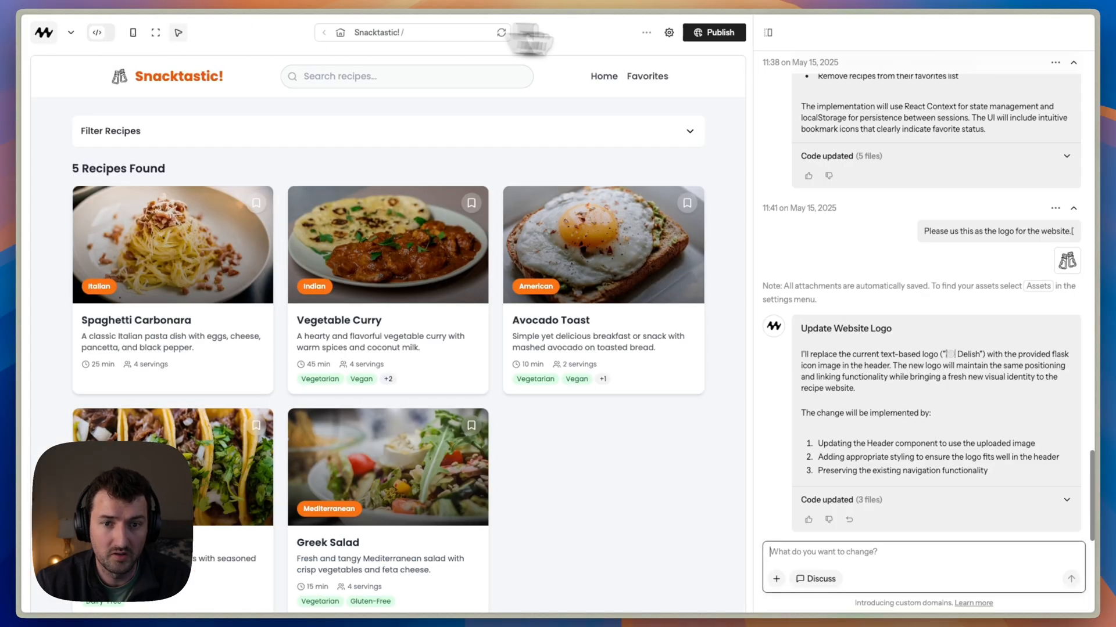
{"action": "left_click", "coordinate": [646, 32]}
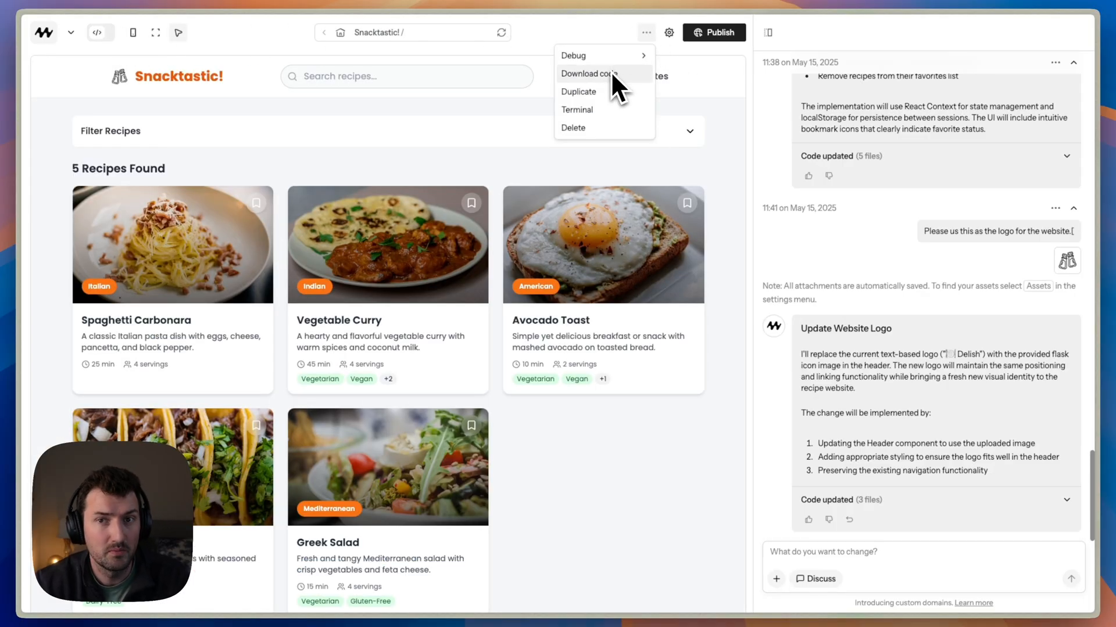
{"action": "mouse_move", "coordinate": [616, 86]}
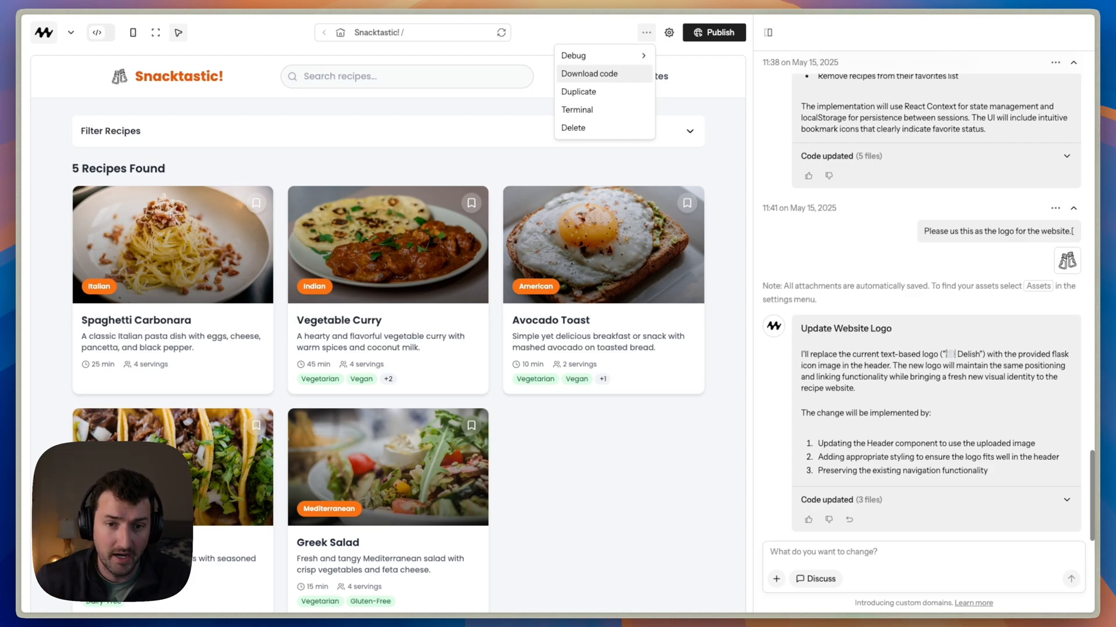
{"action": "mouse_move", "coordinate": [492, 96]}
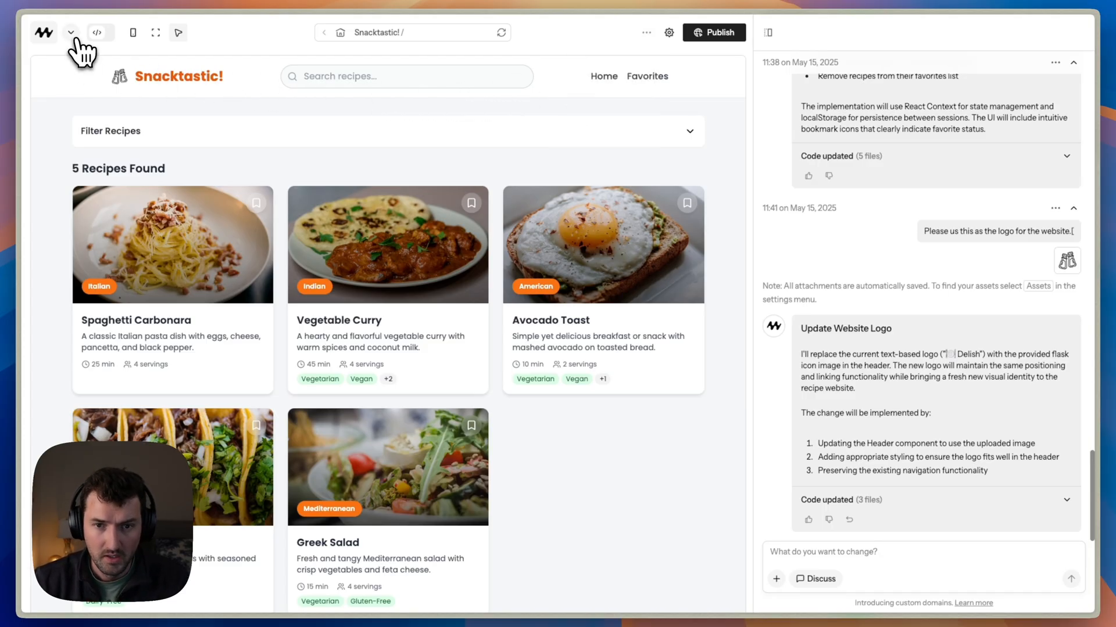
Review the Silver plan under Manage plan and billing, then open the site's Publish options.
{"action": "left_click", "coordinate": [70, 32]}
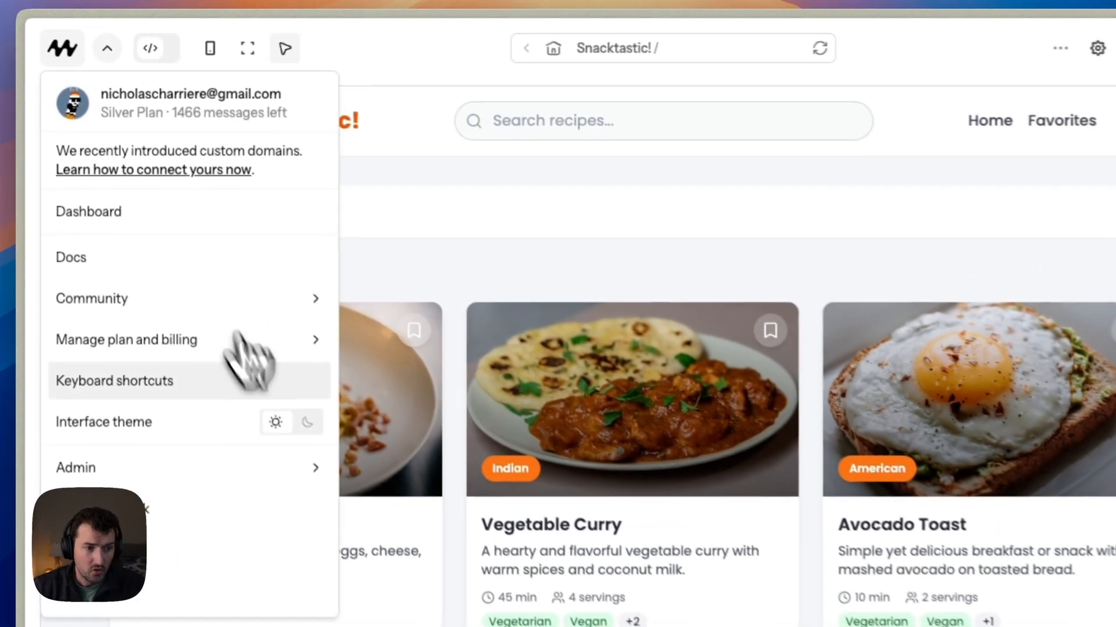
{"action": "left_click", "coordinate": [127, 339]}
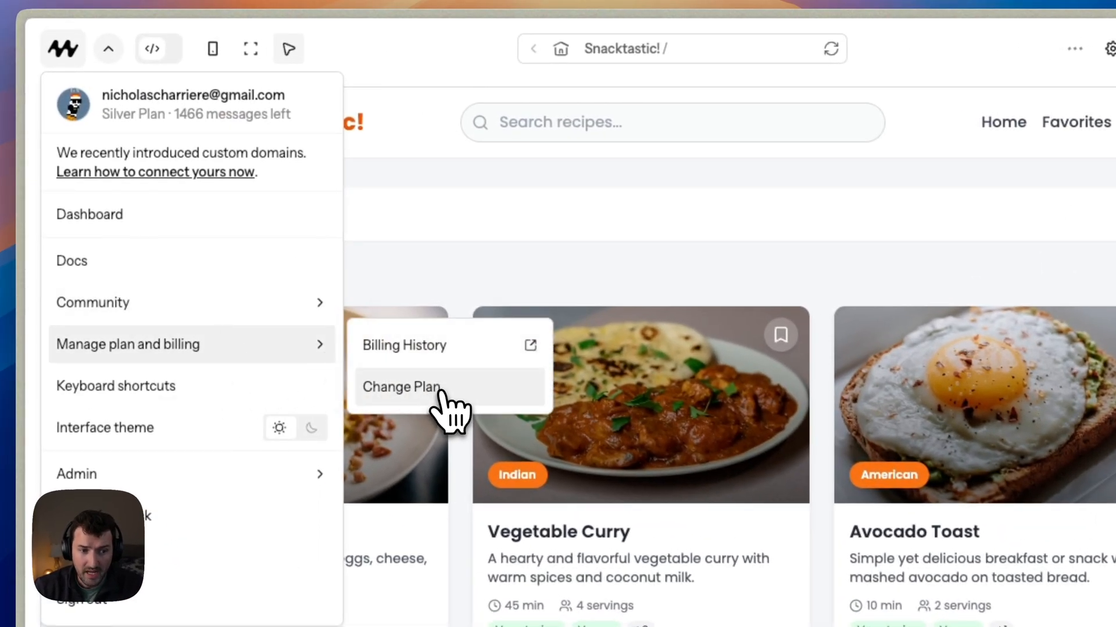
{"action": "left_click", "coordinate": [400, 387]}
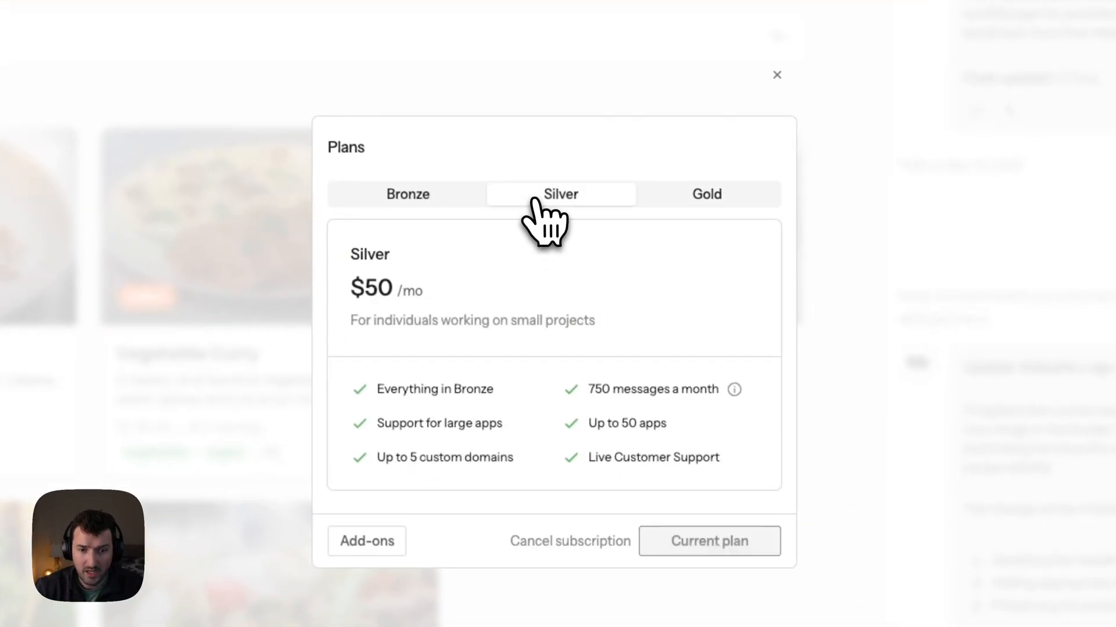
{"action": "mouse_move", "coordinate": [605, 428]}
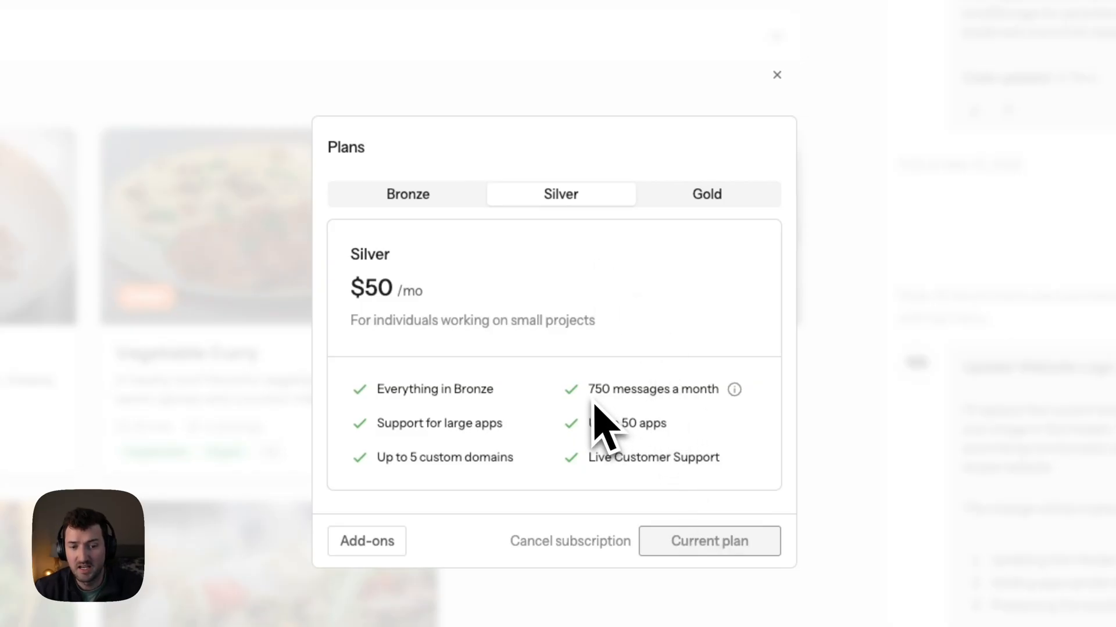
{"action": "mouse_move", "coordinate": [718, 455]}
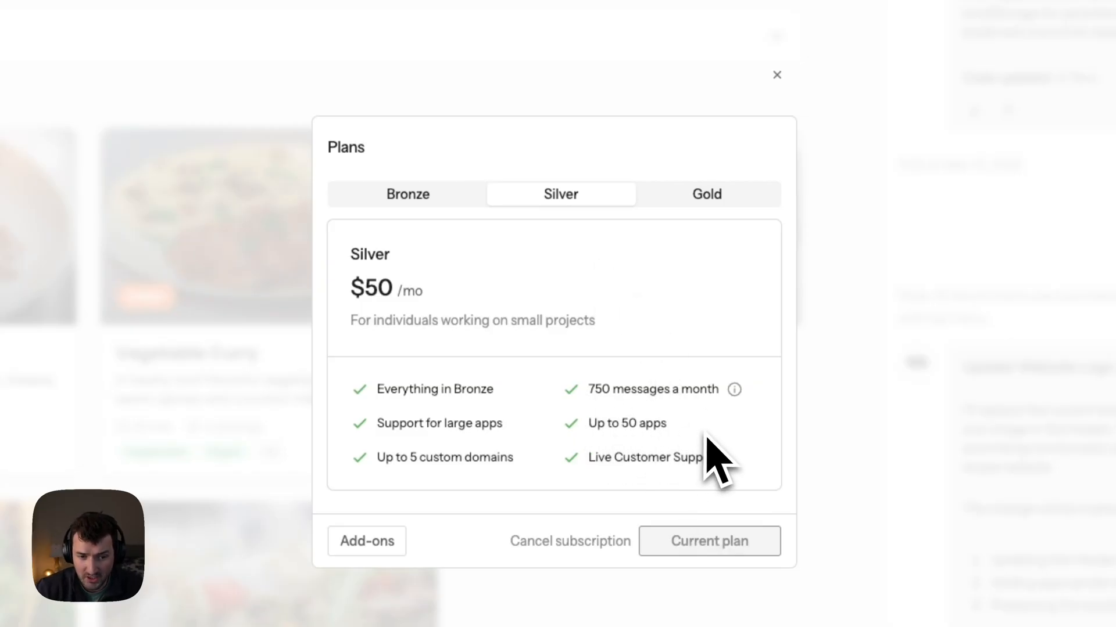
{"action": "mouse_move", "coordinate": [662, 334]}
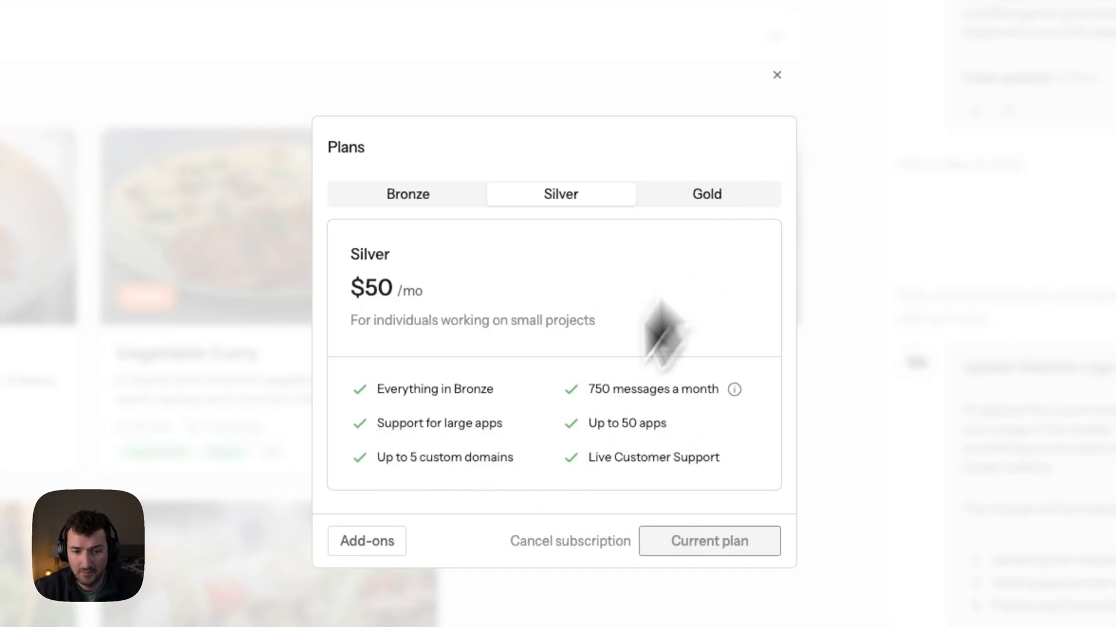
{"action": "left_click", "coordinate": [777, 75]}
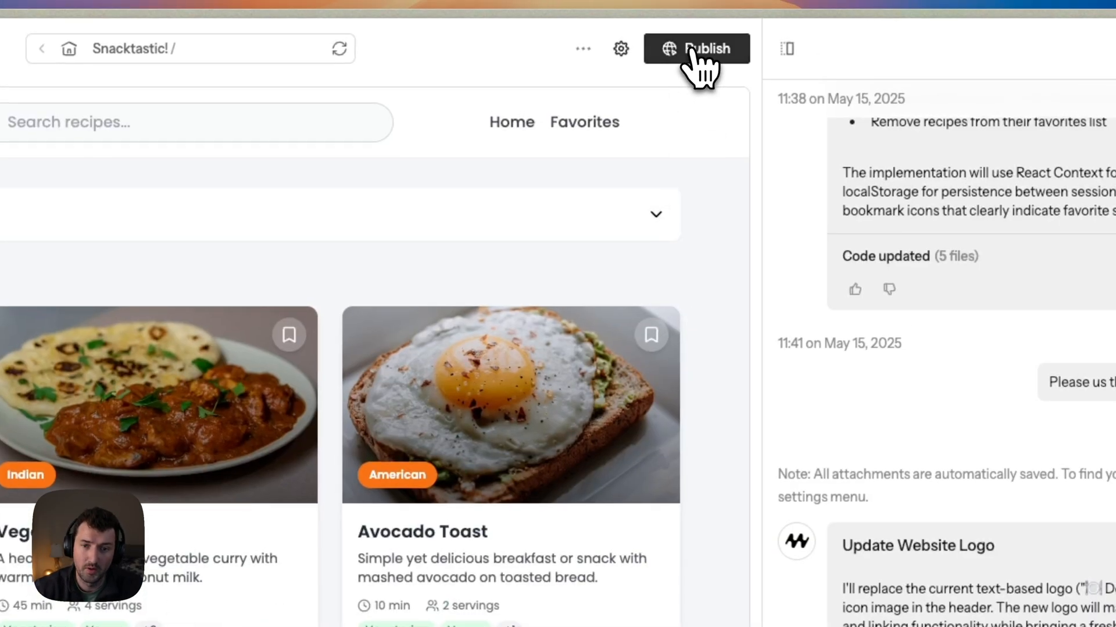
{"action": "left_click", "coordinate": [695, 48]}
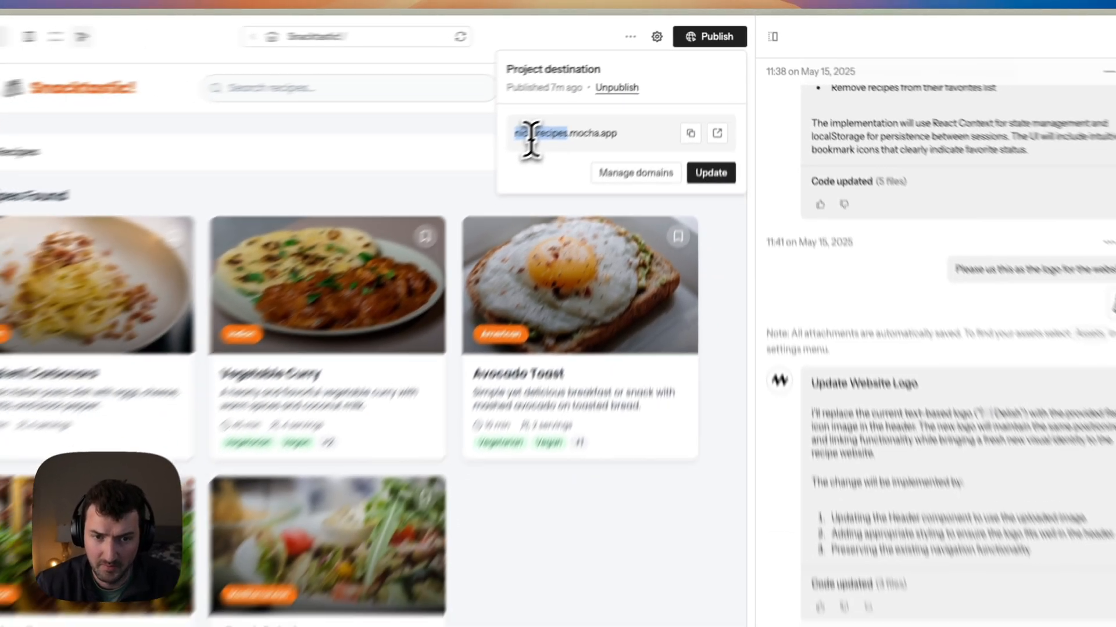